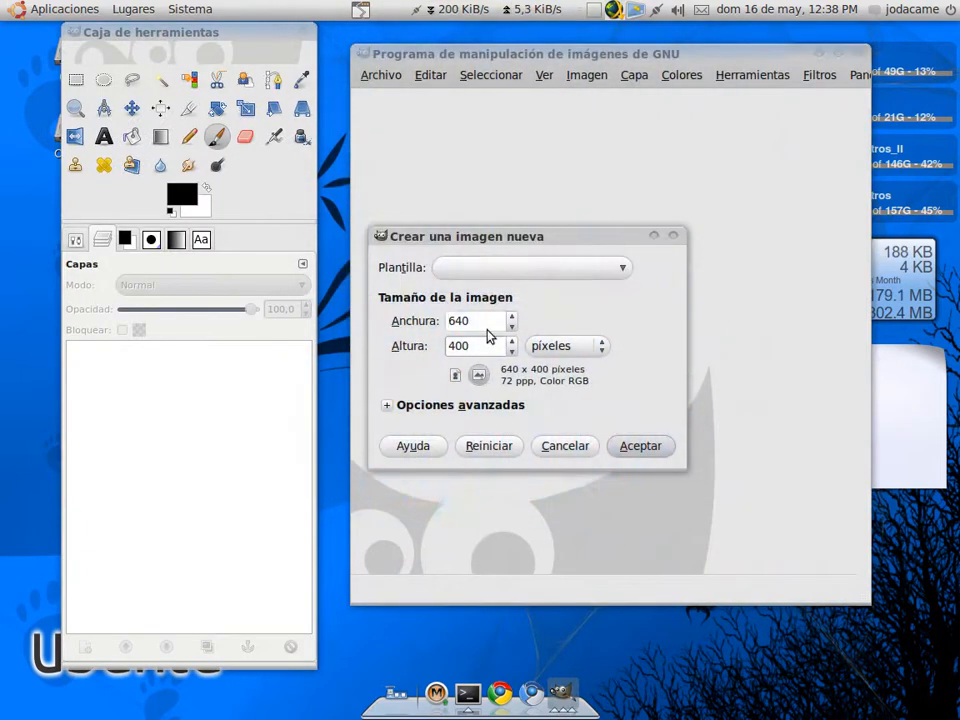
Create a new blank 500×500 pixel image
type("500")
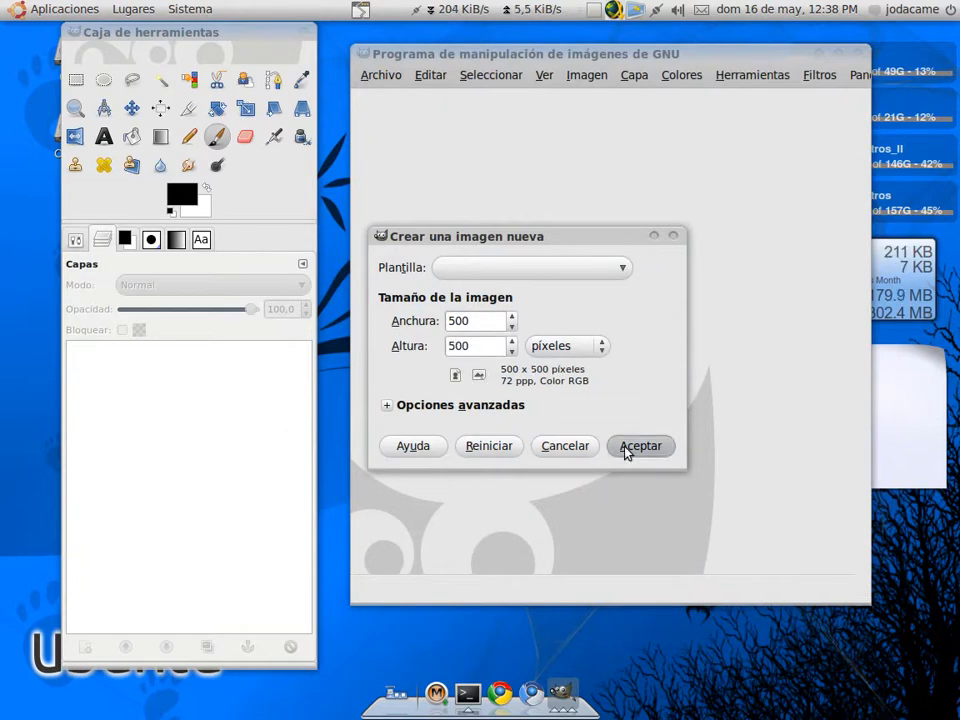
left_click(640, 444)
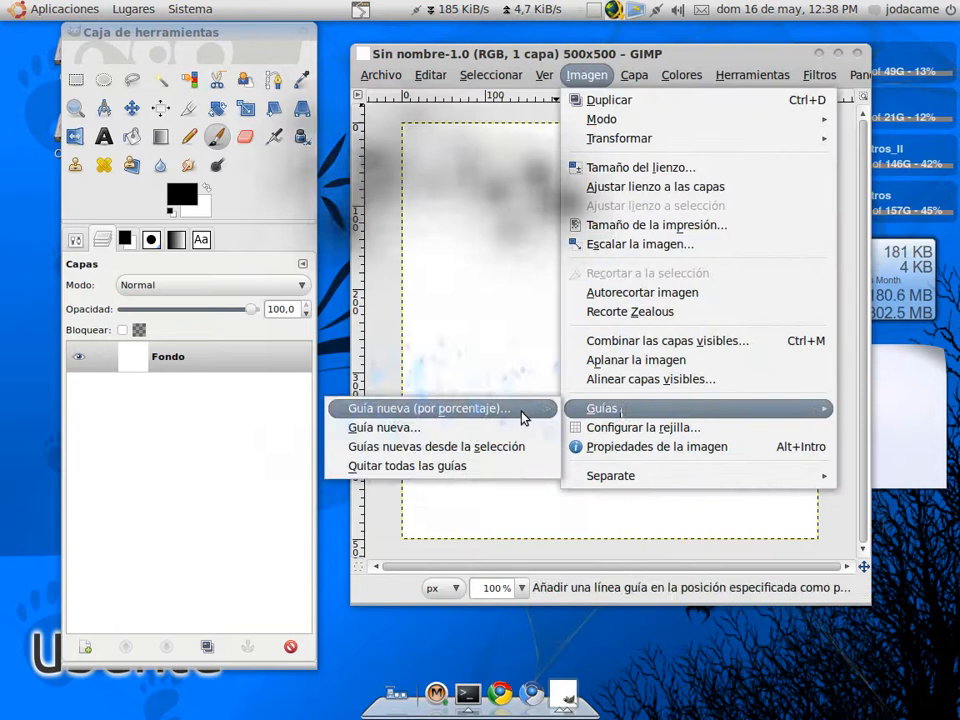
Add a vertical guide at 25% via New Guide (by Percent)
left_click(428, 408)
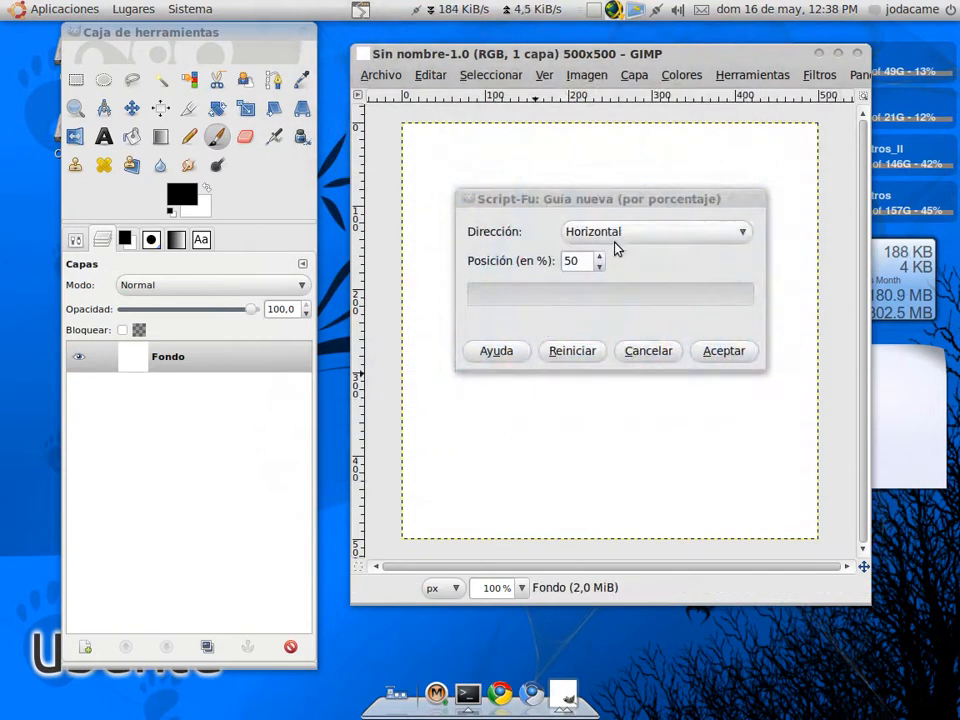
type("25")
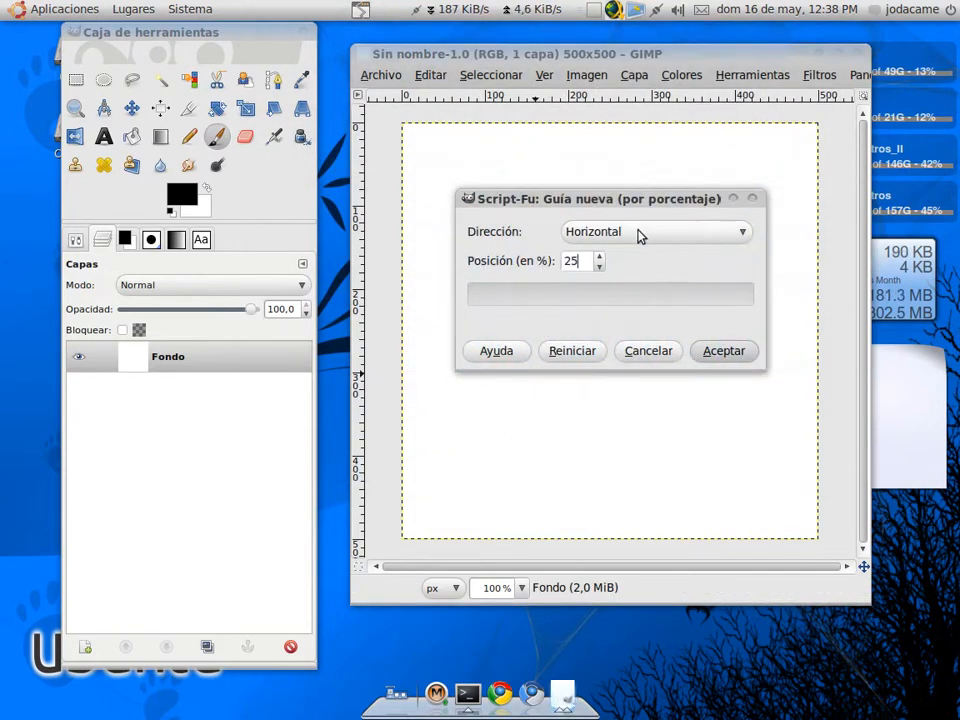
left_click(724, 350)
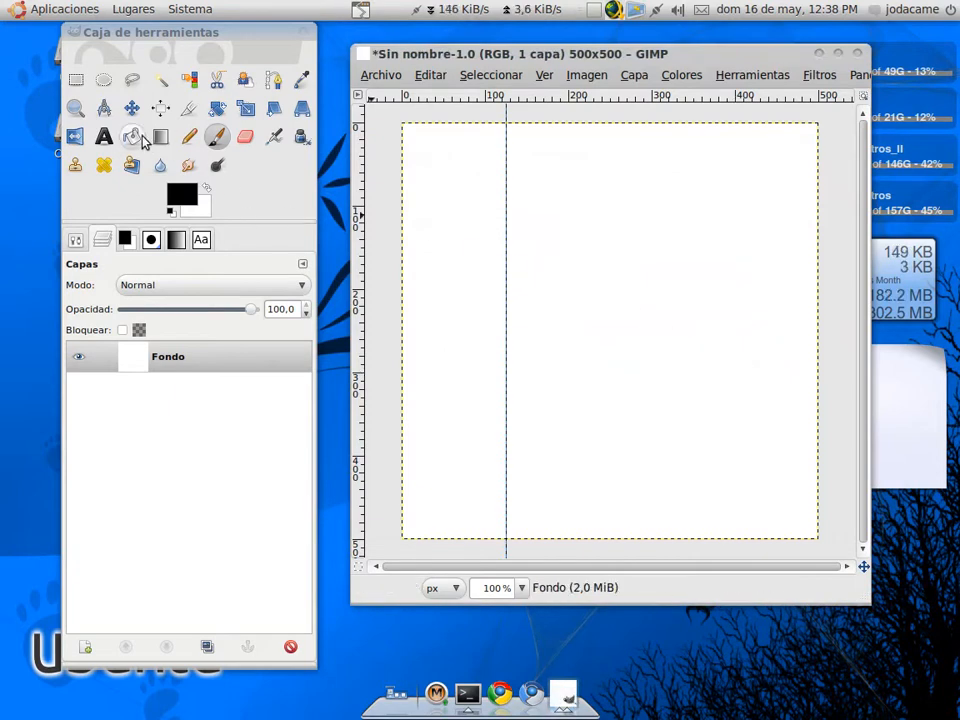
With the Blend tool and a light blue background colour, fill the canvas with a vertical blue gradient
left_click(132, 136)
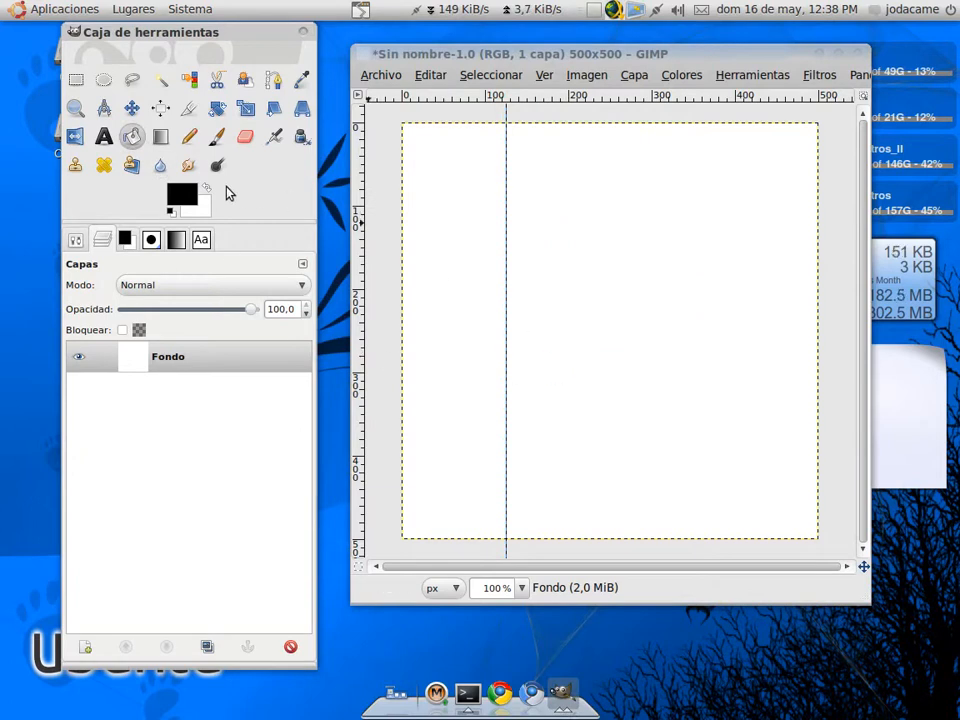
left_click(170, 196)
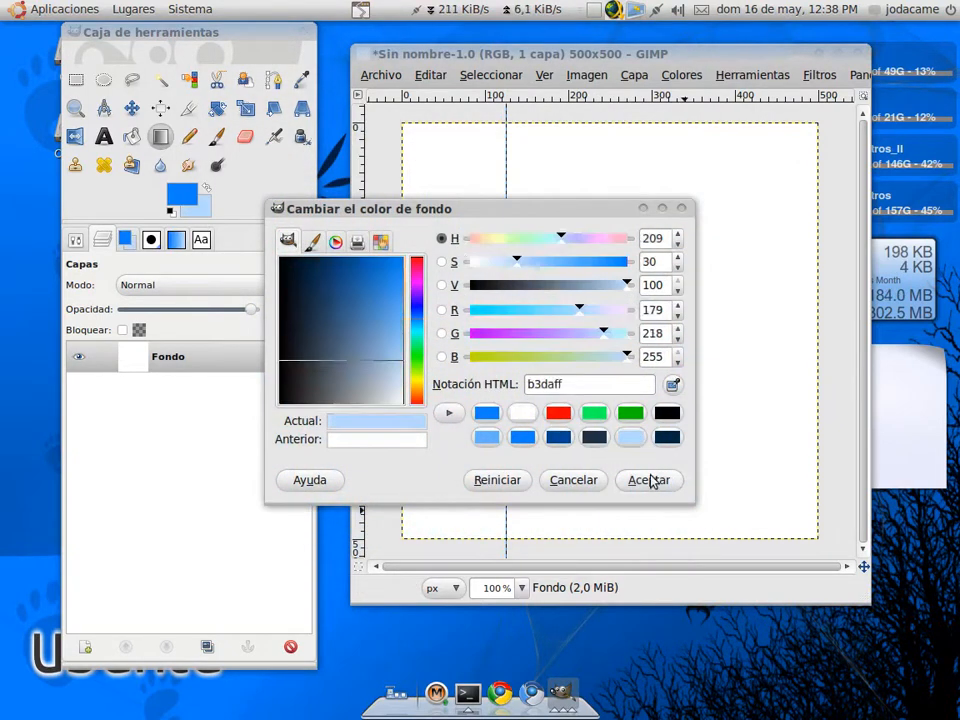
left_click(648, 480)
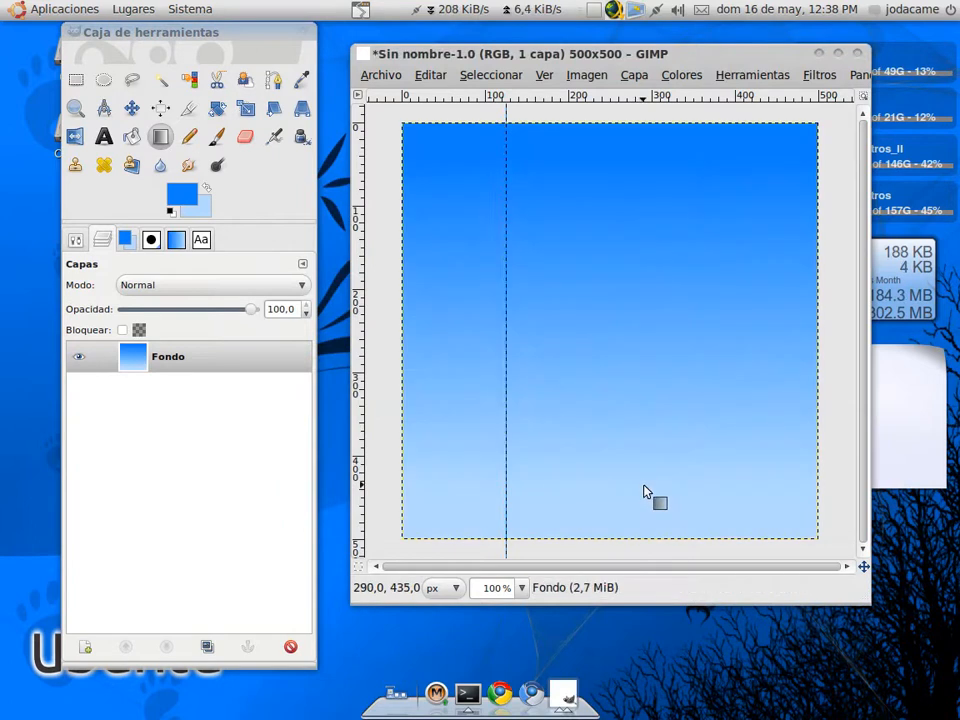
left_click_drag(644, 504, 644, 318)
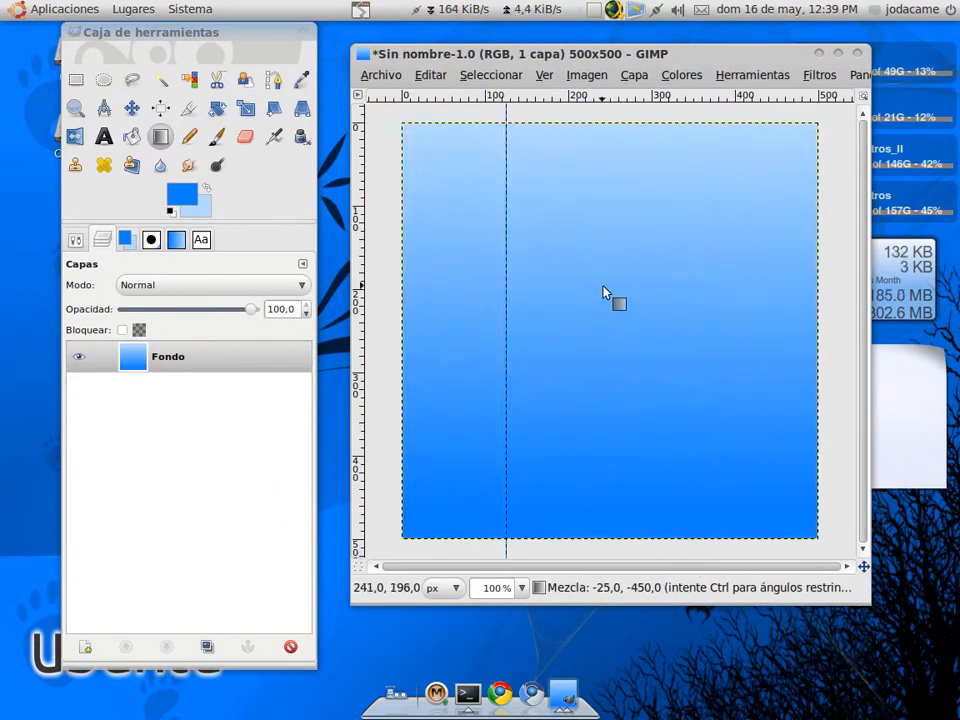
mouse_move(388, 178)
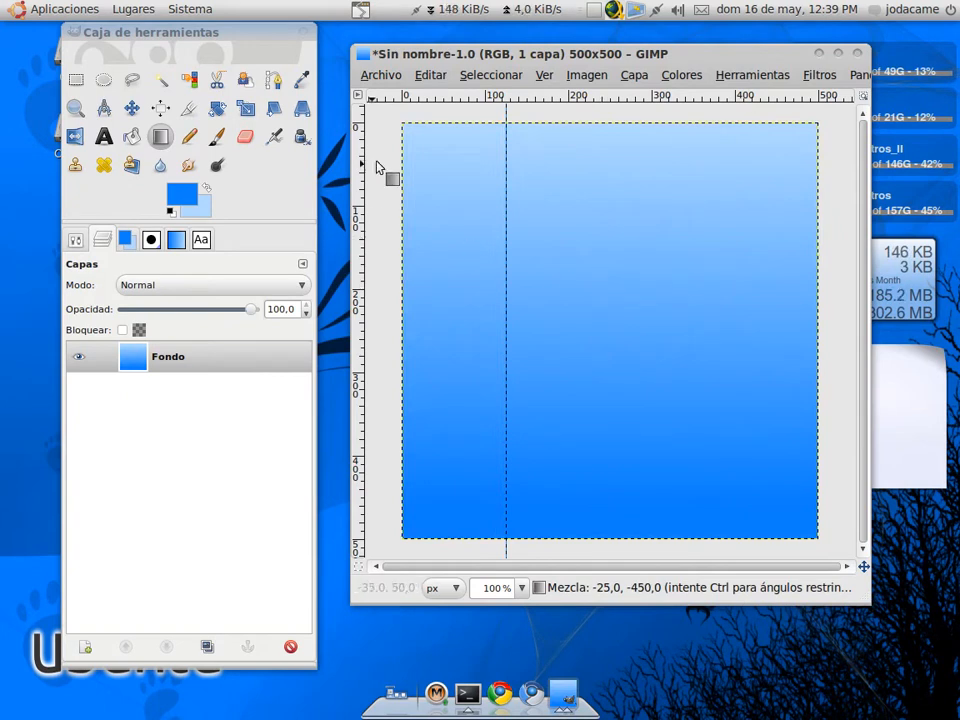
left_click(634, 74)
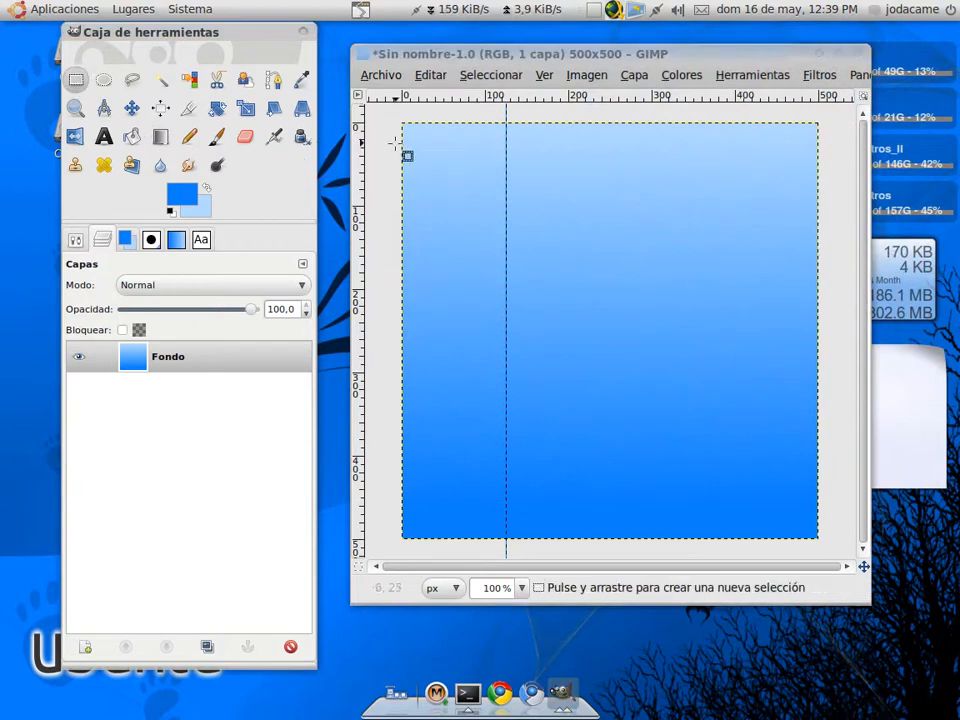
Add a transparent layer with a black band near the top and lower its opacity to about 43%
left_click(632, 76)
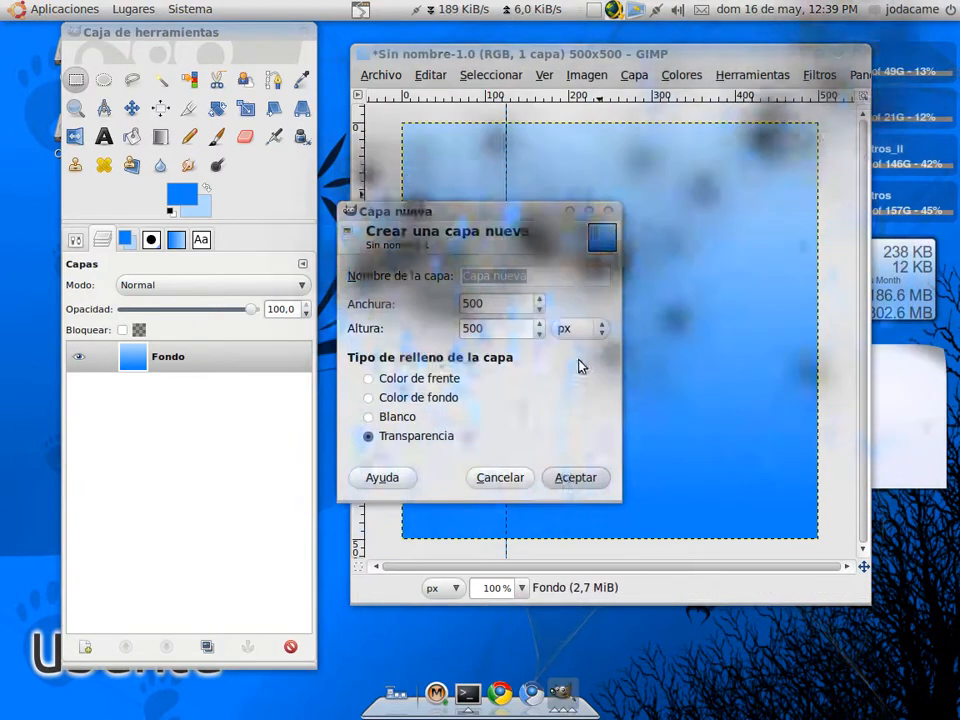
left_click(576, 476)
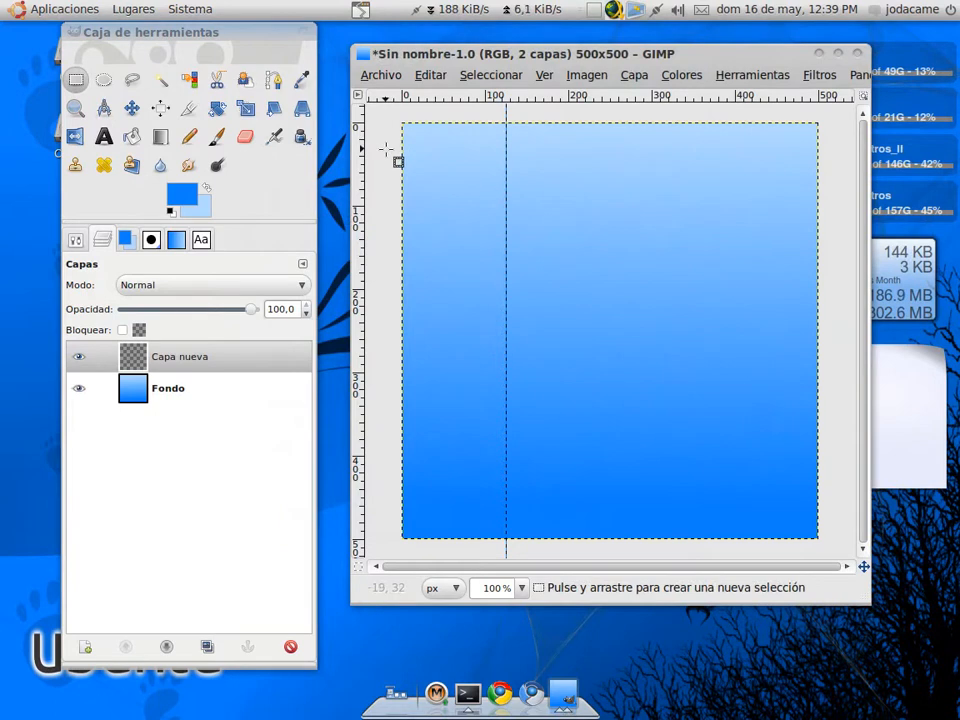
left_click_drag(384, 150, 848, 212)
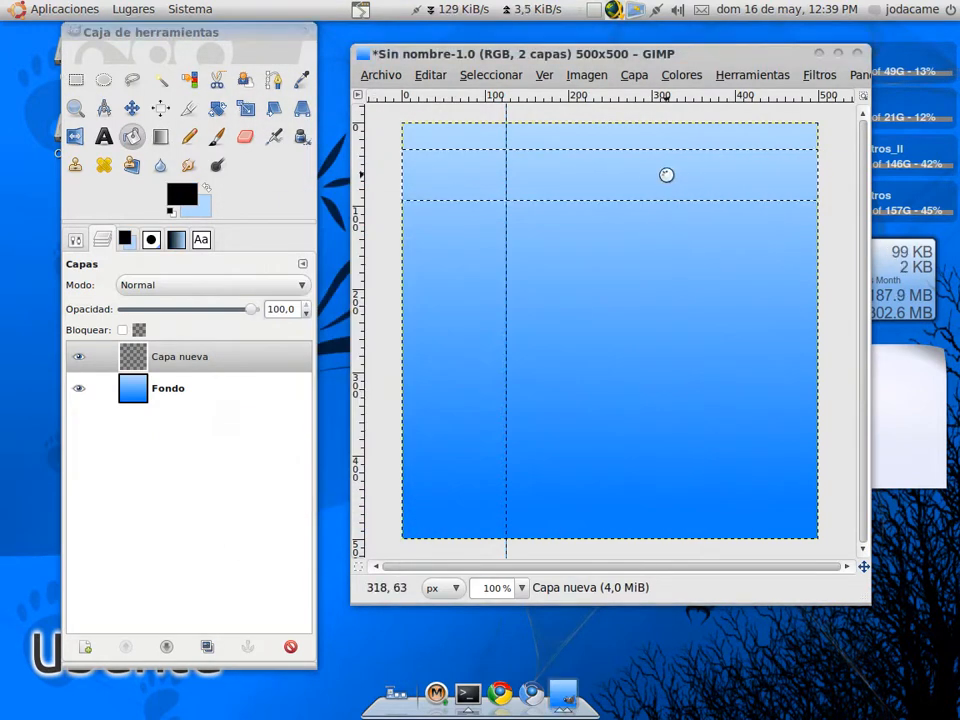
left_click_drag(252, 308, 216, 308)
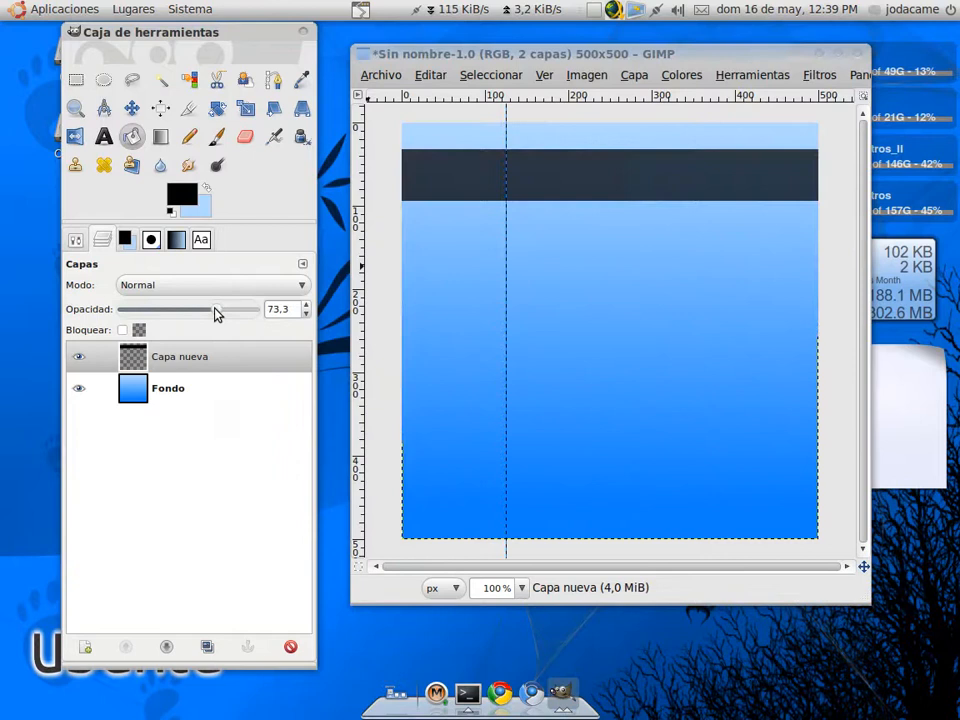
left_click_drag(216, 308, 178, 308)
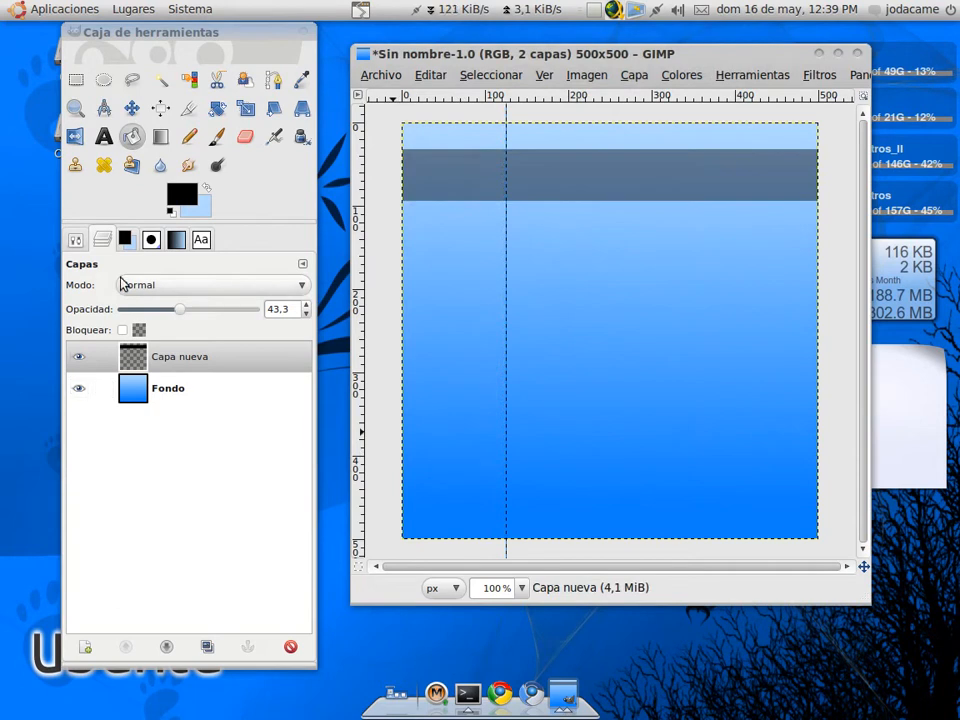
mouse_move(216, 108)
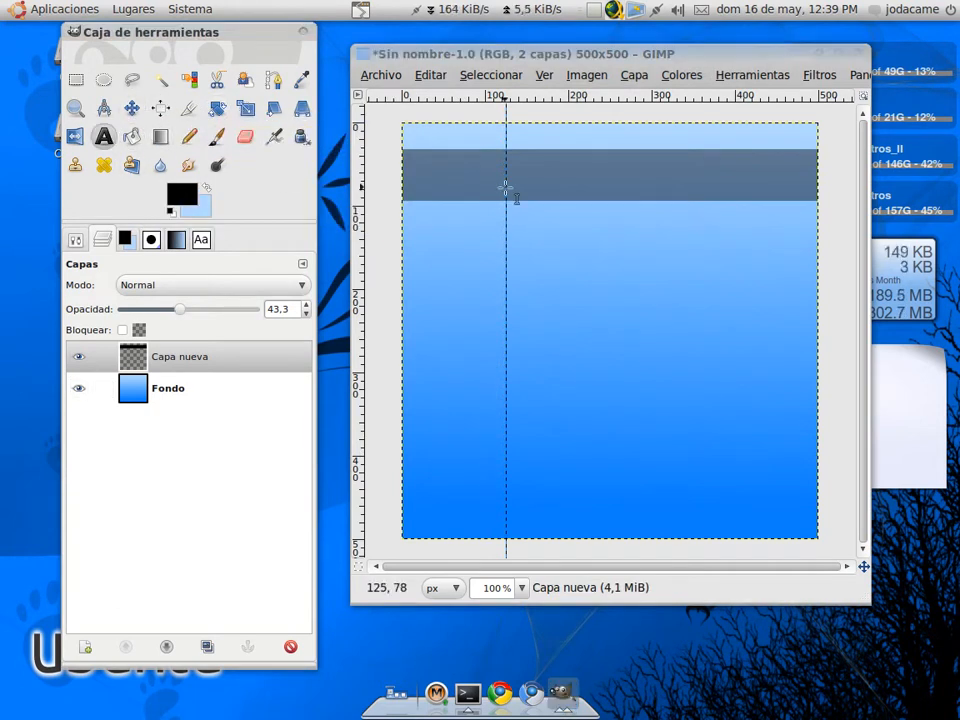
Add a text layer reading MY SOFTWARE BOX in the dark band and enlarge the font size
left_click_drag(518, 164, 692, 196)
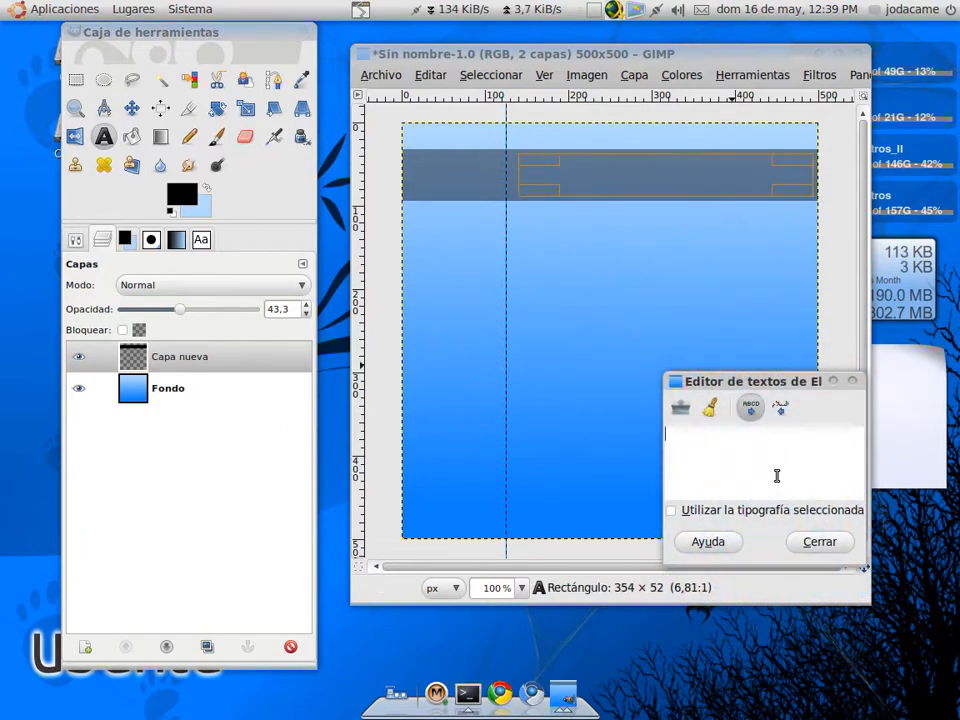
type("MY")
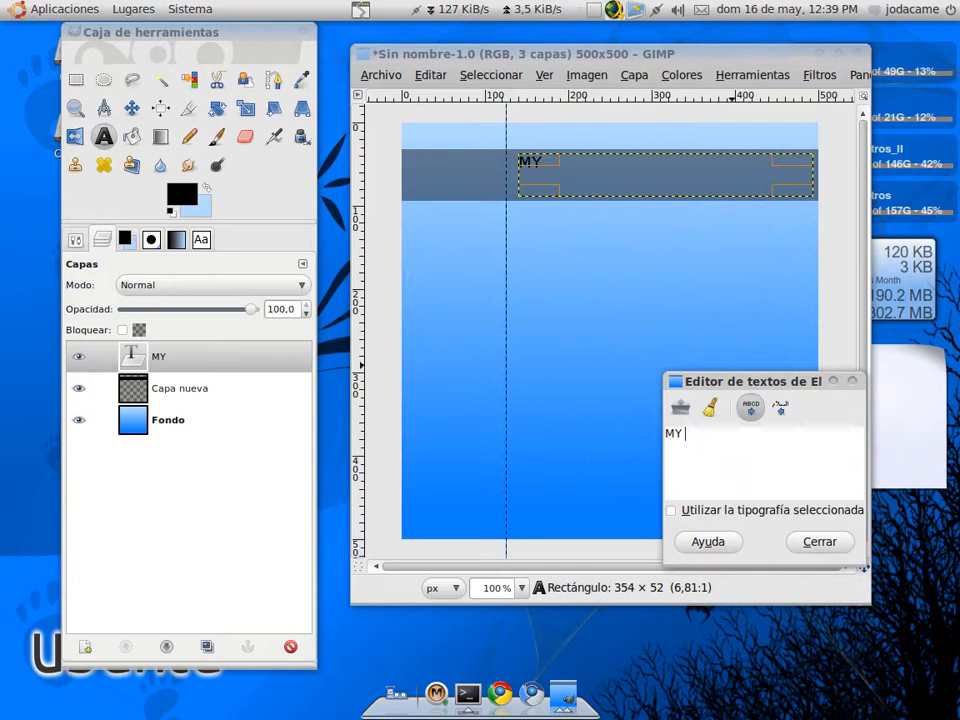
type("SOF")
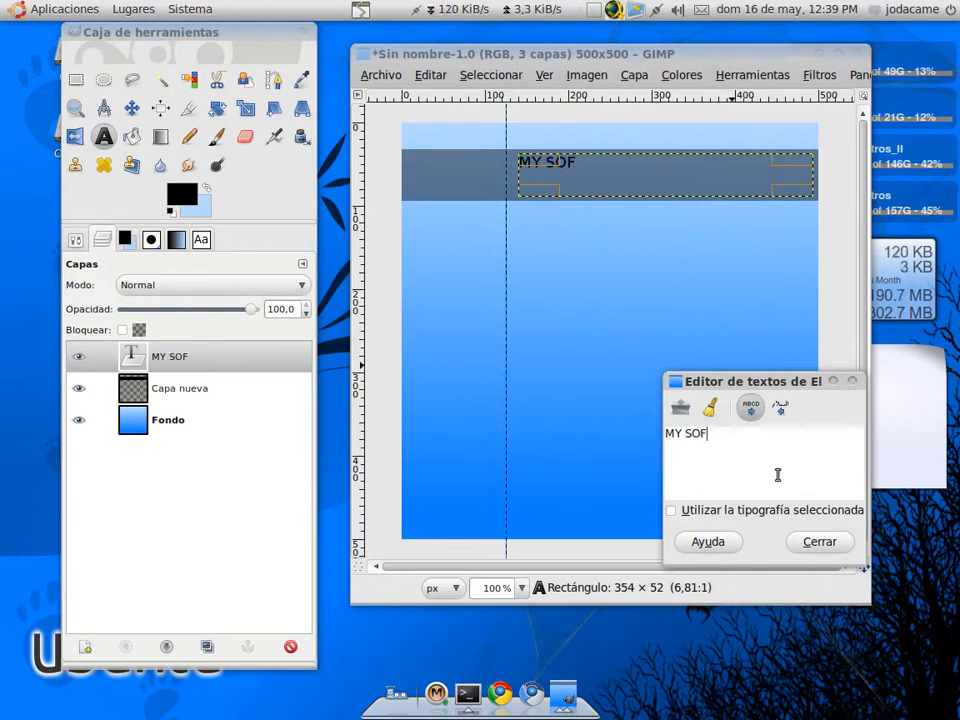
type("TWARE BOX")
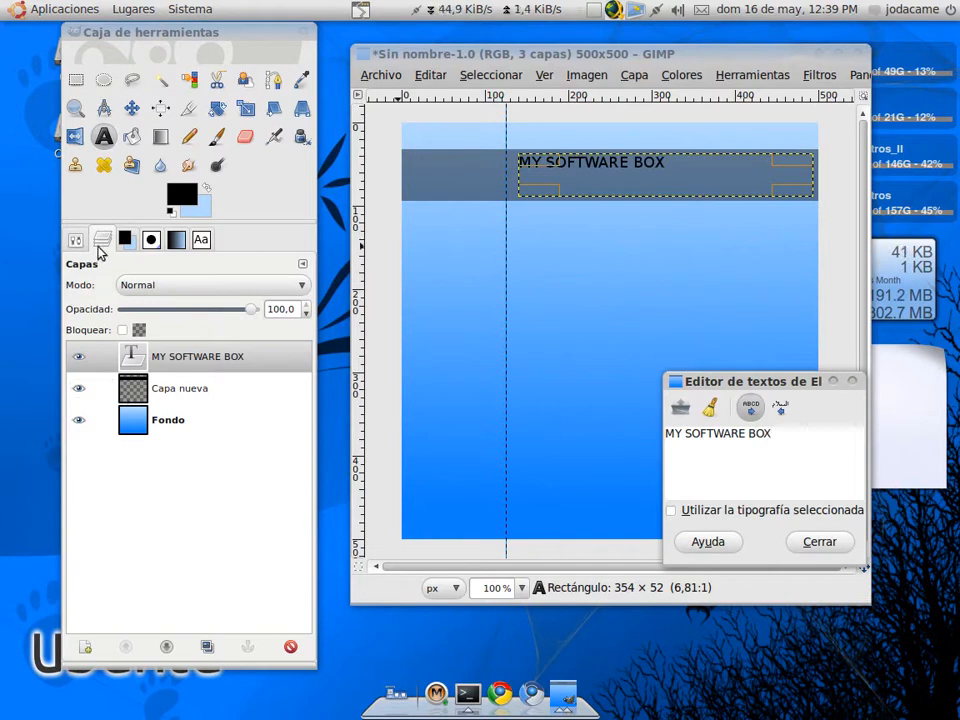
left_click(102, 240)
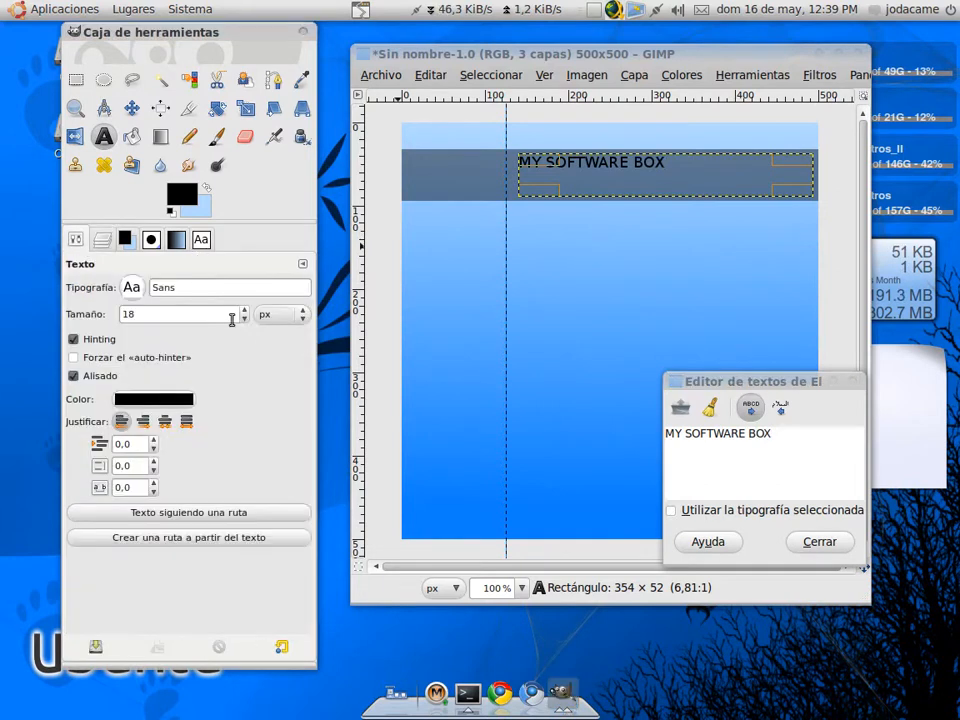
type("38")
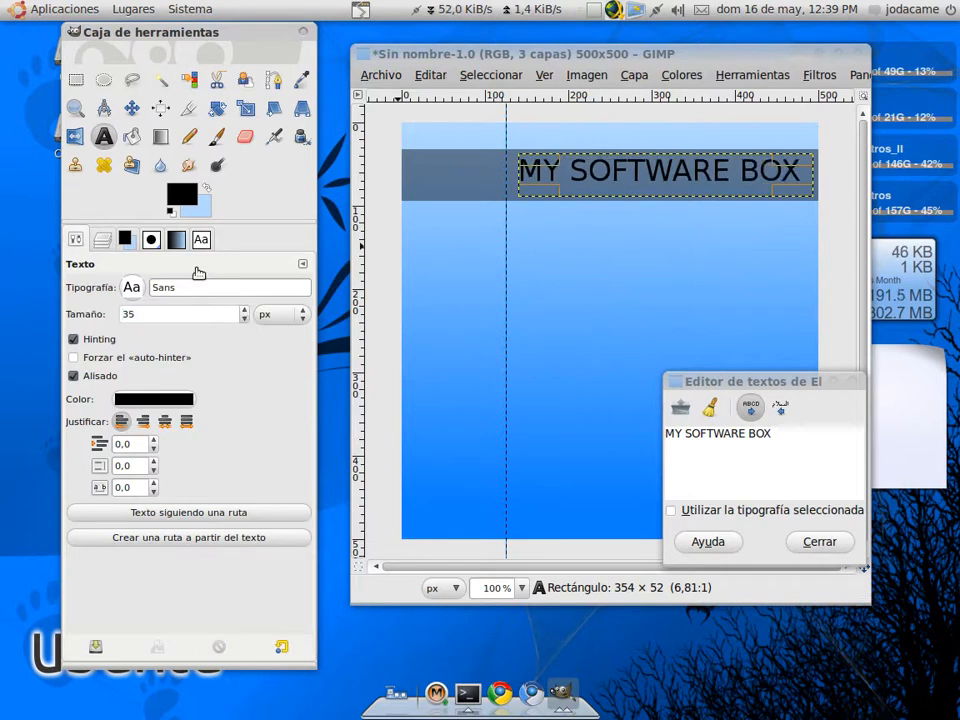
Set the title font to bold italic Arial and its colour to white
left_click(132, 288)
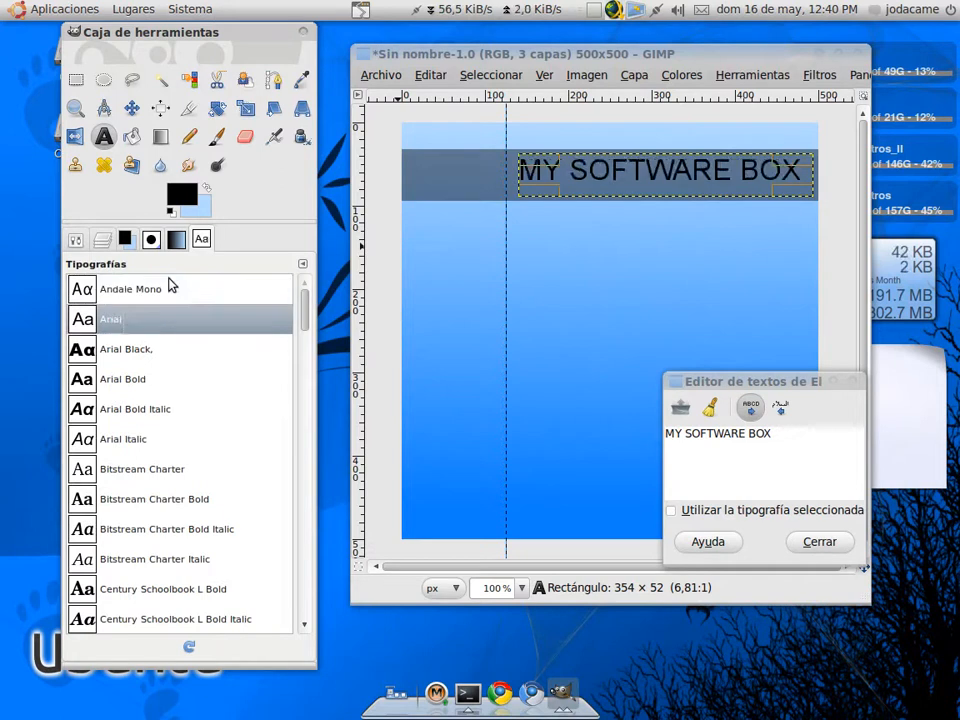
left_click(142, 468)
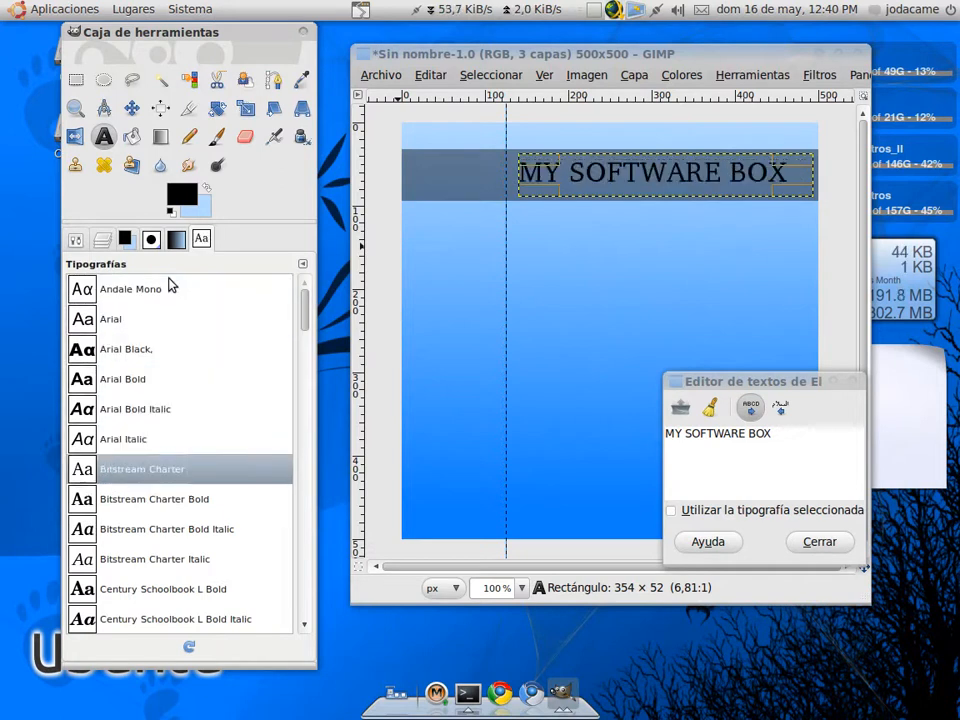
left_click(136, 408)
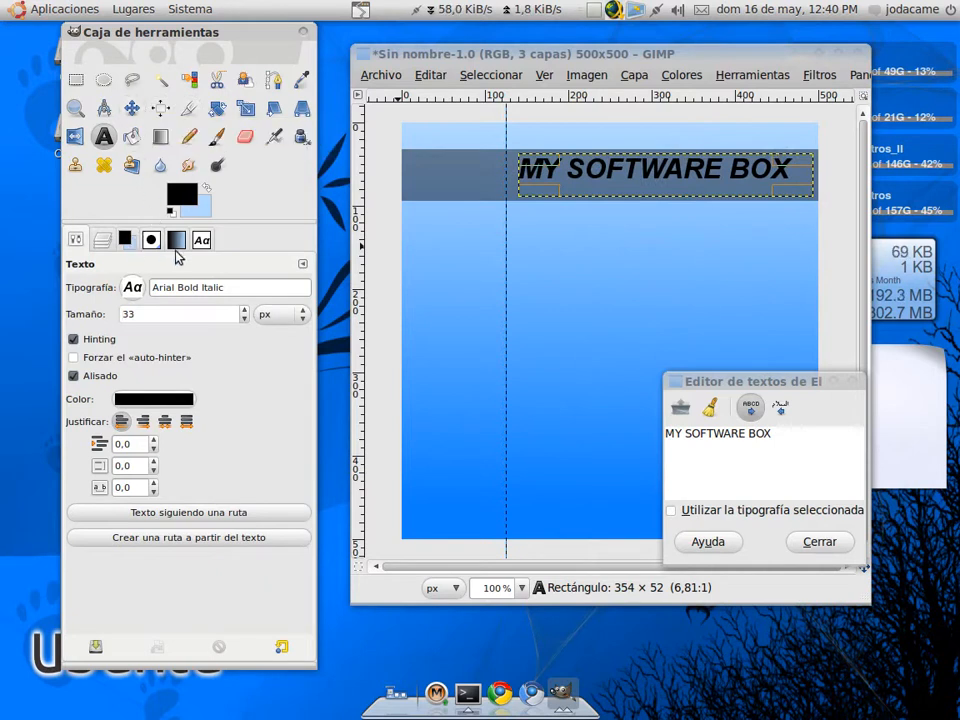
left_click(152, 400)
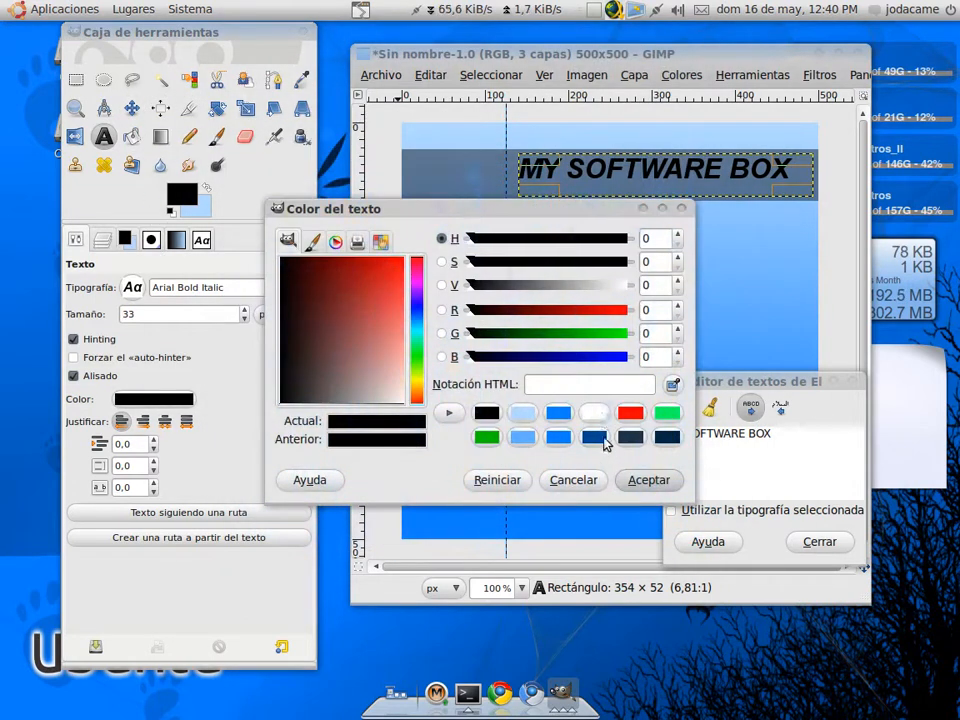
left_click(648, 480)
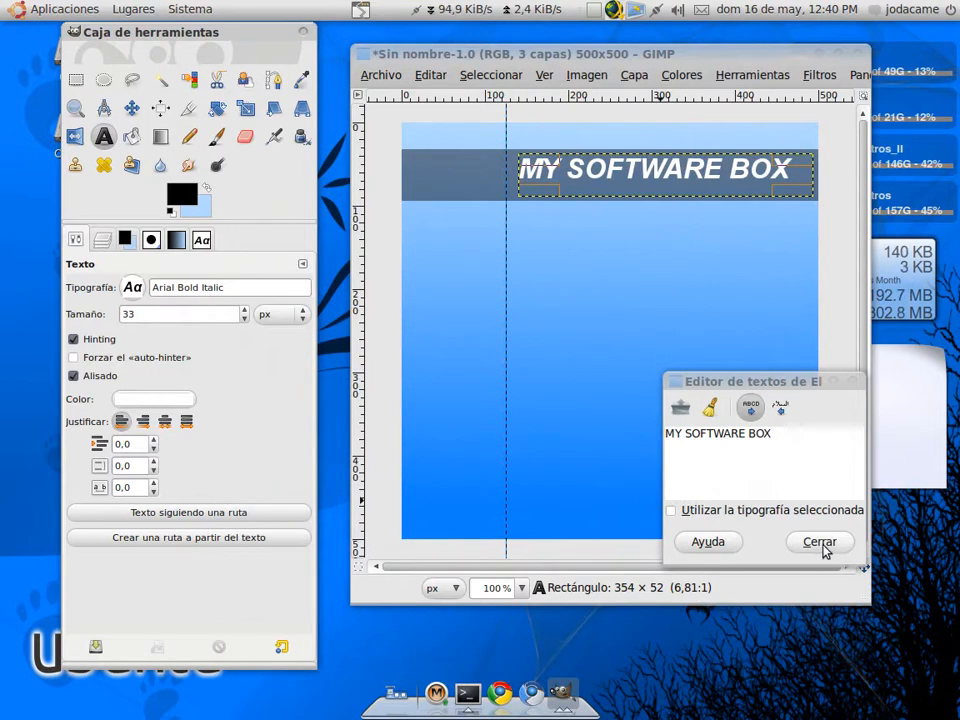
left_click(820, 540)
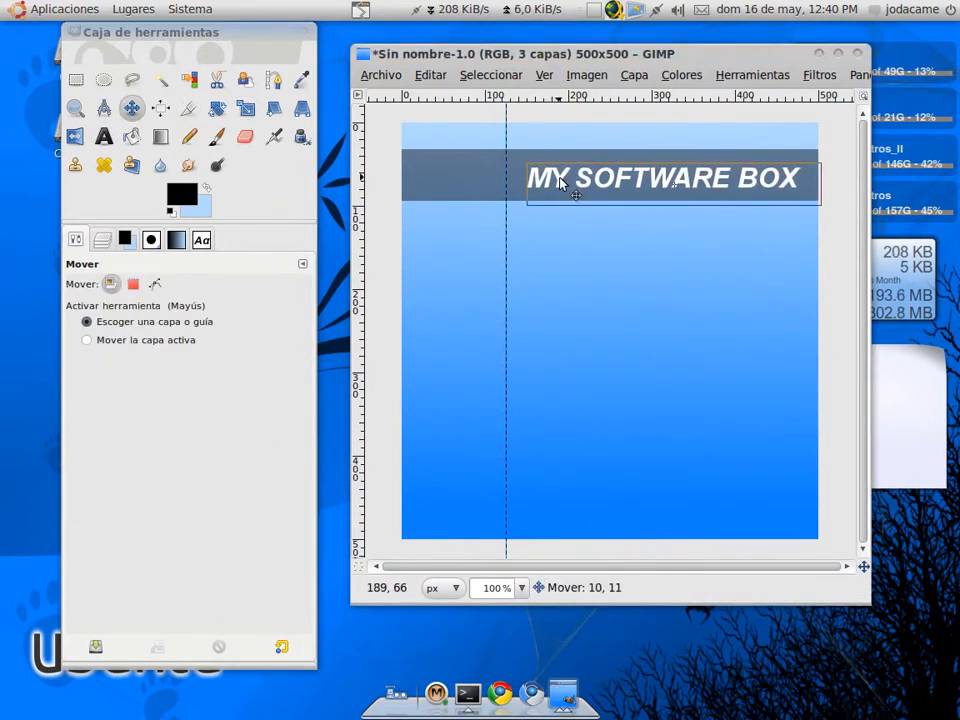
Nudge the white title into place within the dark bar with the Move tool
left_click(102, 240)
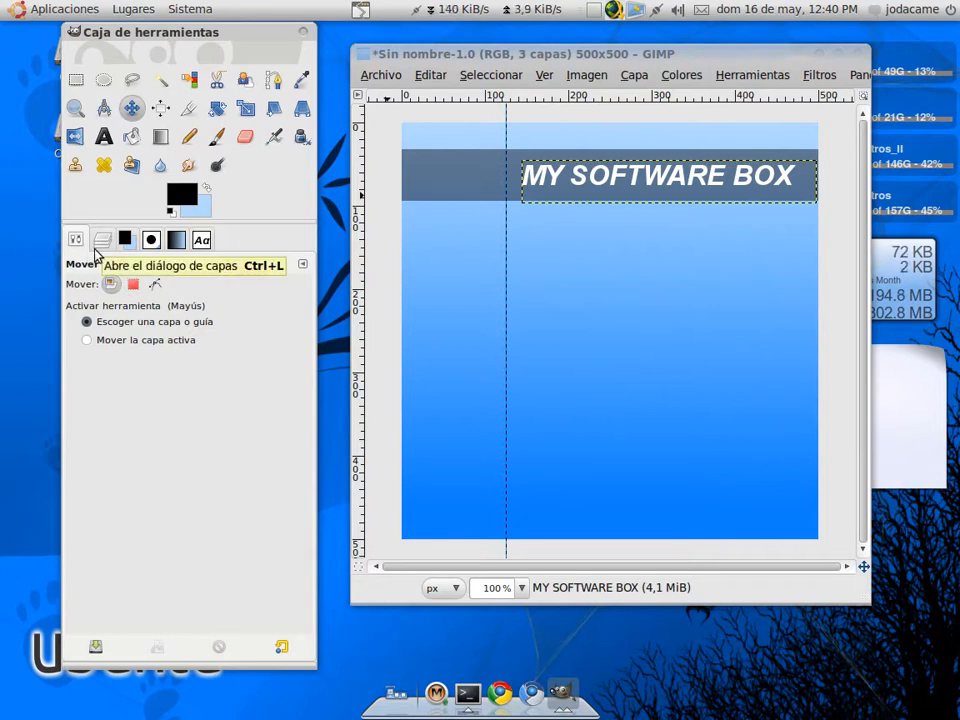
mouse_move(536, 100)
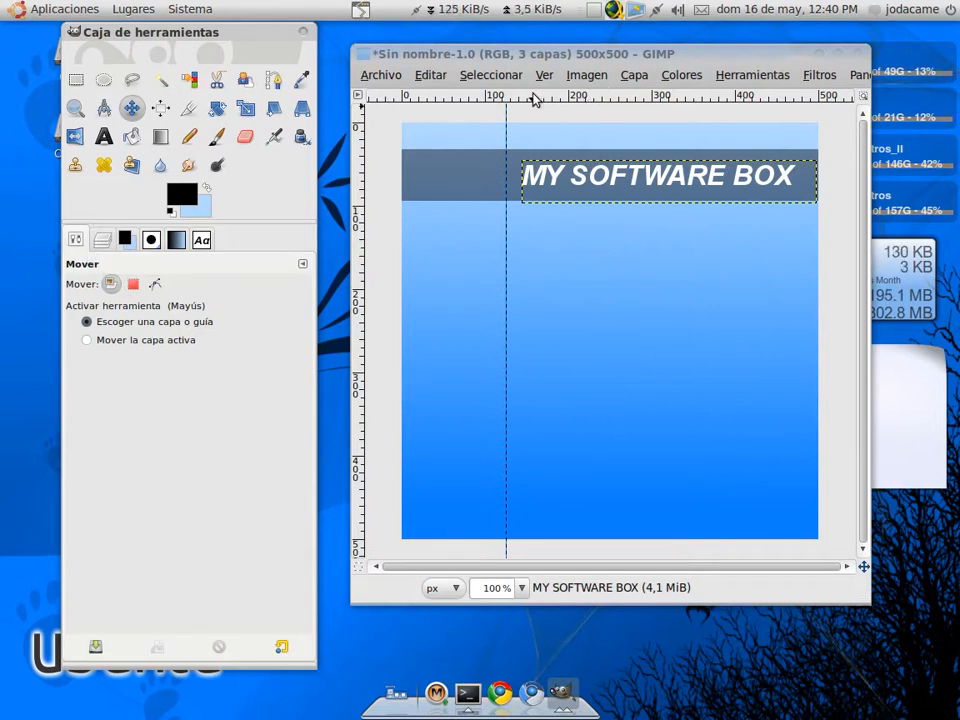
left_click(634, 74)
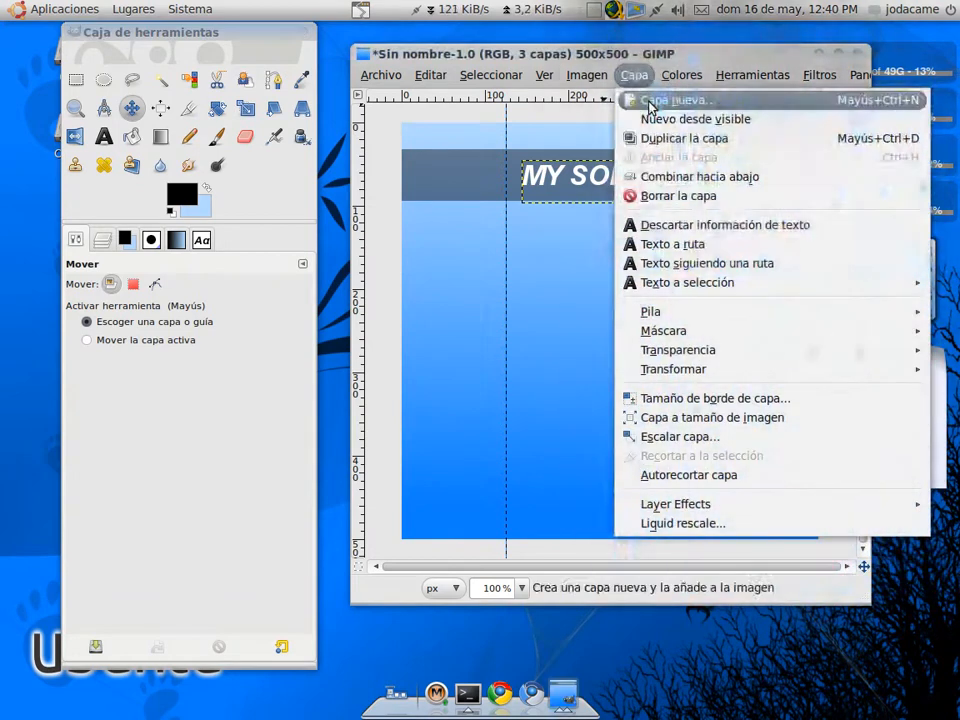
On a new layer, fill a small square near the bottom-left corner with white
left_click(672, 100)
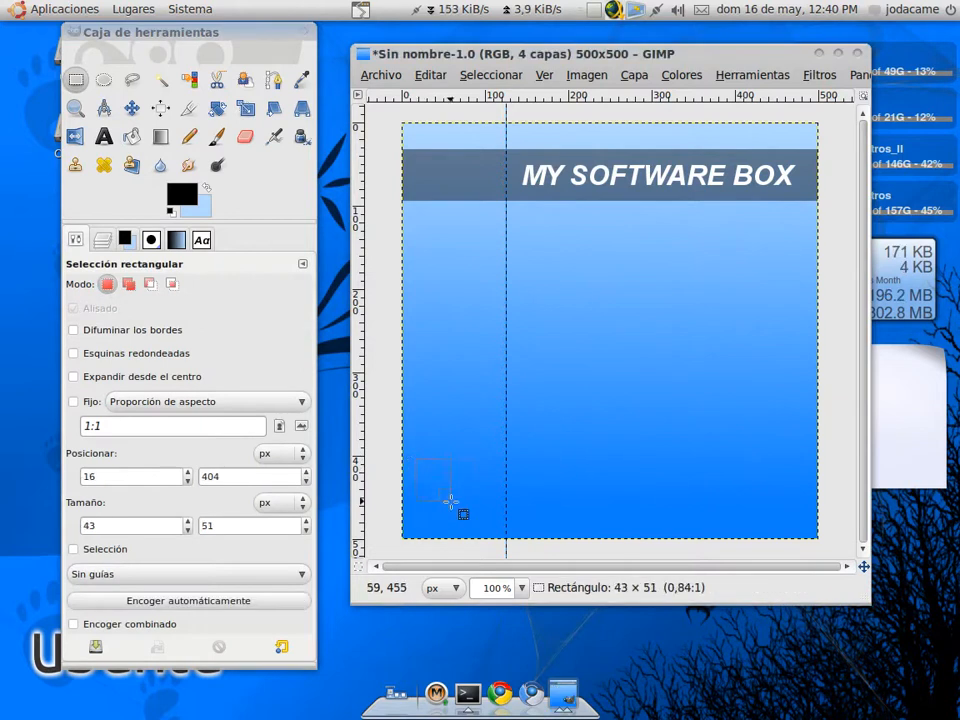
left_click_drag(464, 516, 510, 540)
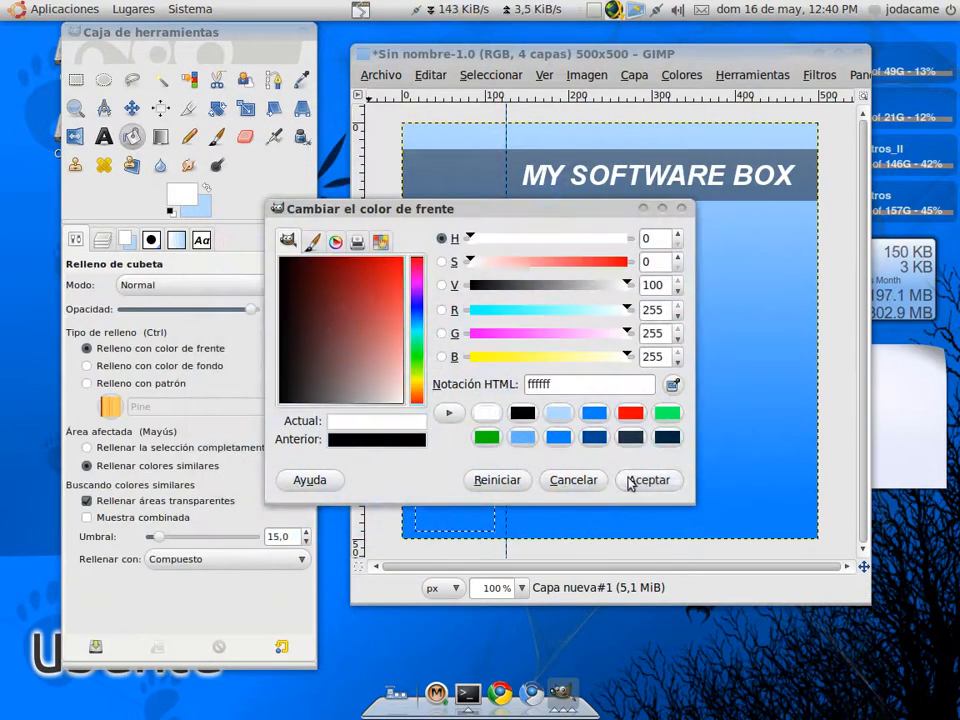
left_click(648, 480)
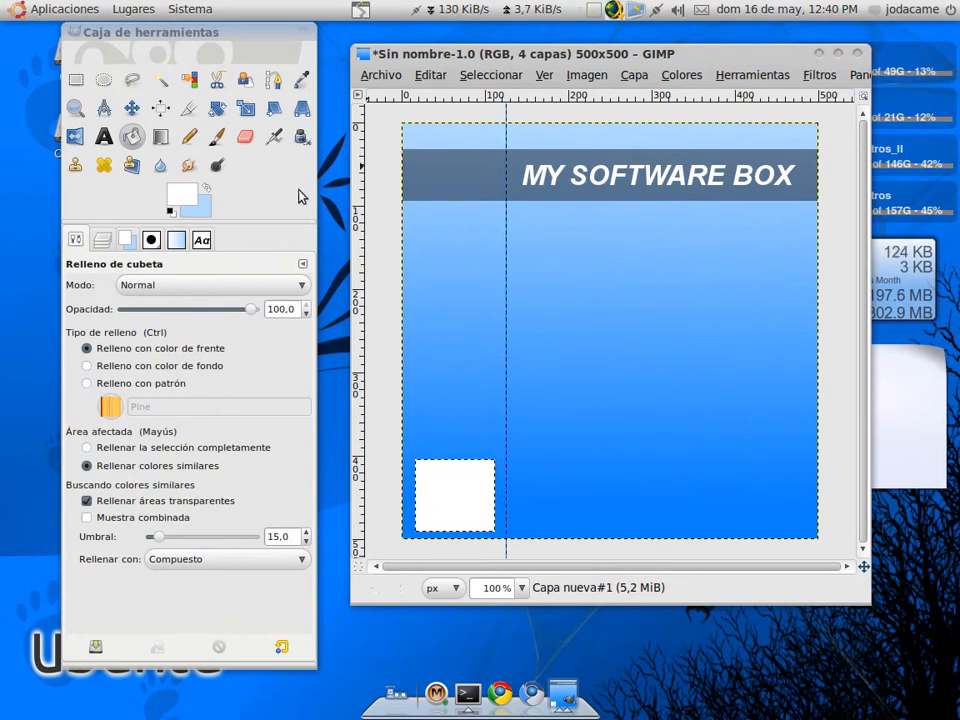
left_click(104, 136)
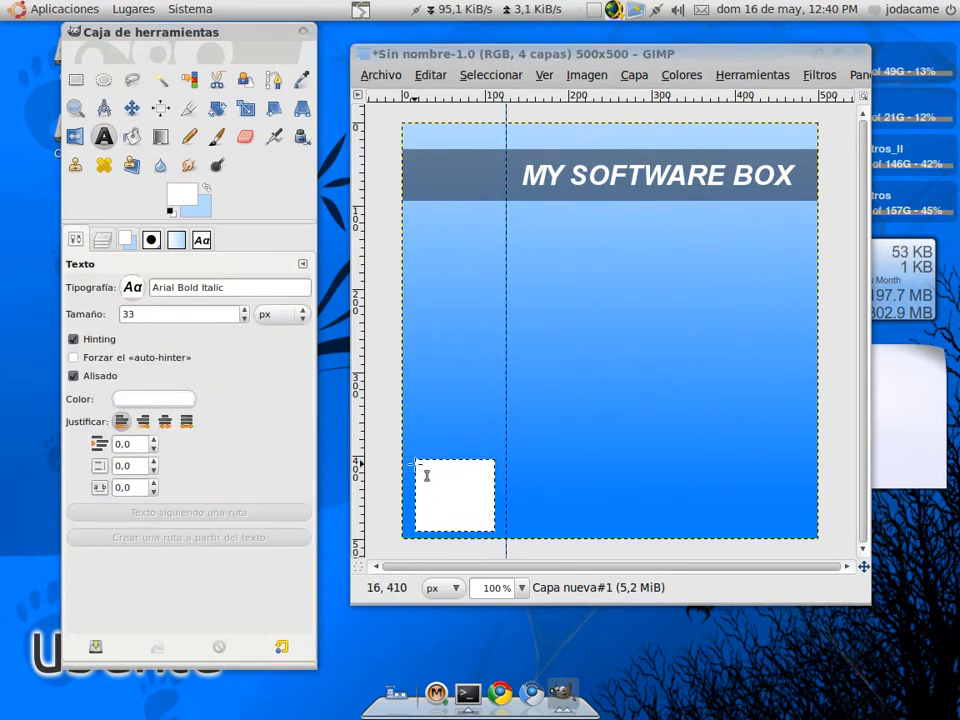
Add a large black letter G, size 80, inside the white square
left_click(490, 76)
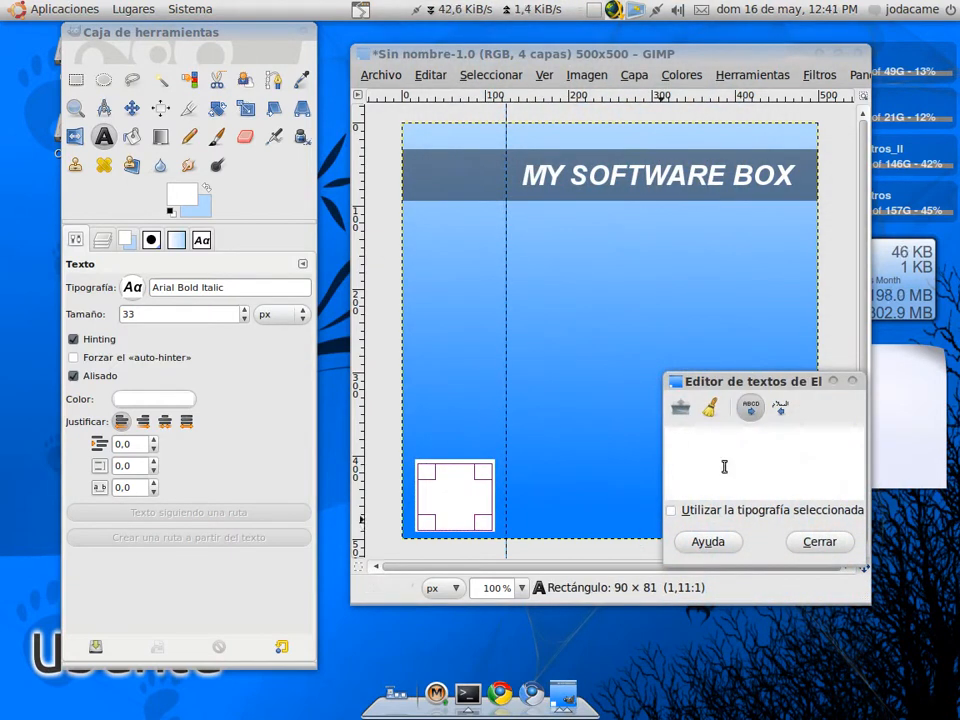
type("G")
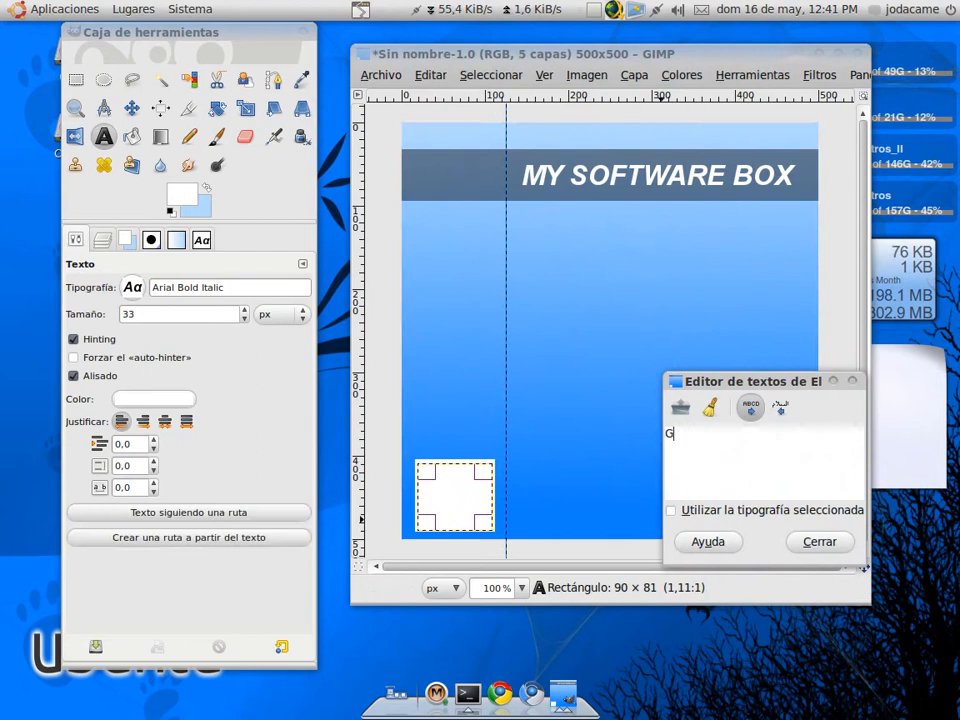
left_click(152, 400)
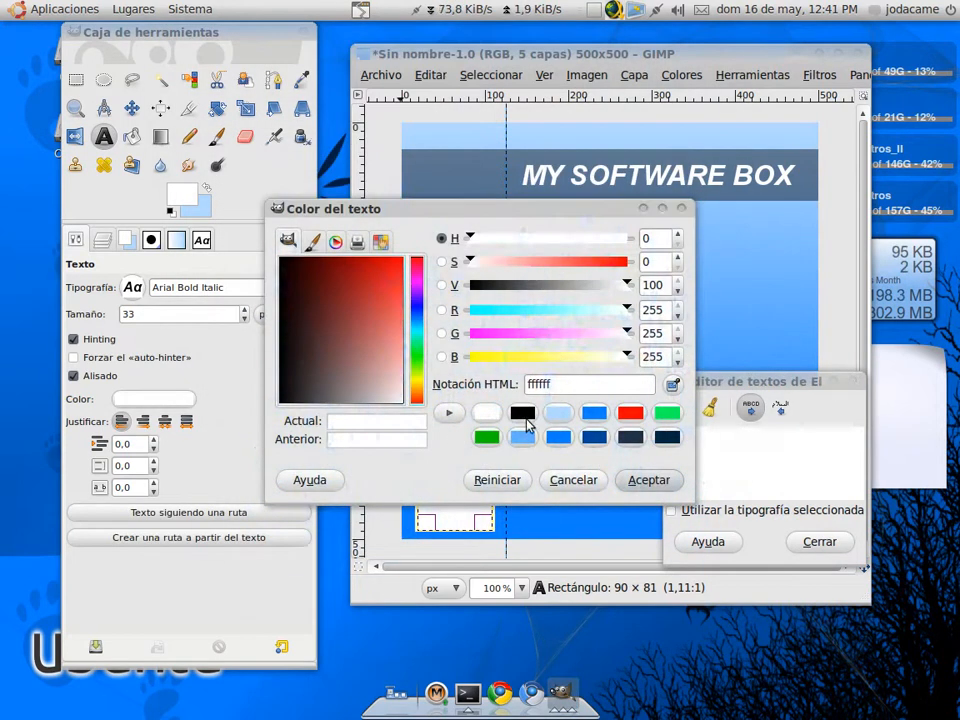
left_click(648, 480)
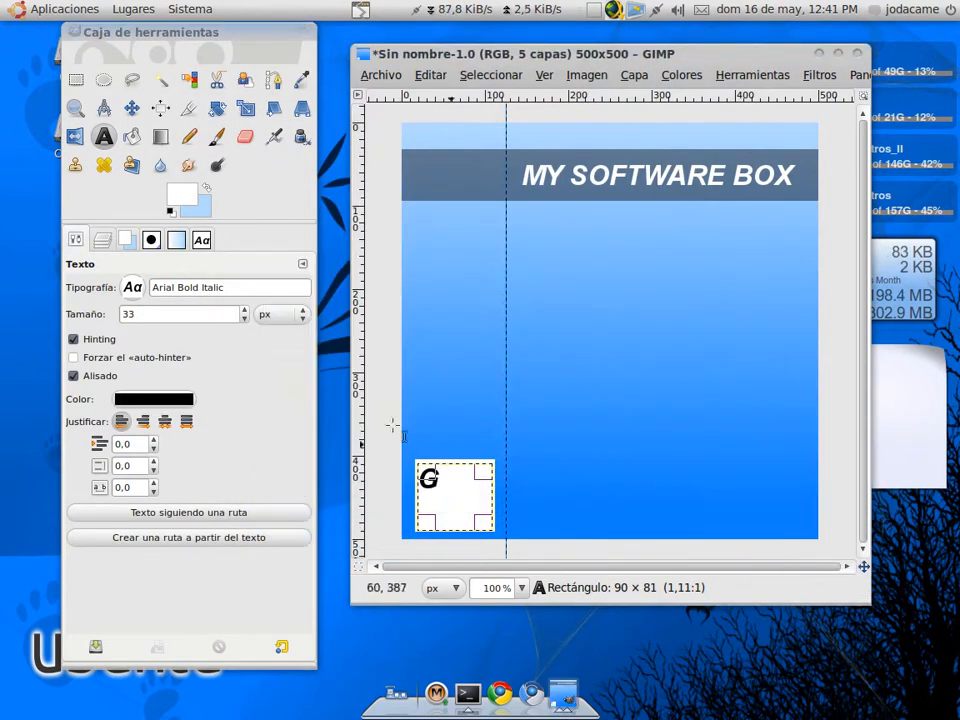
type("67")
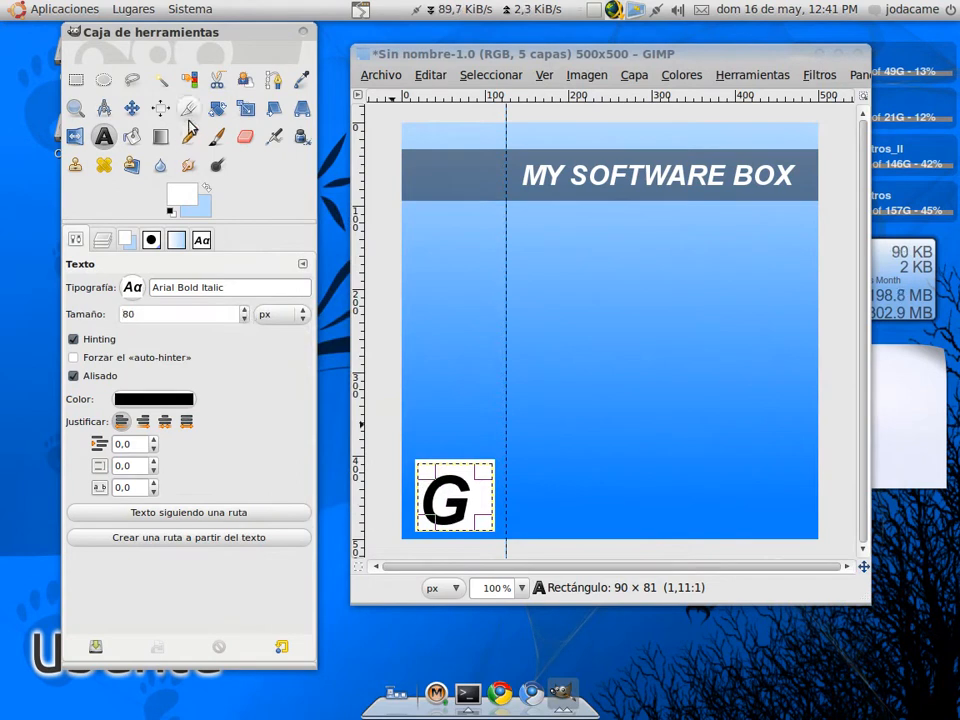
left_click(132, 108)
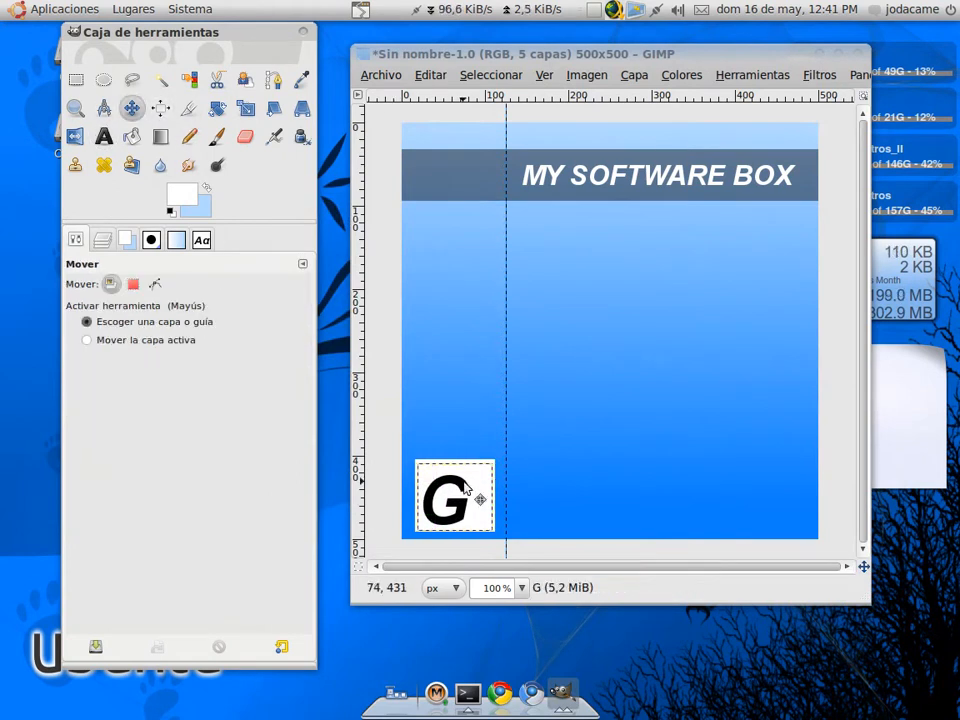
Position the G and fill a thin black bar beneath it, then make the Fondo layer active
left_click_drag(456, 496, 462, 484)
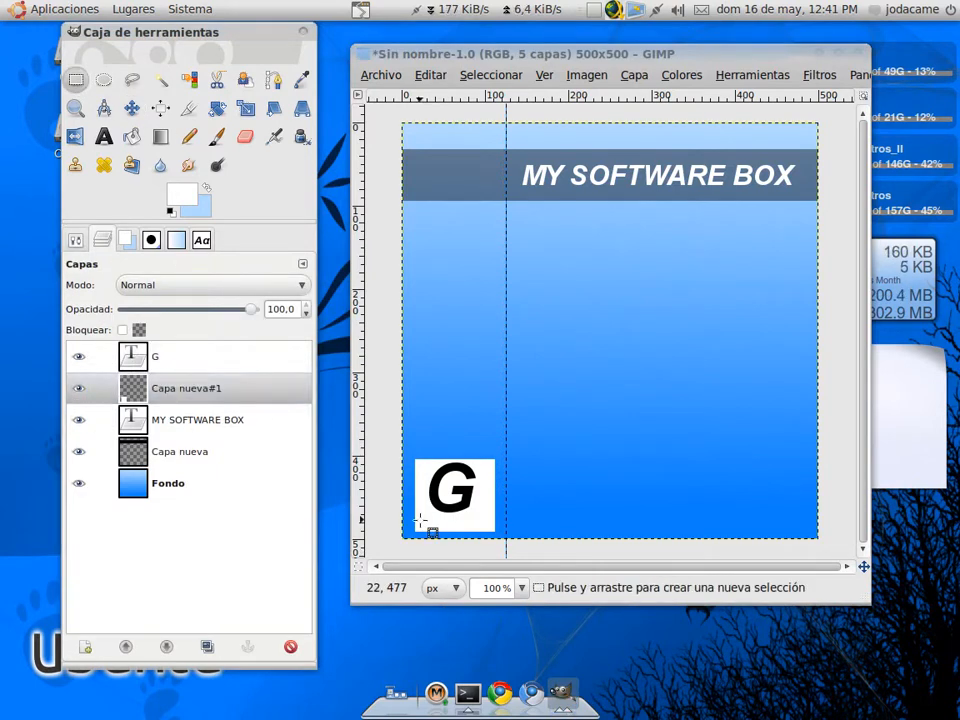
left_click_drag(424, 524, 504, 536)
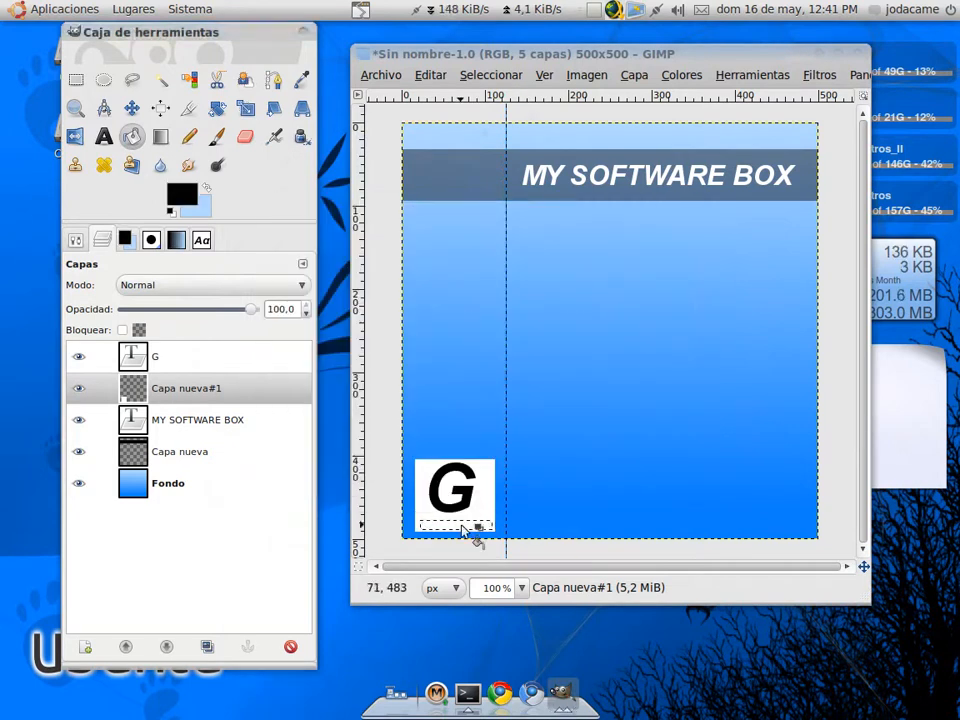
left_click(490, 76)
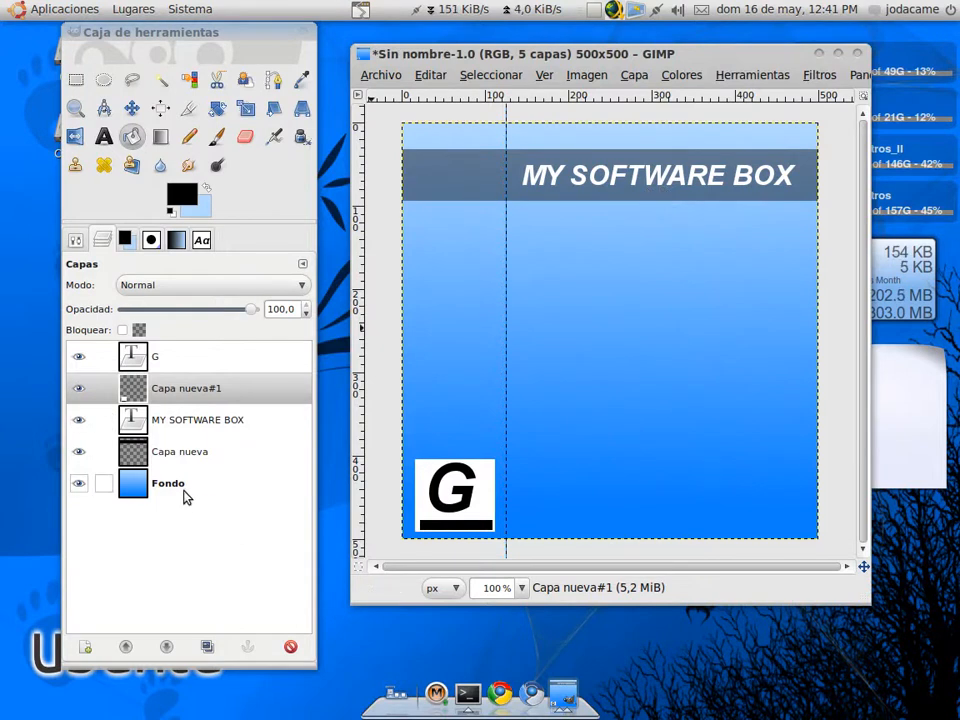
left_click(168, 482)
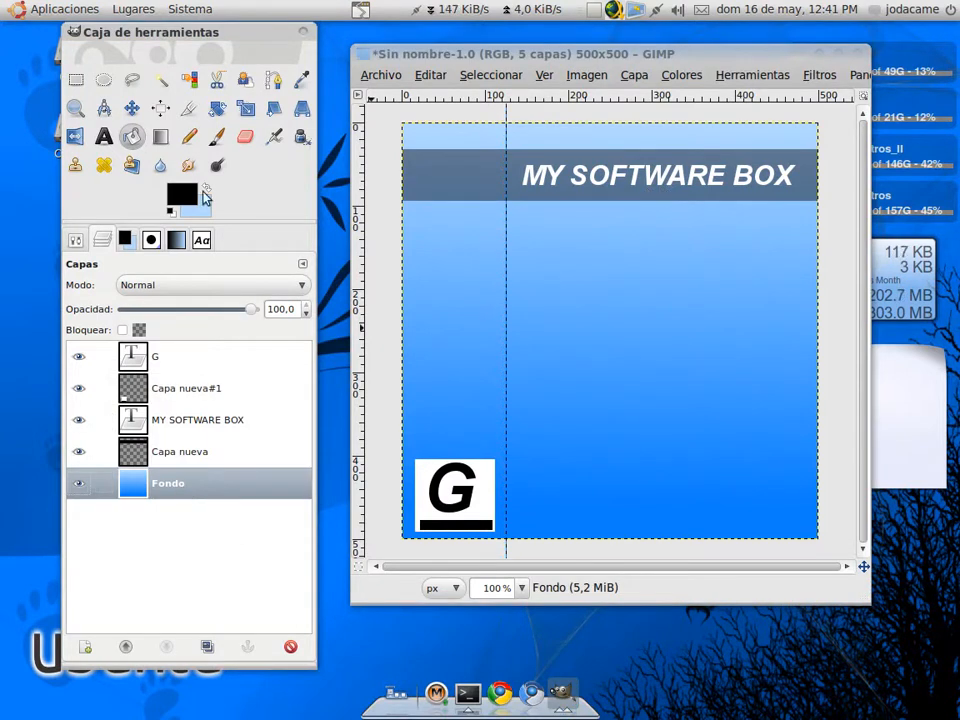
mouse_move(216, 136)
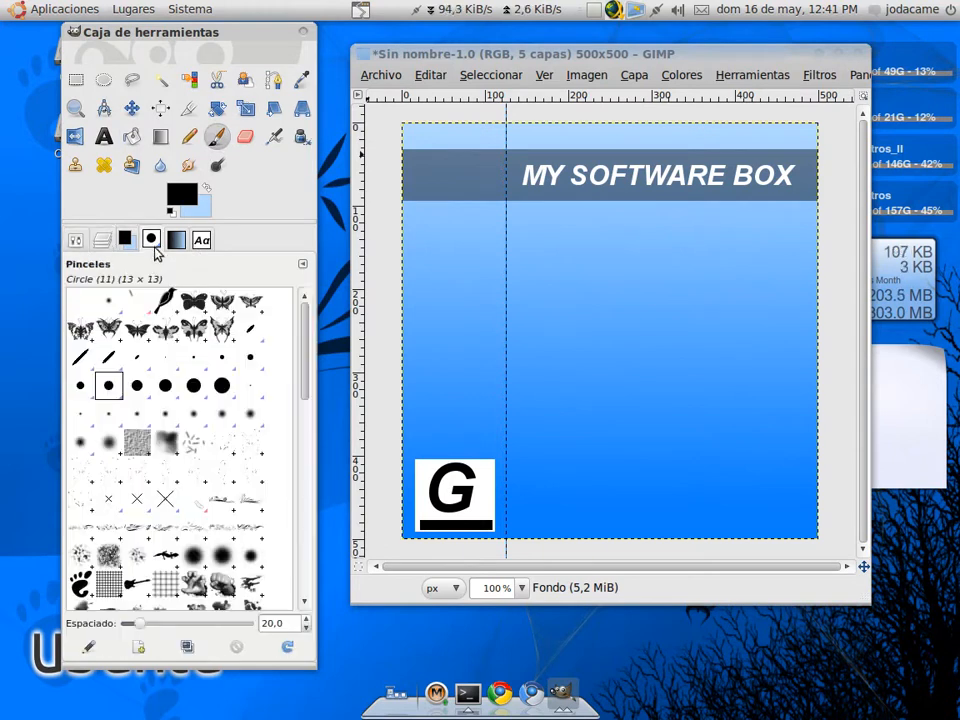
Choose a tree-silhouette brush from the Brushes dialog for stamping the lower right
scroll("down", 3)
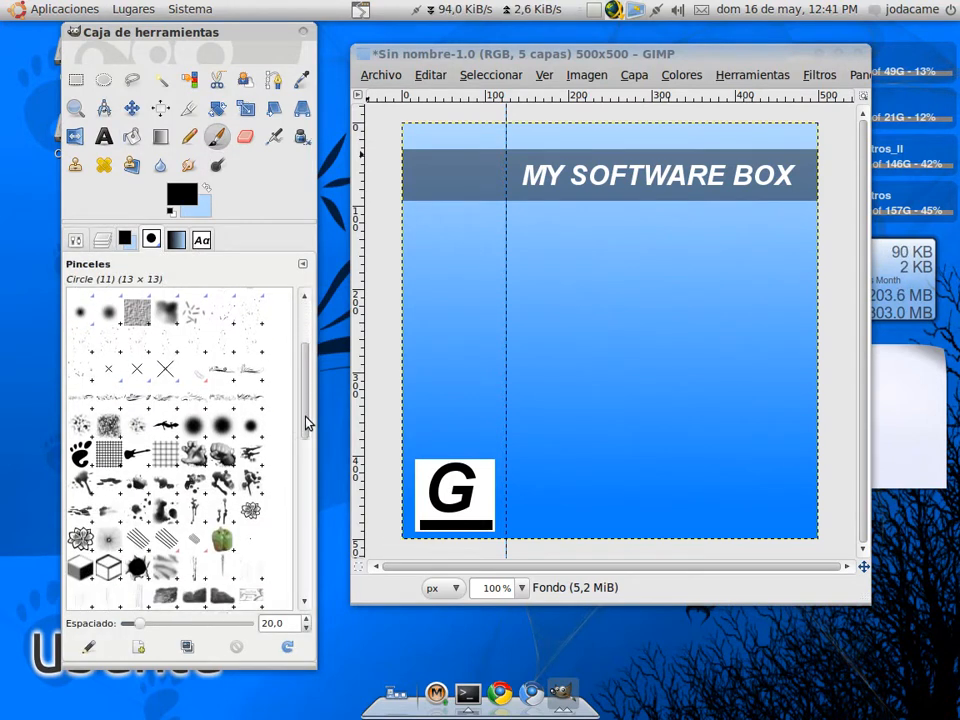
scroll("down", 3)
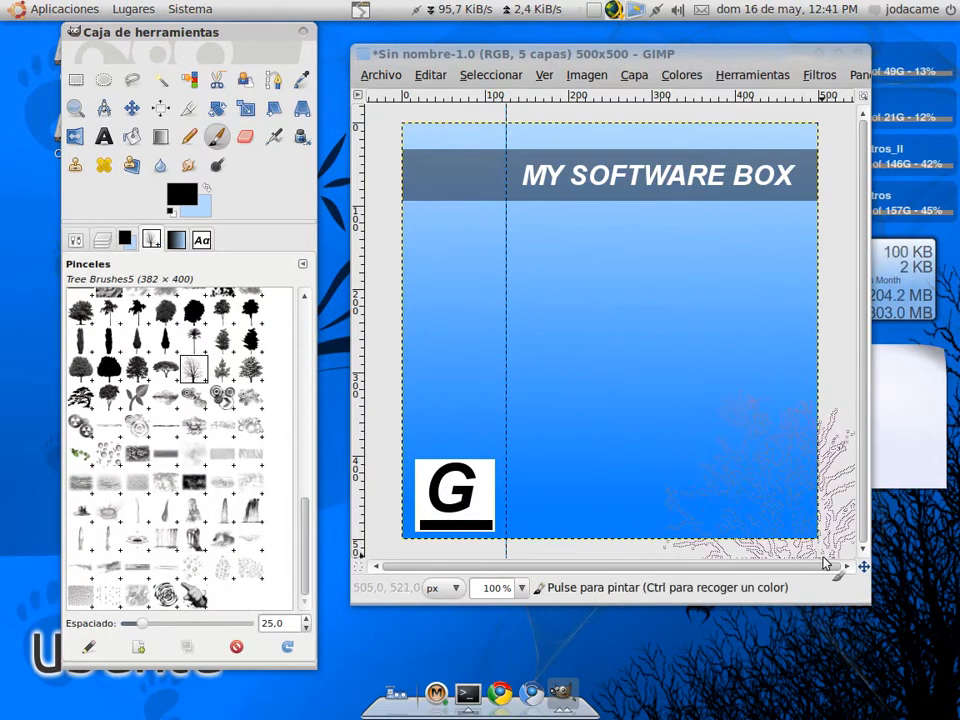
left_click(760, 480)
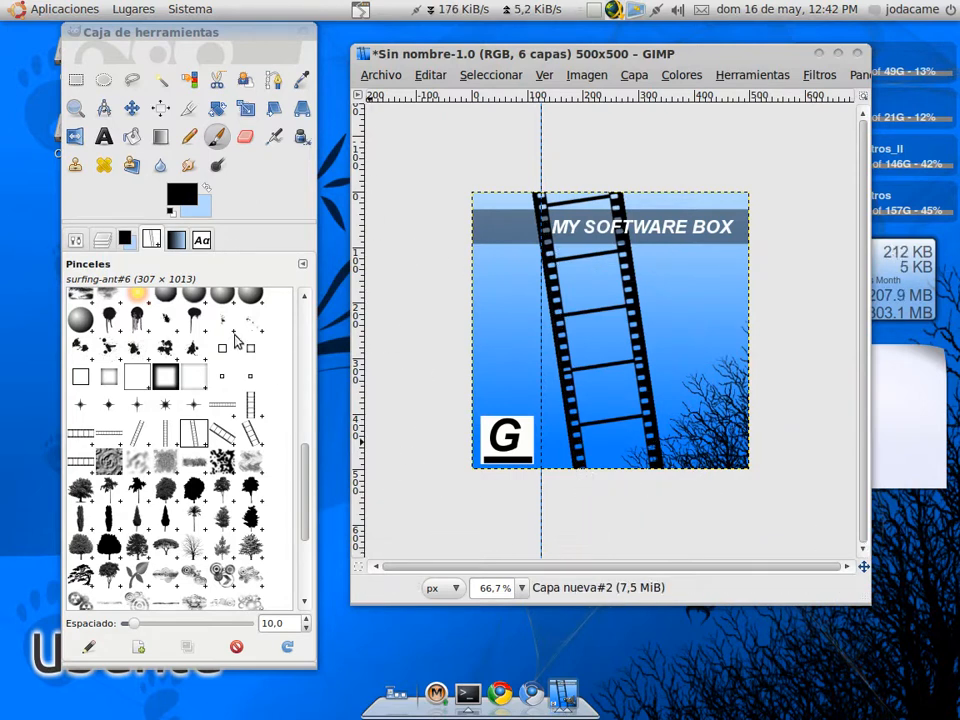
mouse_move(76, 80)
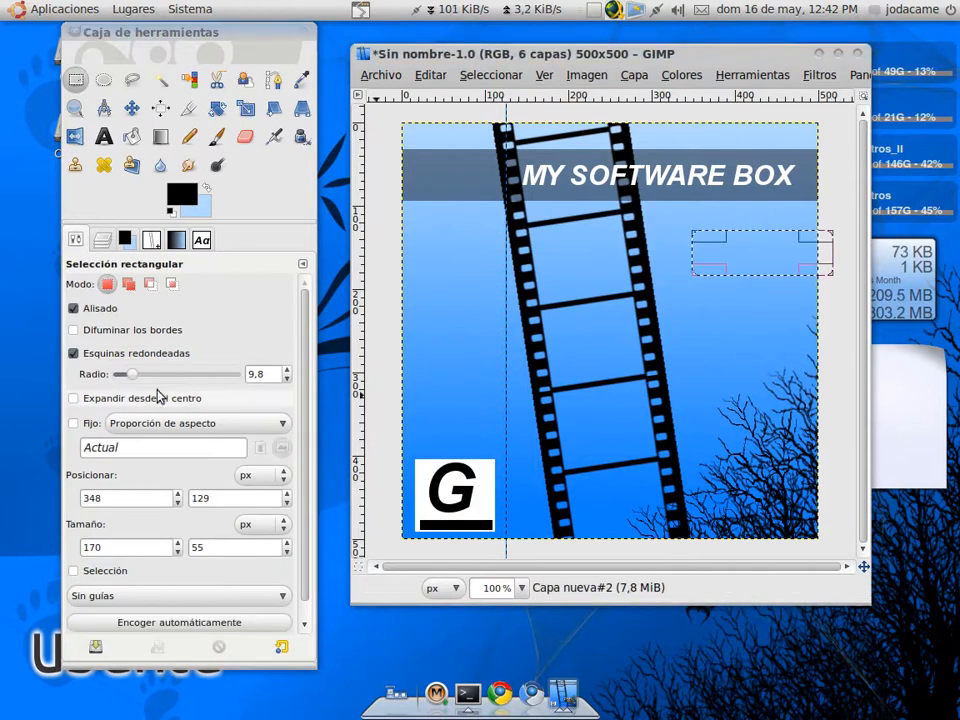
Fill a rounded rectangle selection white on a new layer at the cover's right
left_click_drag(122, 374, 148, 374)
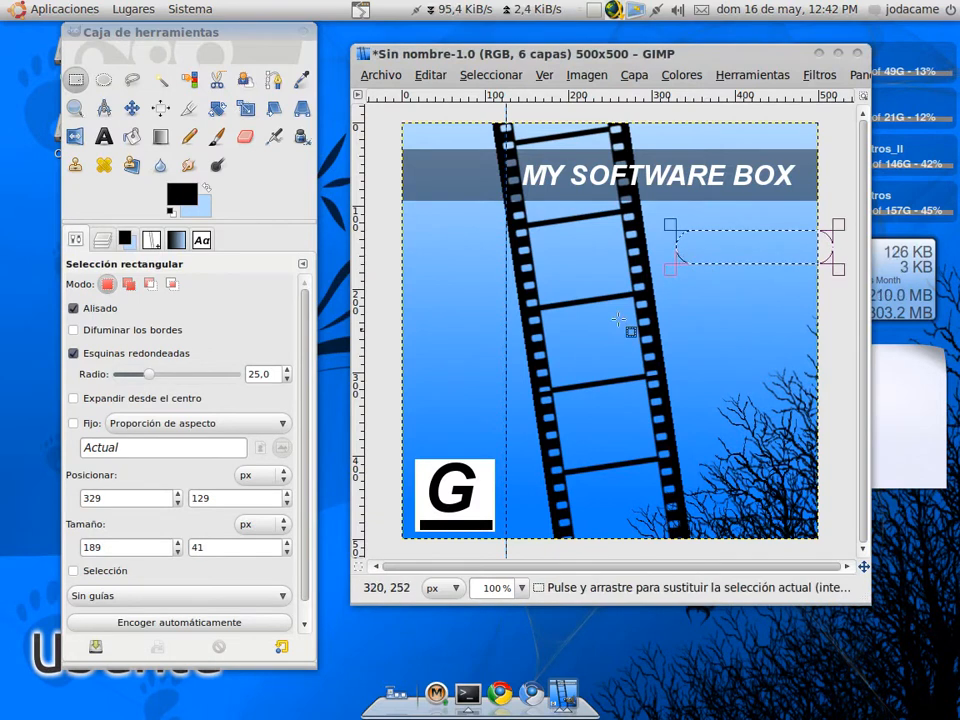
left_click(634, 76)
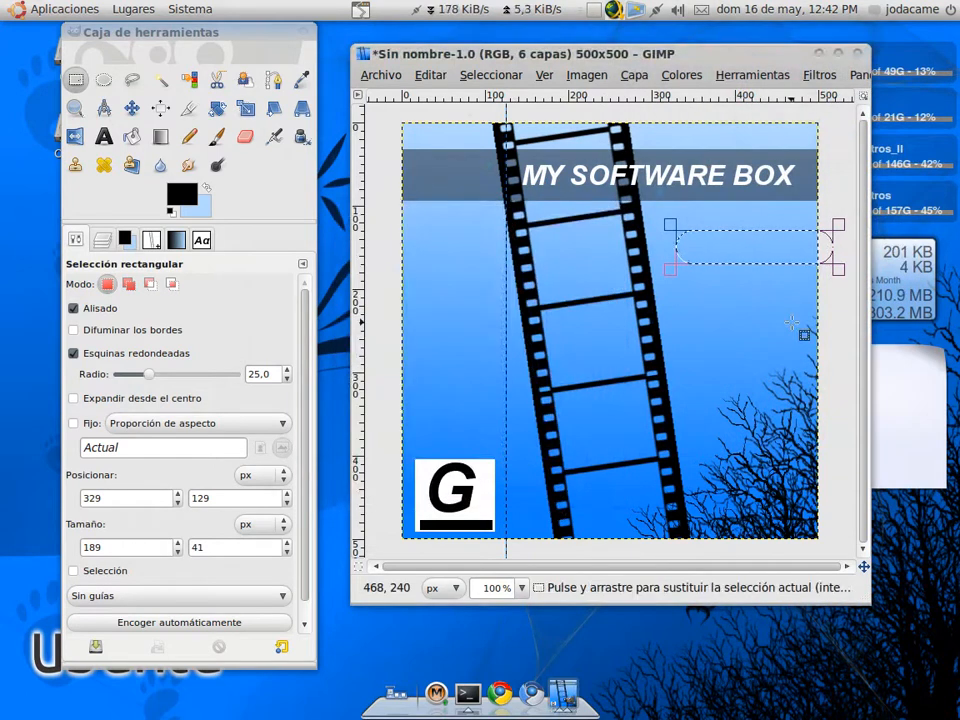
left_click(634, 76)
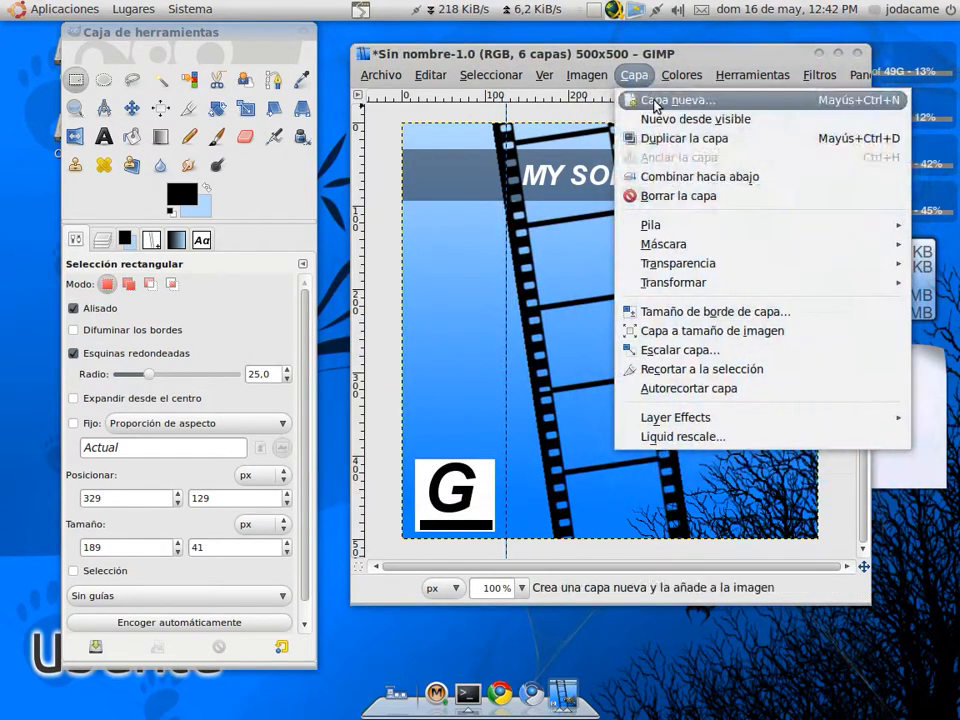
left_click(676, 100)
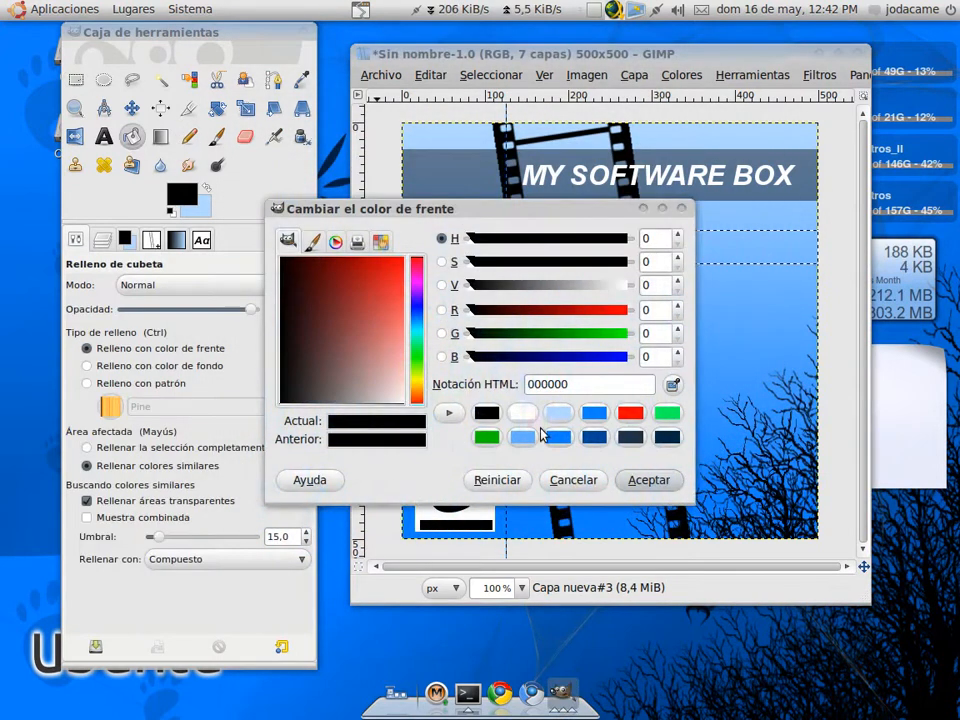
left_click(648, 480)
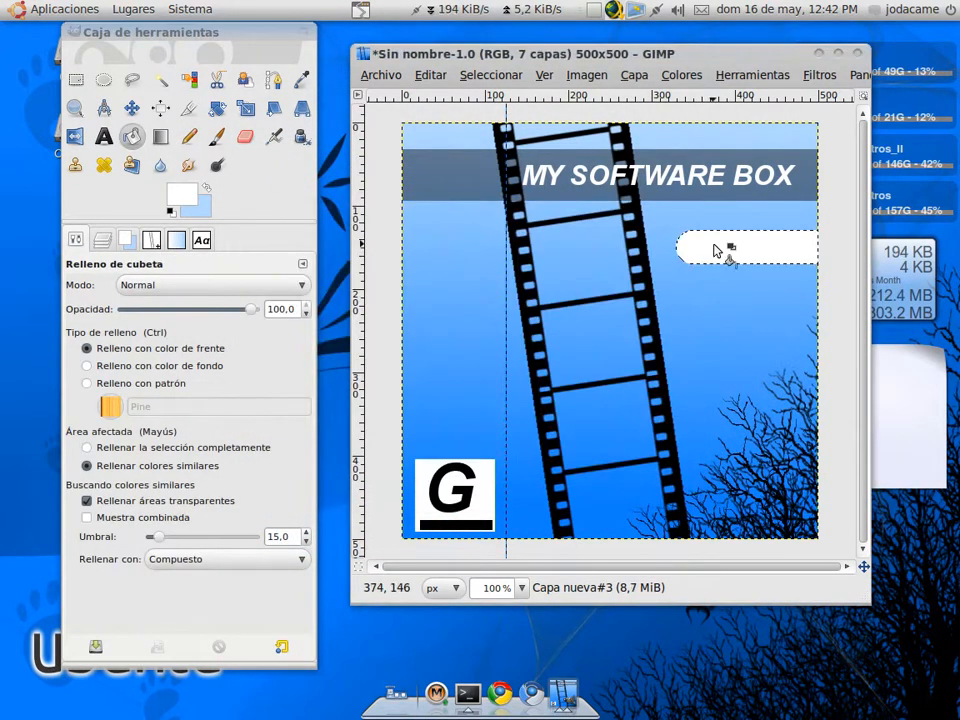
left_click(744, 248)
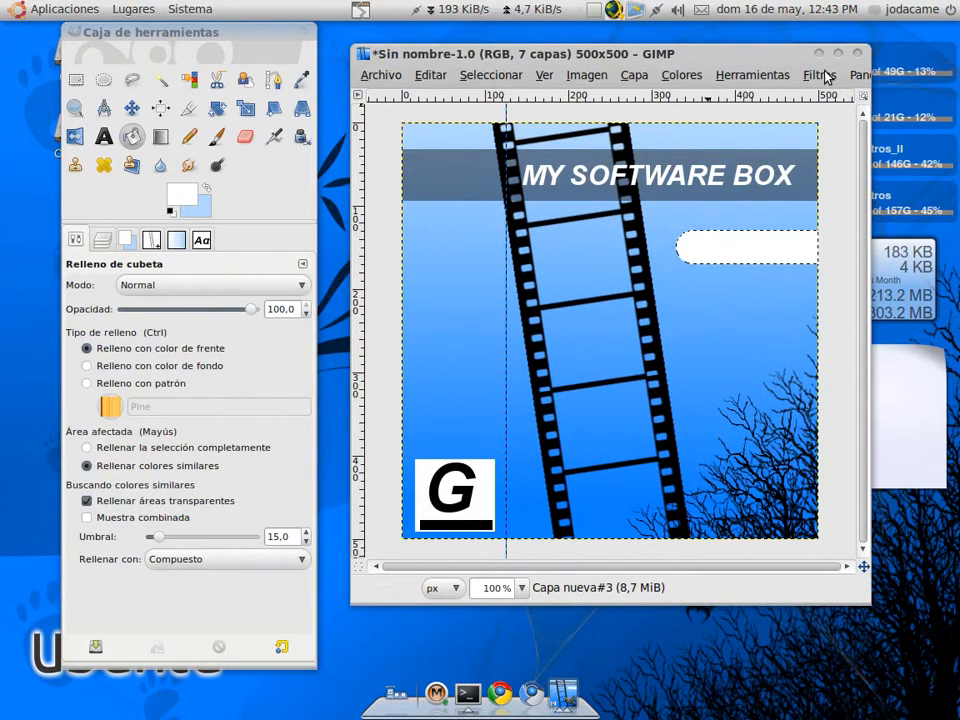
Apply a Drop Shadow to the white bar without letting it resize the image
left_click(816, 76)
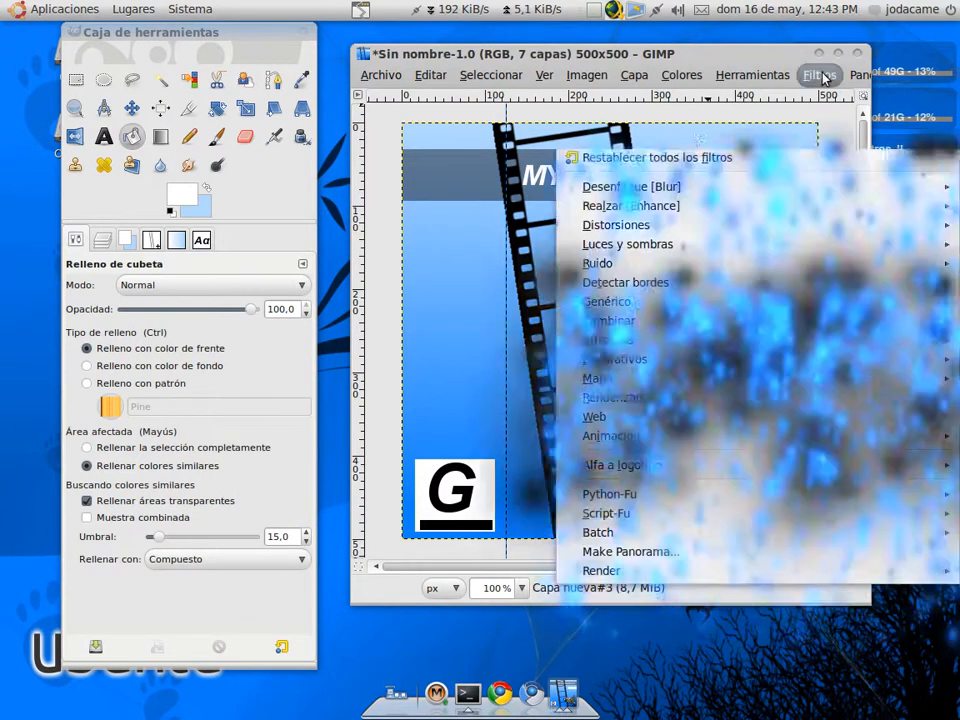
mouse_move(628, 244)
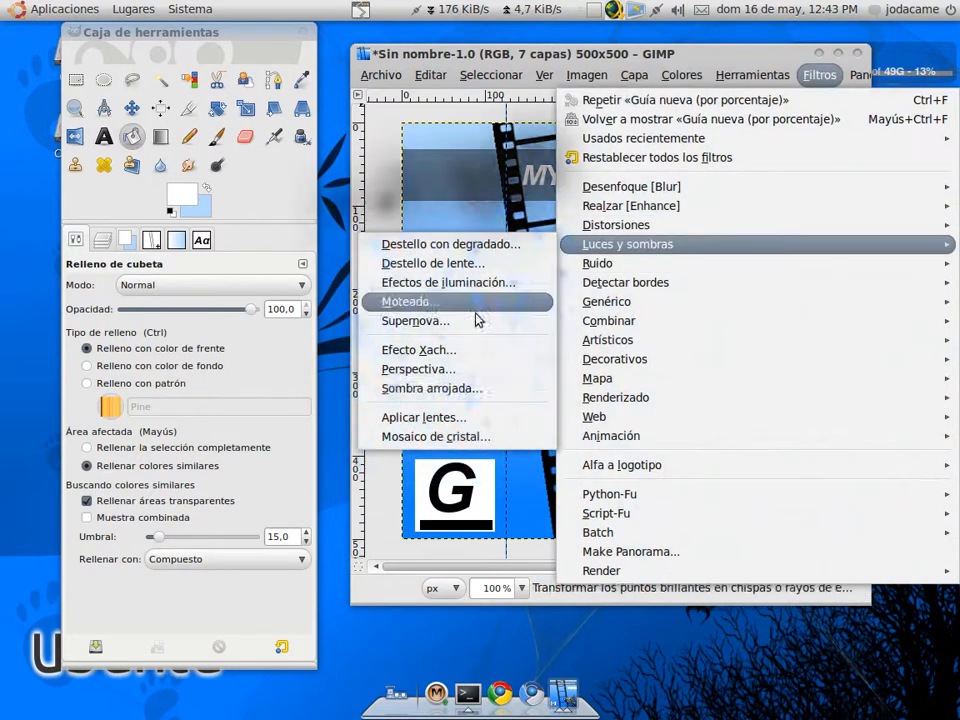
left_click(432, 388)
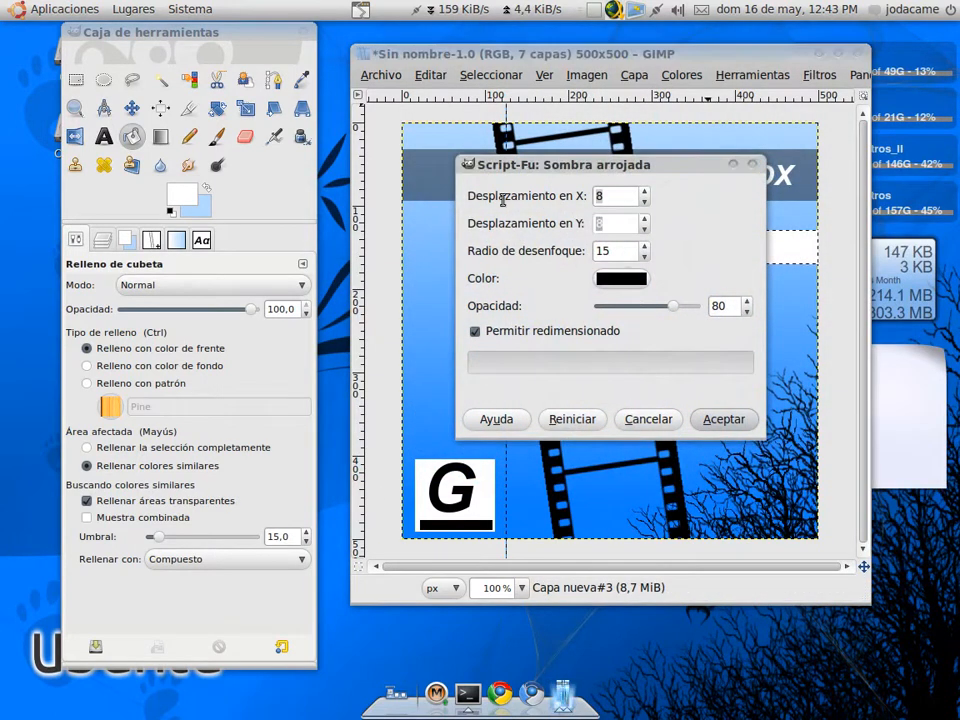
left_click(476, 332)
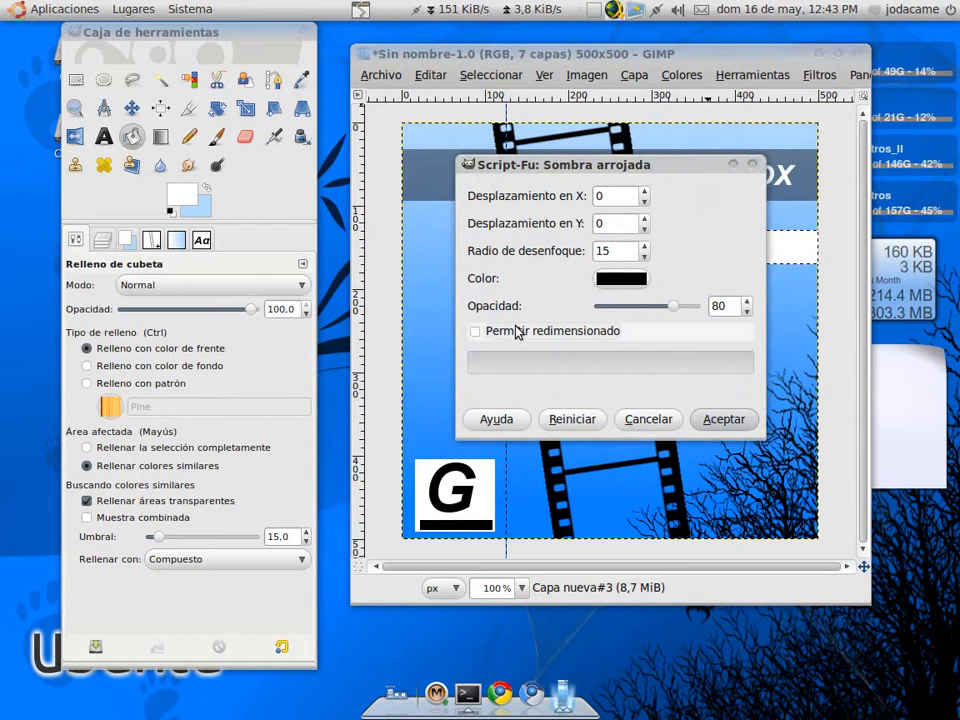
left_click(724, 420)
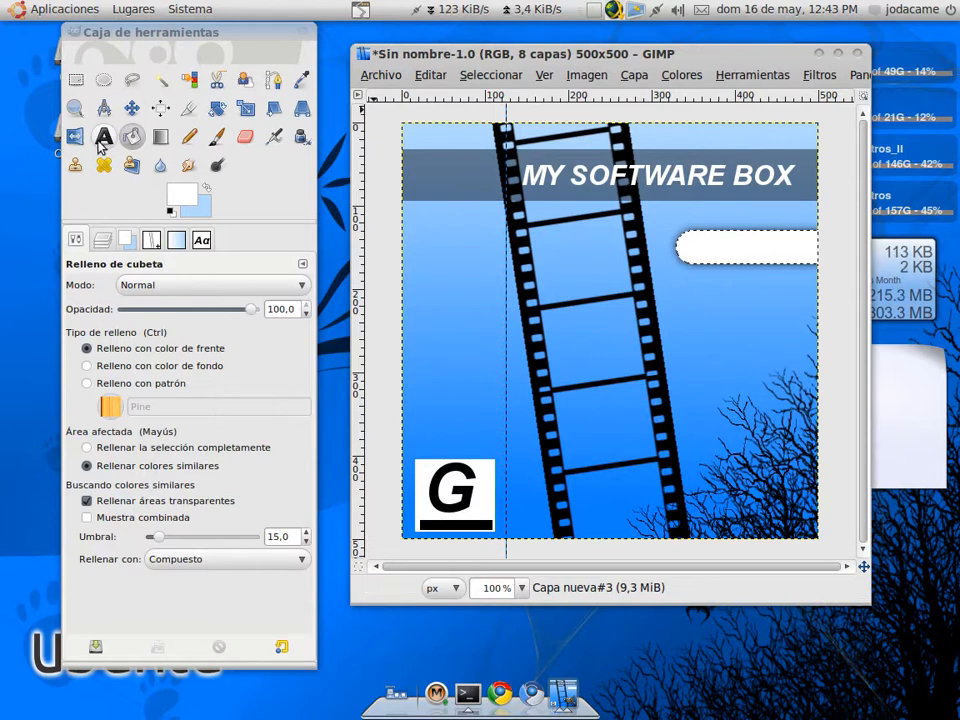
Write NEXXUZ.COM inside the white bar and colour the text blue
left_click(104, 136)
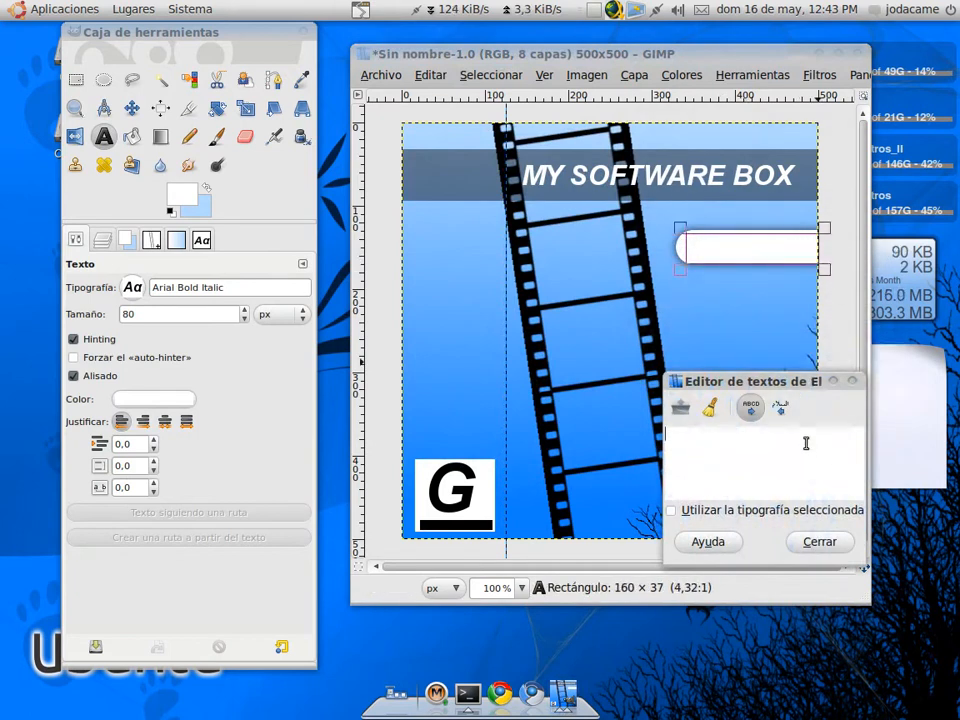
type("NEXX")
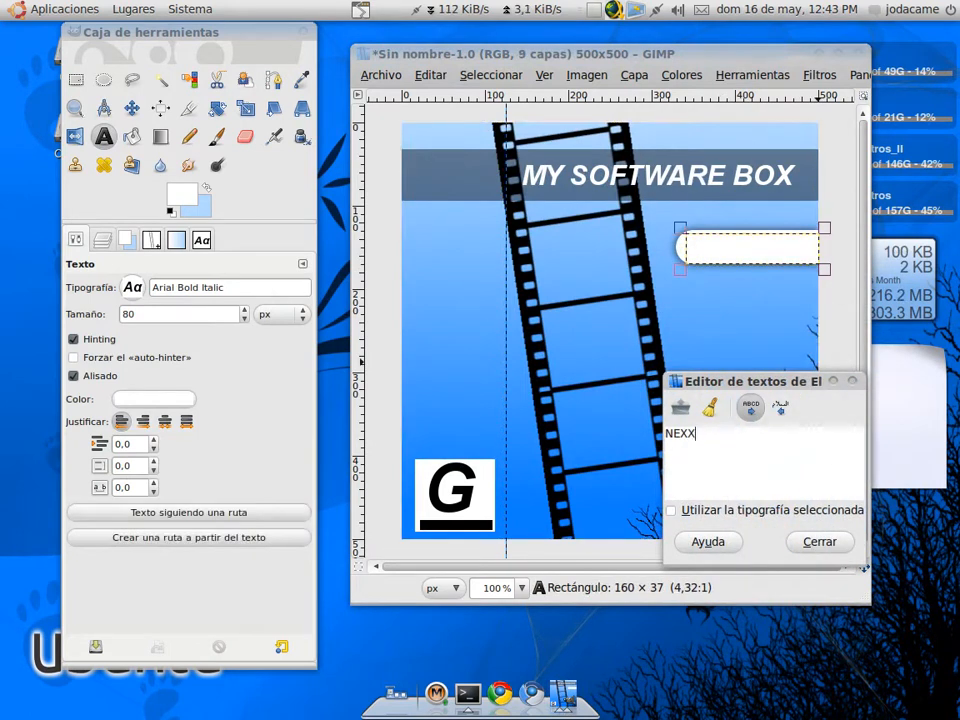
type("UZ.COM")
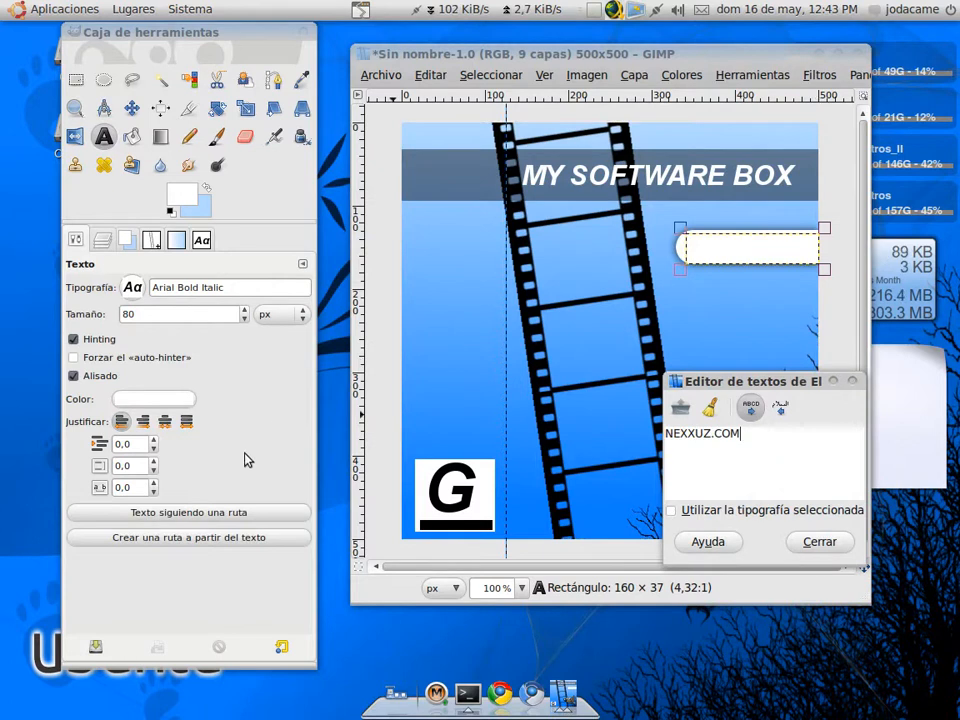
left_click(152, 400)
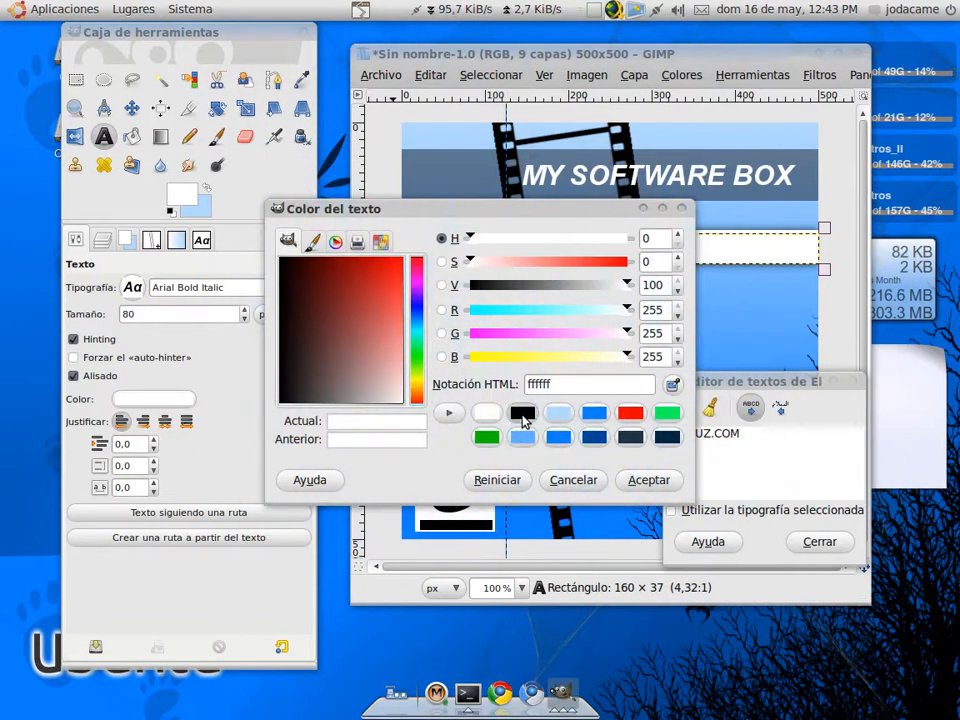
left_click(522, 412)
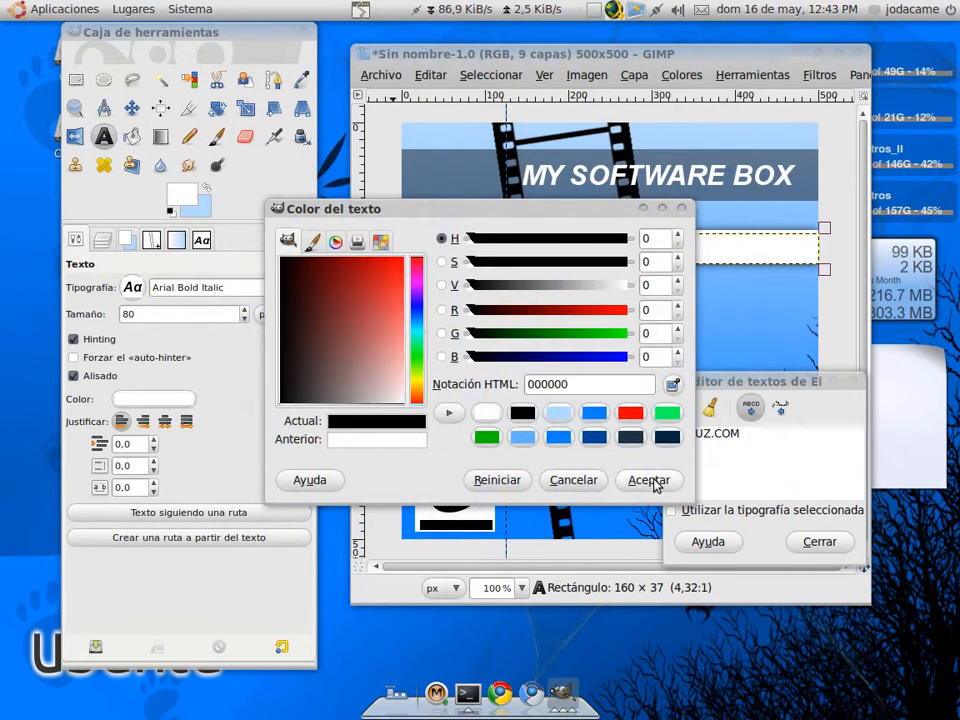
left_click(648, 480)
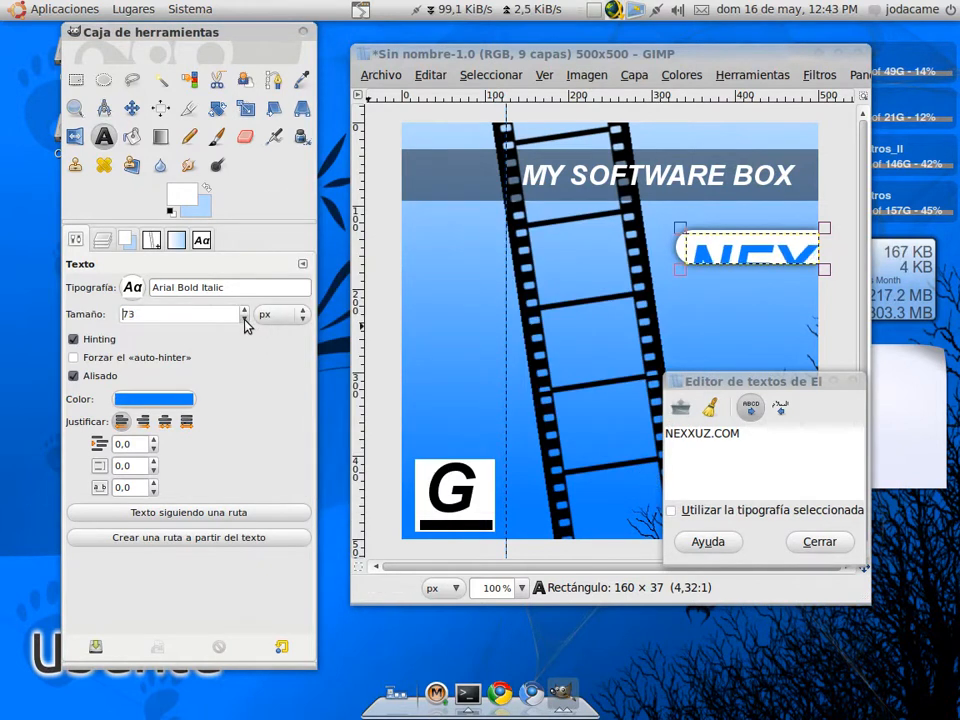
Reduce the NEXXUZ.COM text to size 23 and clear the selection with Select > None
type("23")
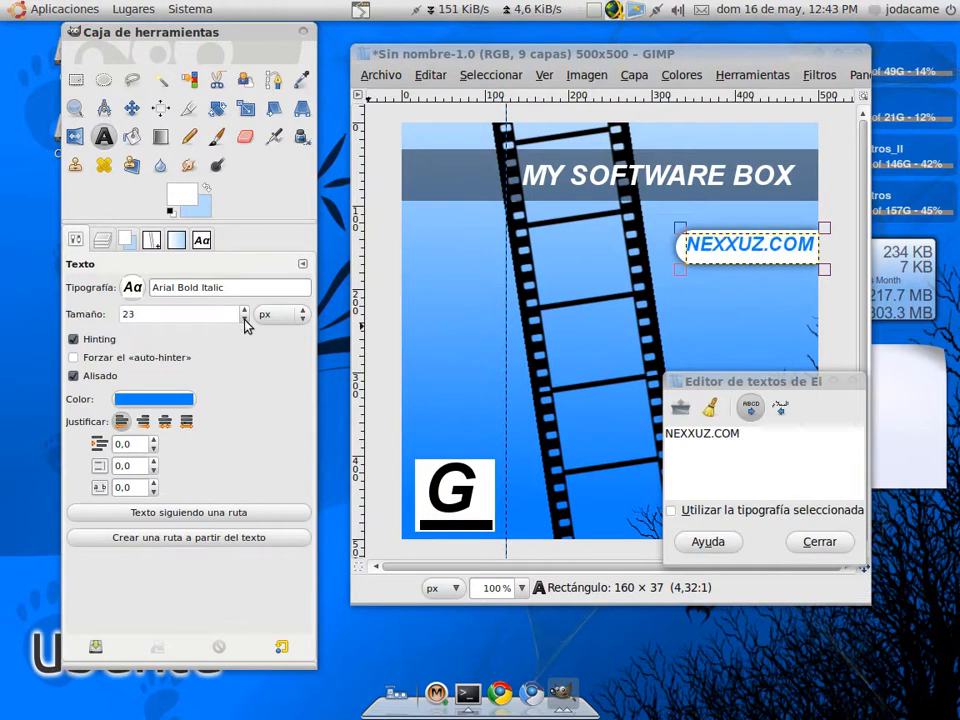
left_click(244, 320)
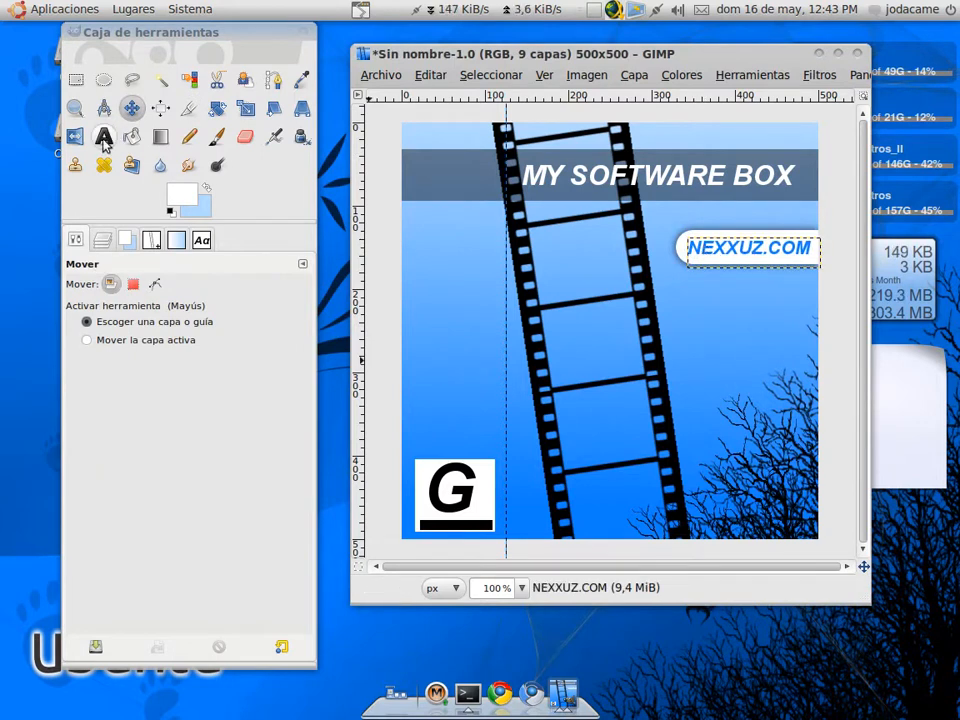
left_click(490, 76)
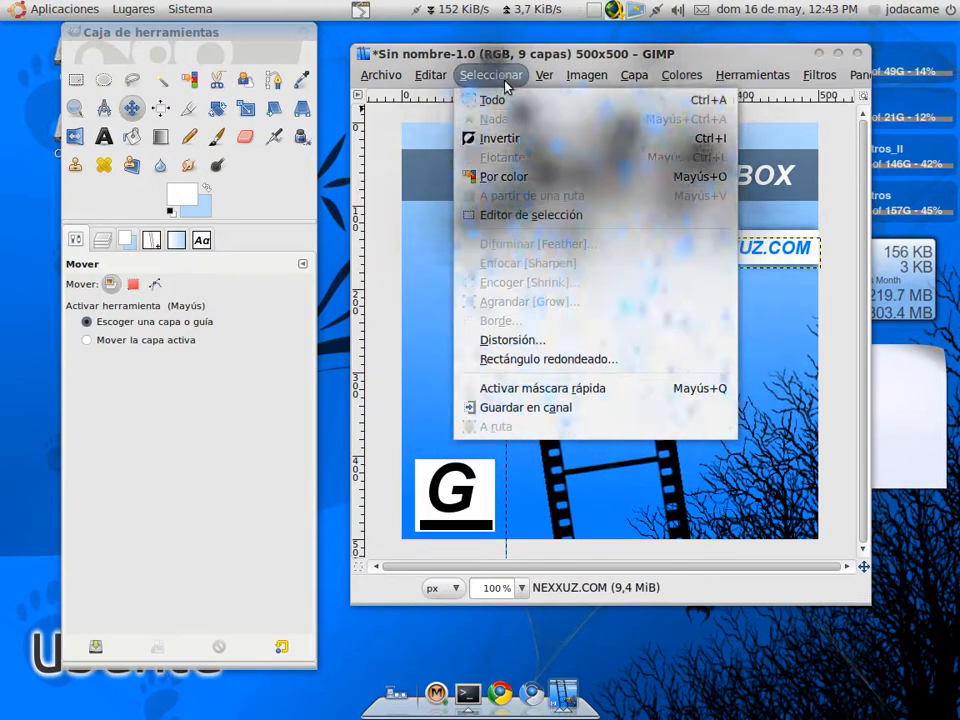
left_click(634, 76)
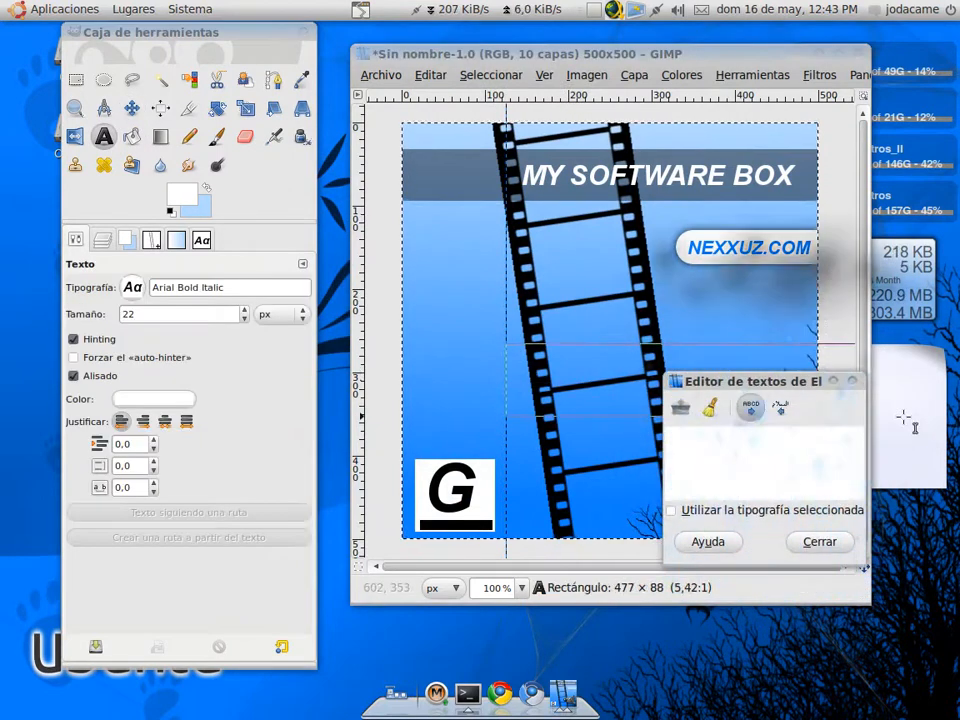
mouse_move(780, 408)
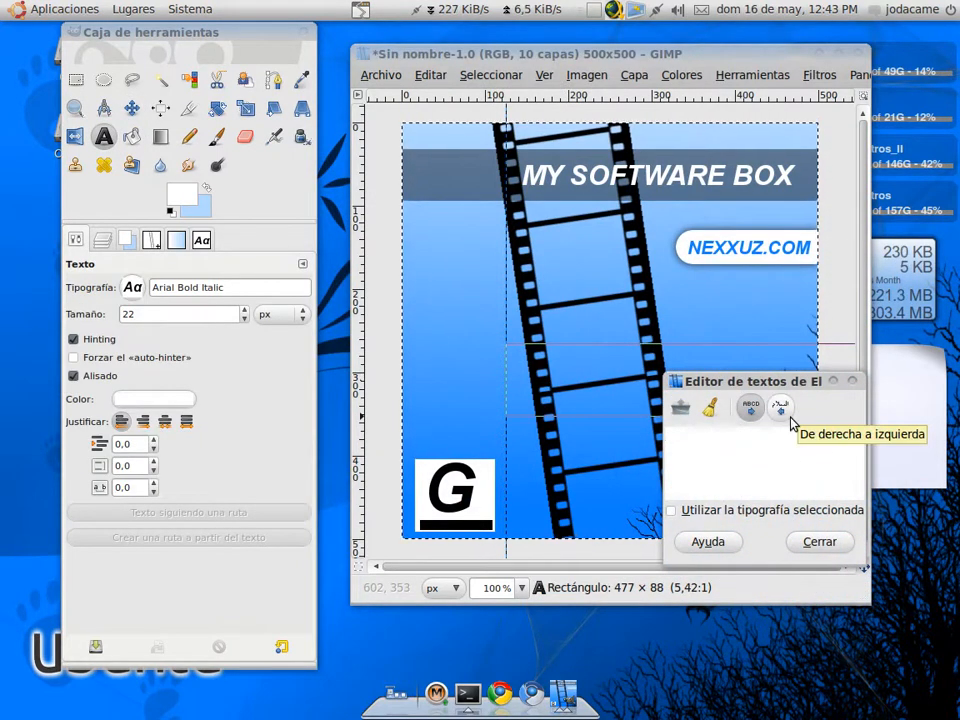
Write a white italic MY SOFTWARE BOX v1.0 text line across the cover
type("MY SOFTWARE")
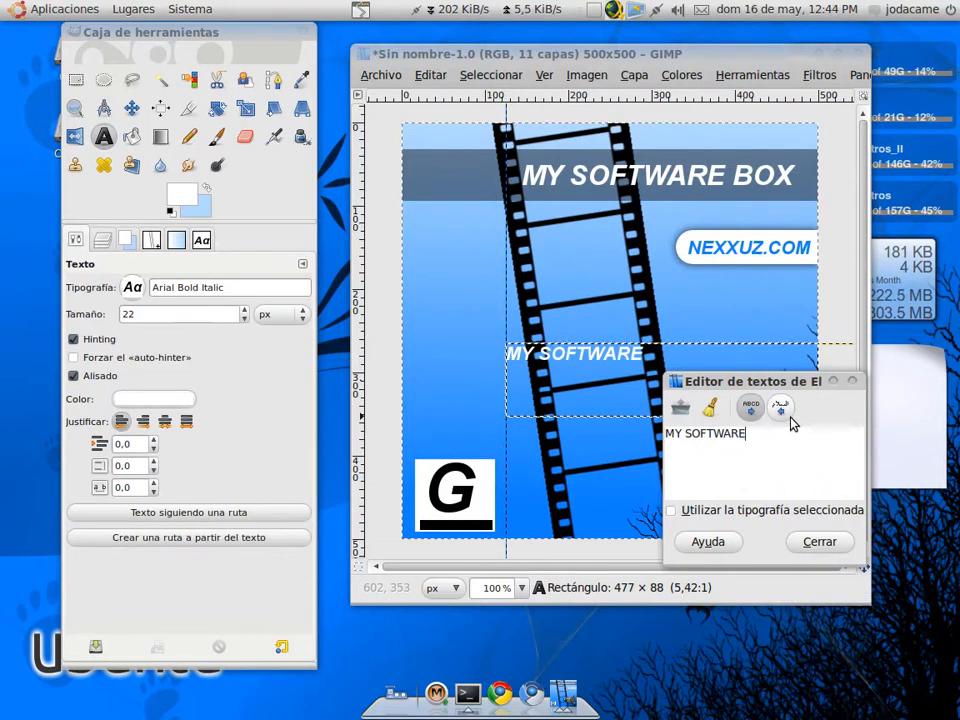
type("BOX")
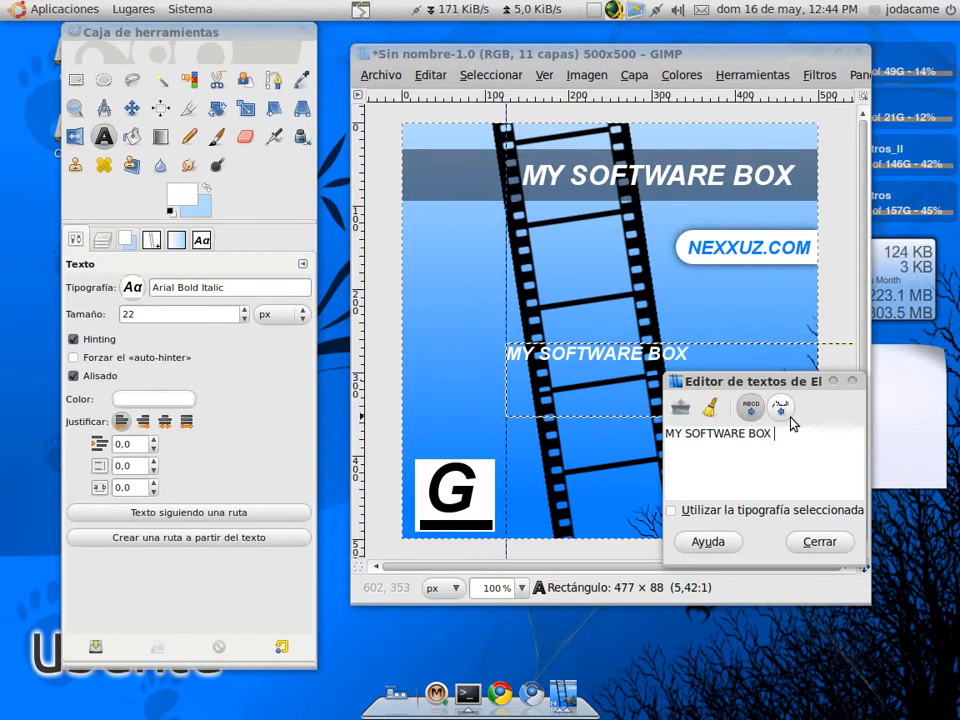
type("v1.0")
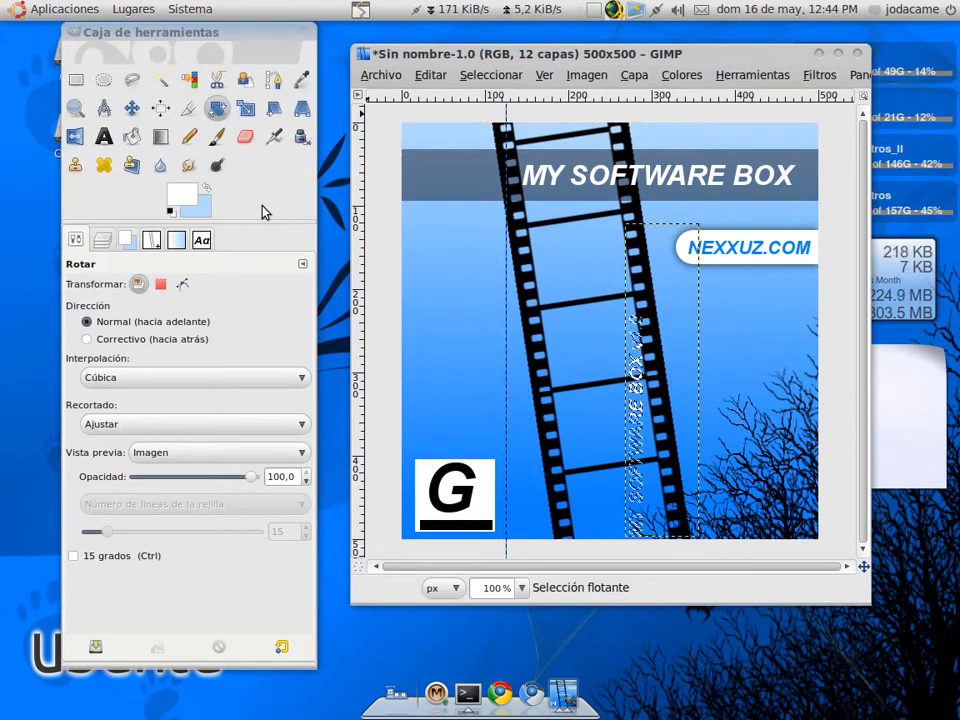
Commit the 90° rotated title and move it to the cover's left edge as a spine
left_click(132, 108)
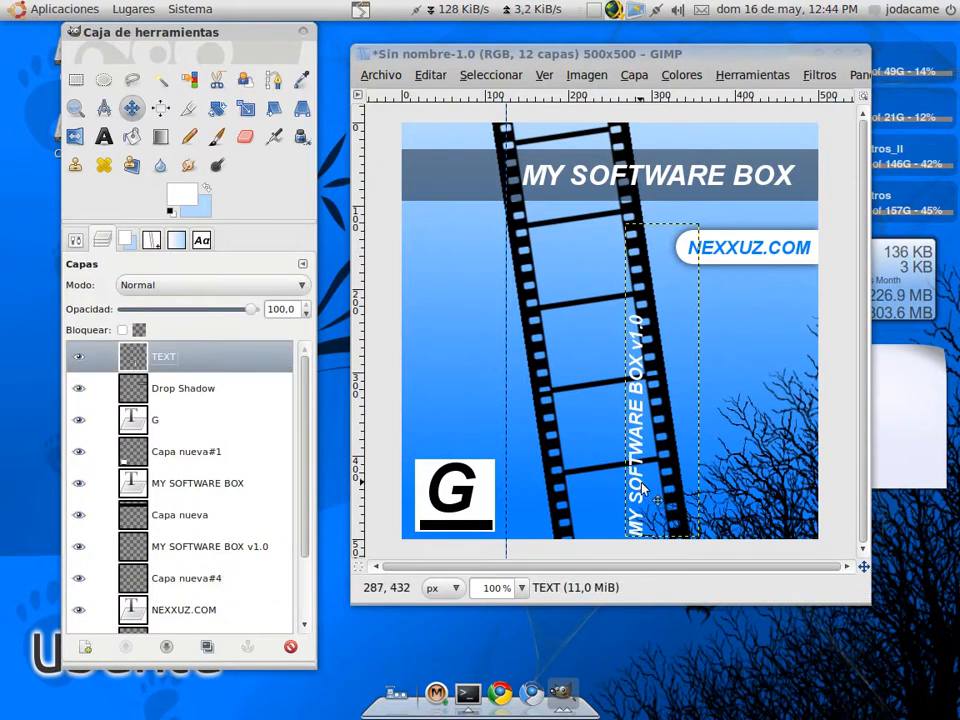
left_click_drag(630, 400, 464, 400)
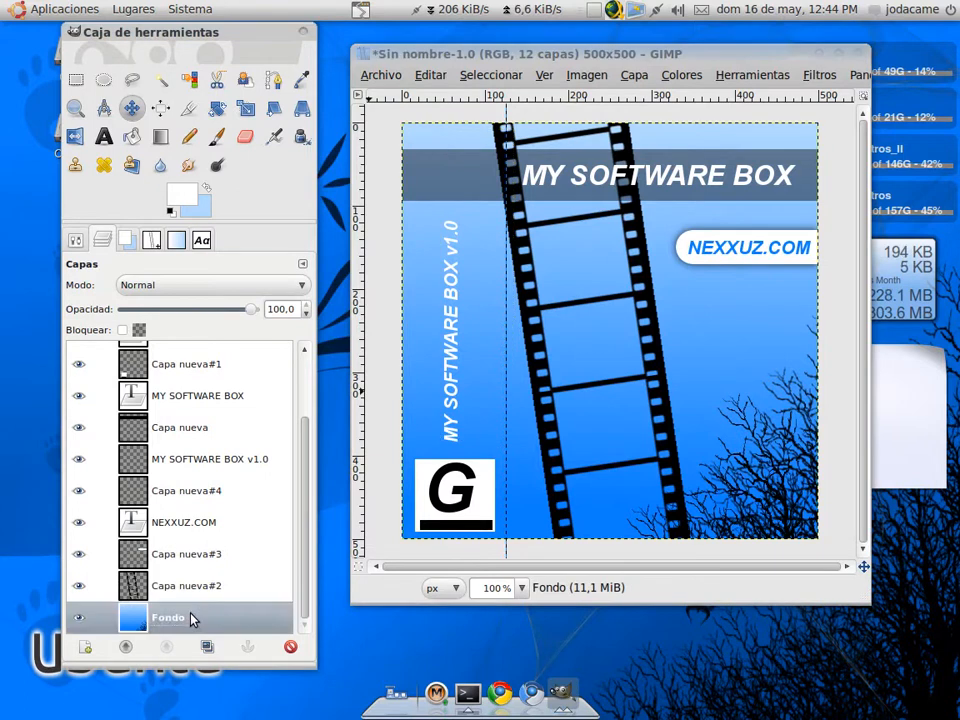
Flatten all layers into one image and extend the rectangle selection over the whole spine strip
right_click(168, 616)
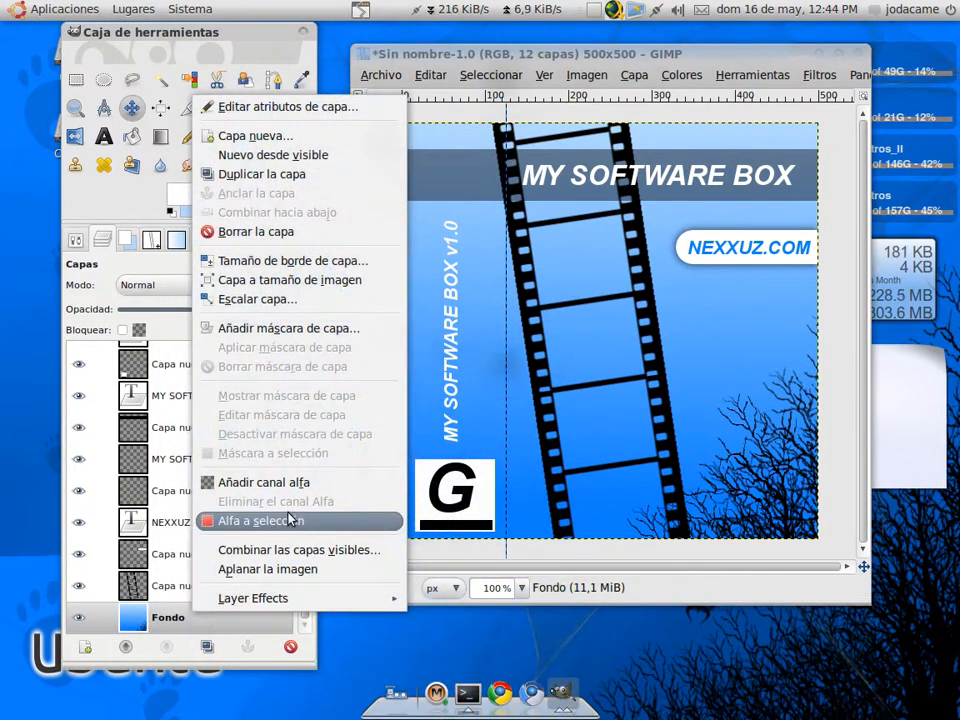
left_click(268, 568)
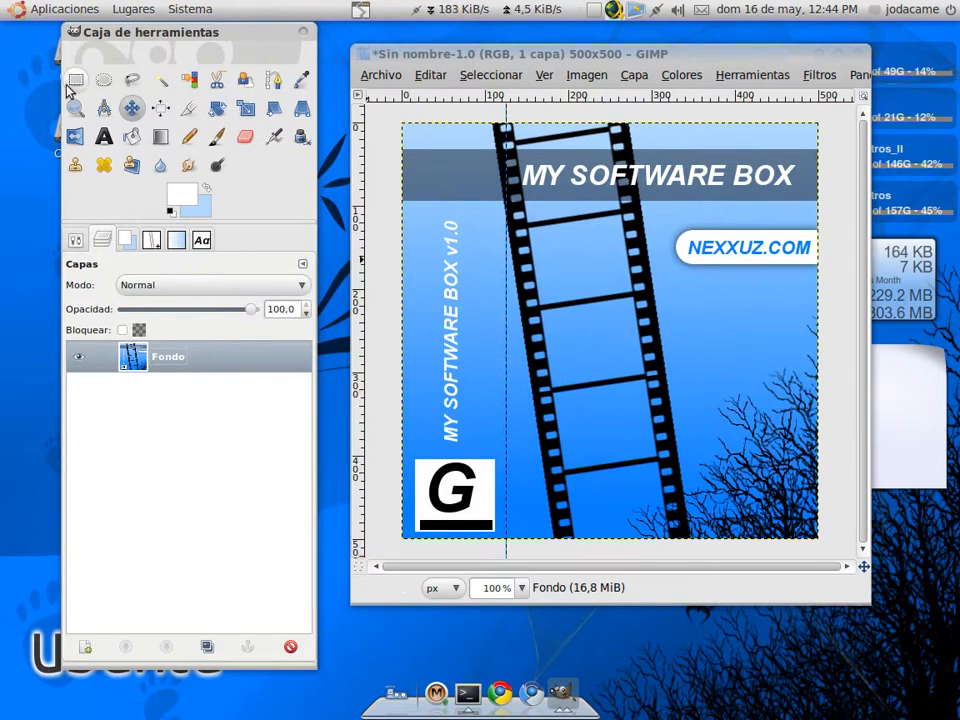
left_click(76, 80)
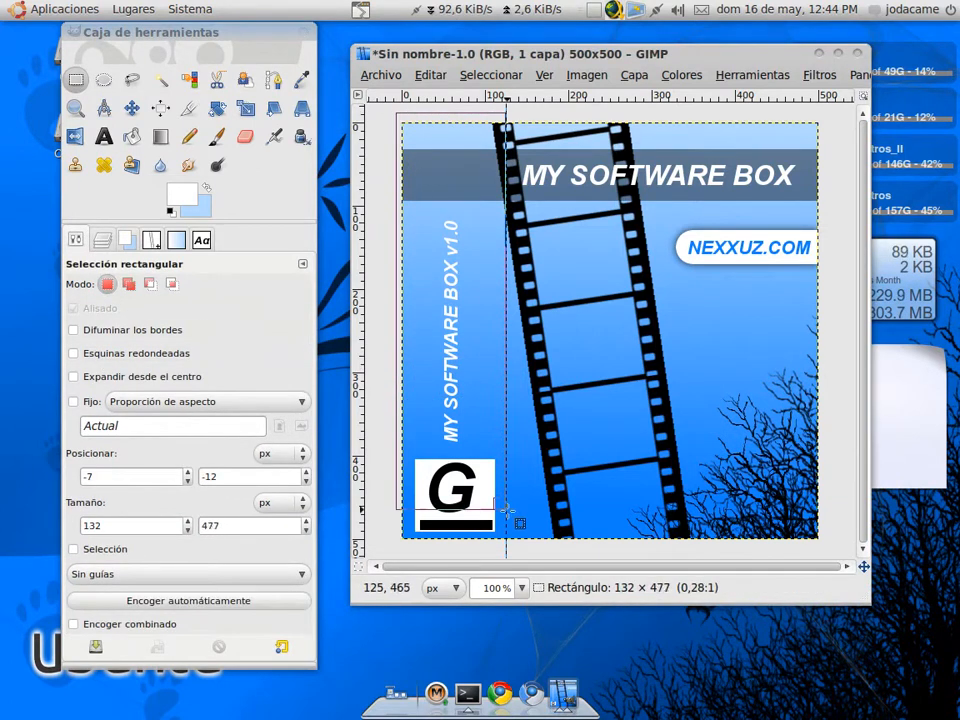
left_click_drag(518, 524, 518, 560)
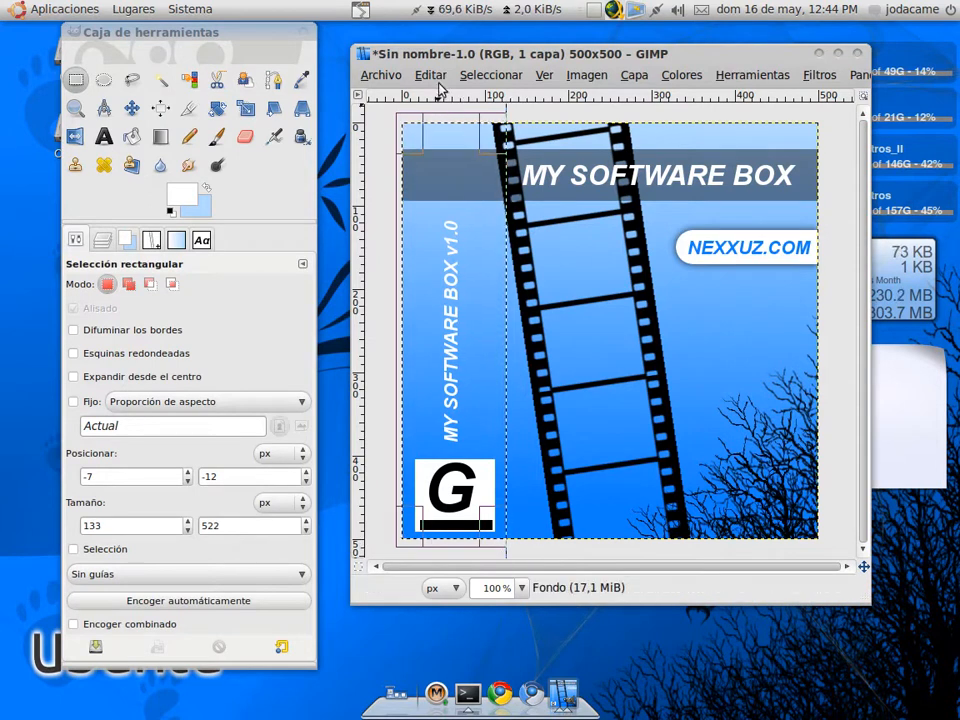
Copy Visible and paste the strip twice as new layers, then make Fondo active
left_click(430, 74)
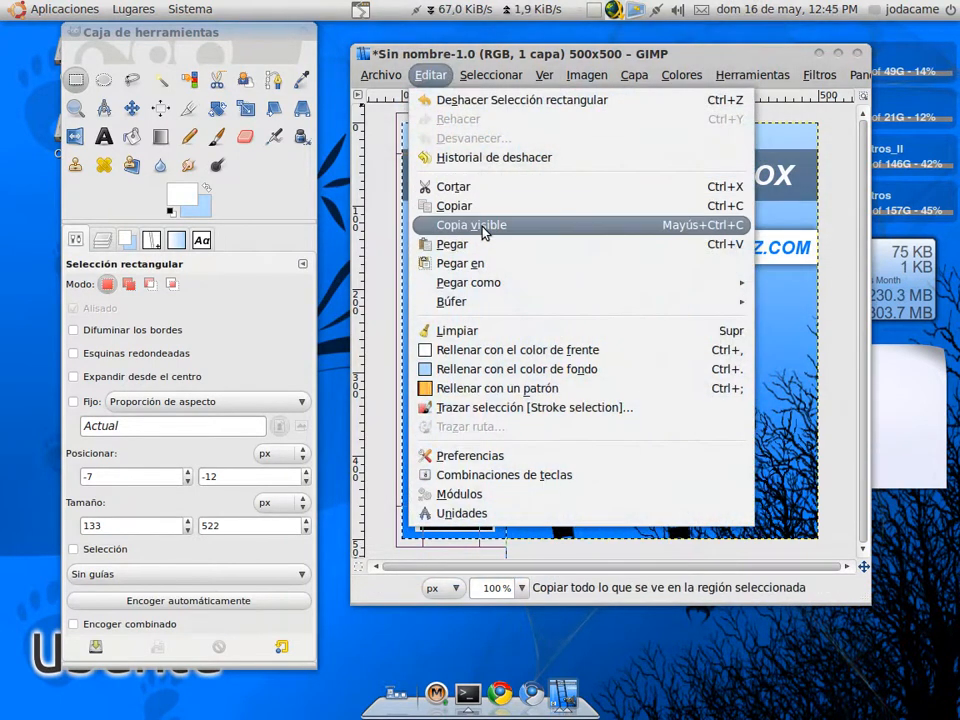
left_click(454, 204)
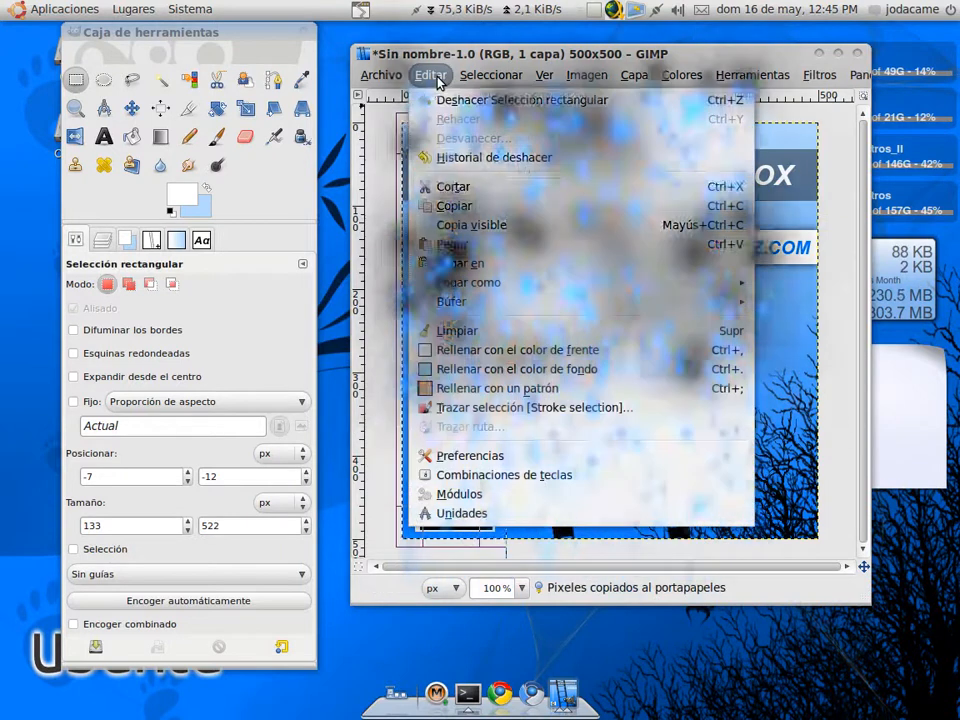
mouse_move(468, 282)
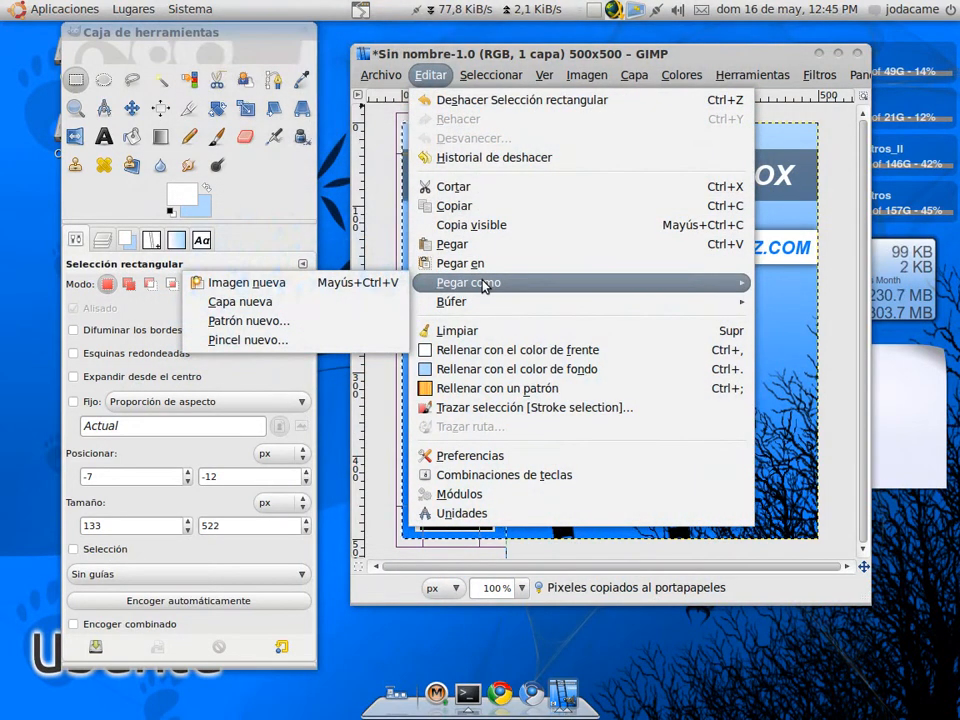
left_click(240, 300)
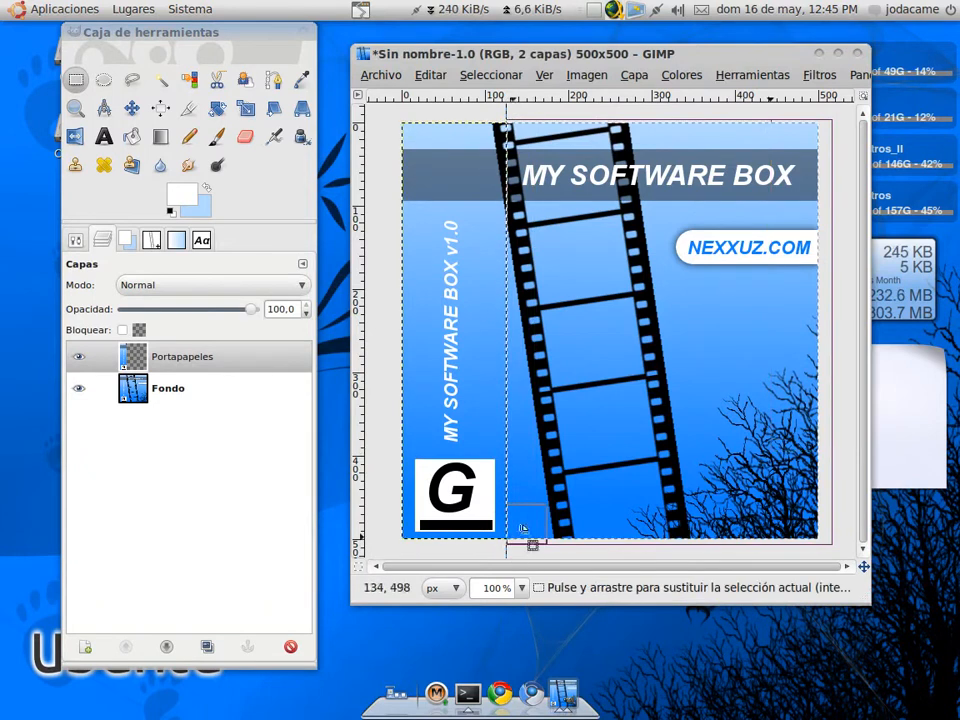
left_click(430, 74)
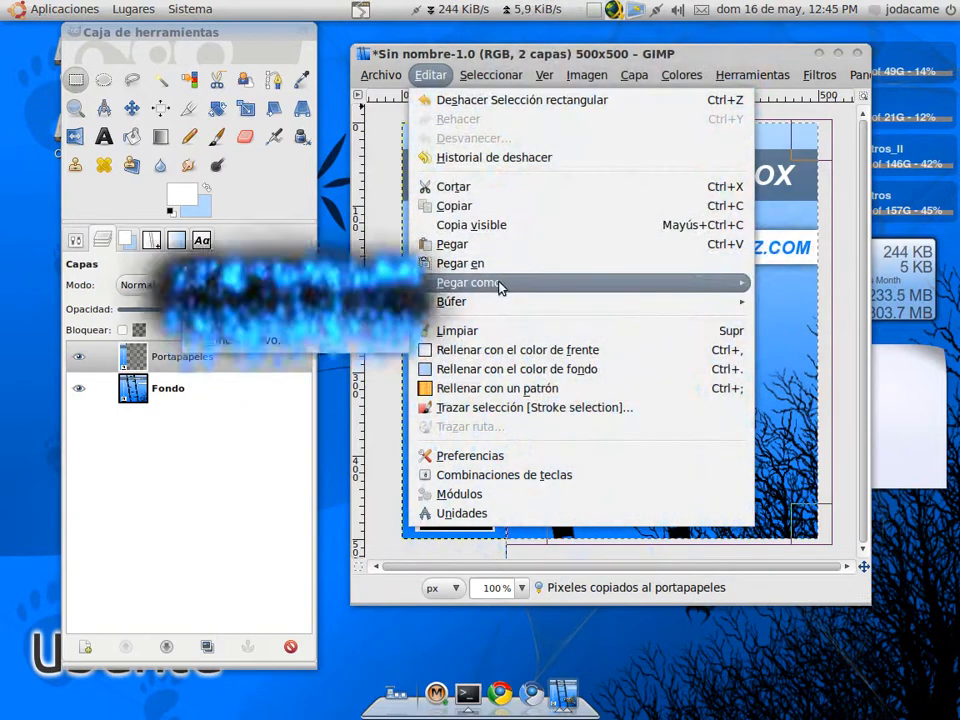
left_click(466, 282)
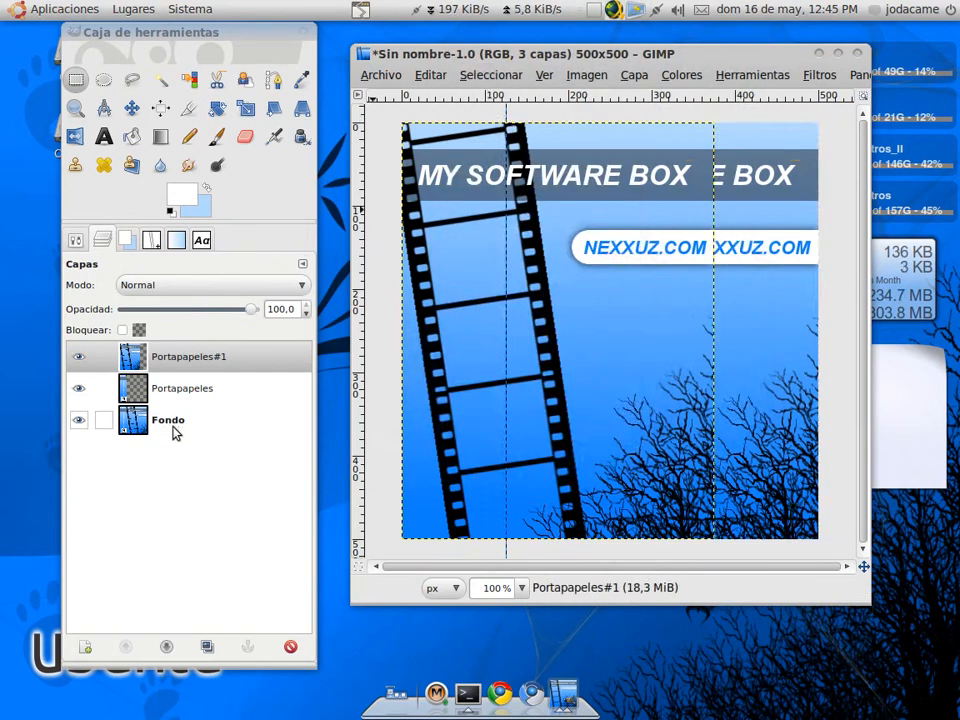
left_click(168, 420)
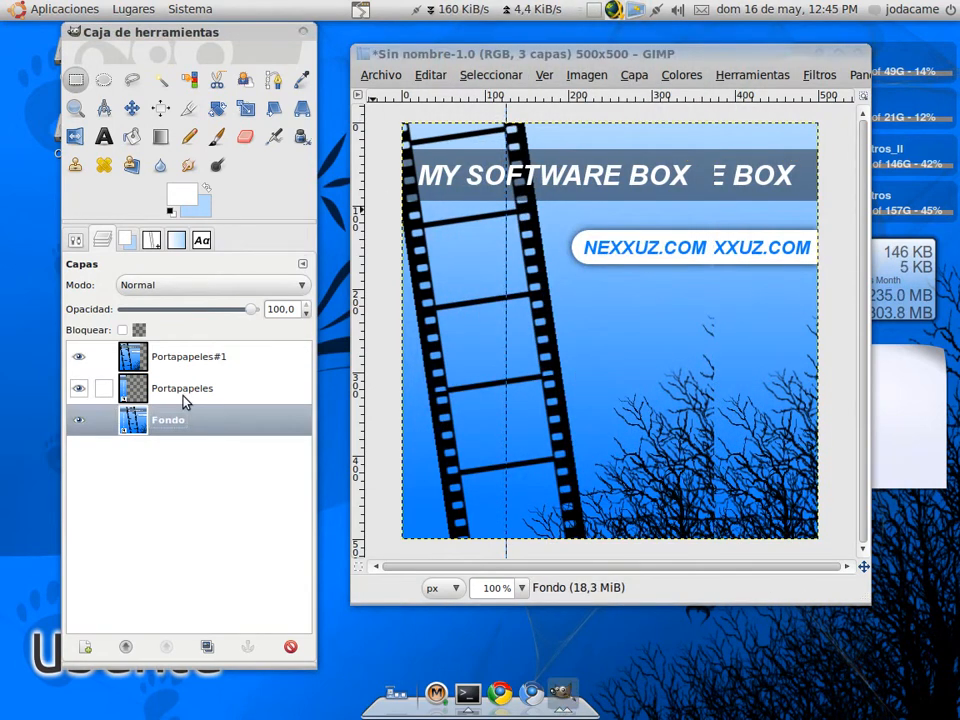
Set Map Object to create a new image with Y rotation -40 and preview the 3D box
left_click(820, 74)
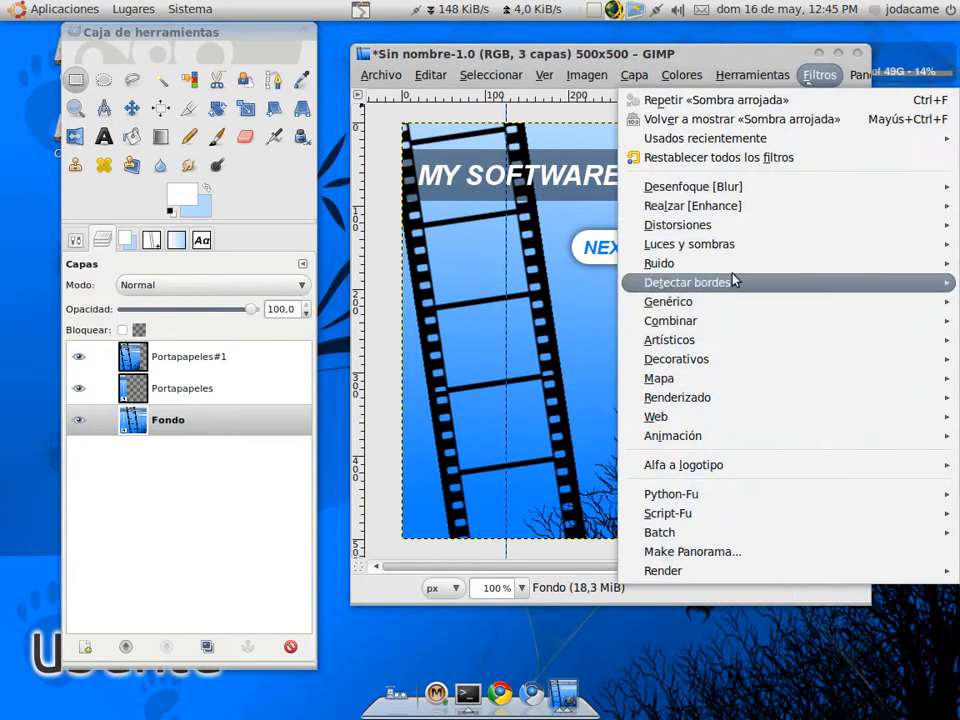
mouse_move(658, 378)
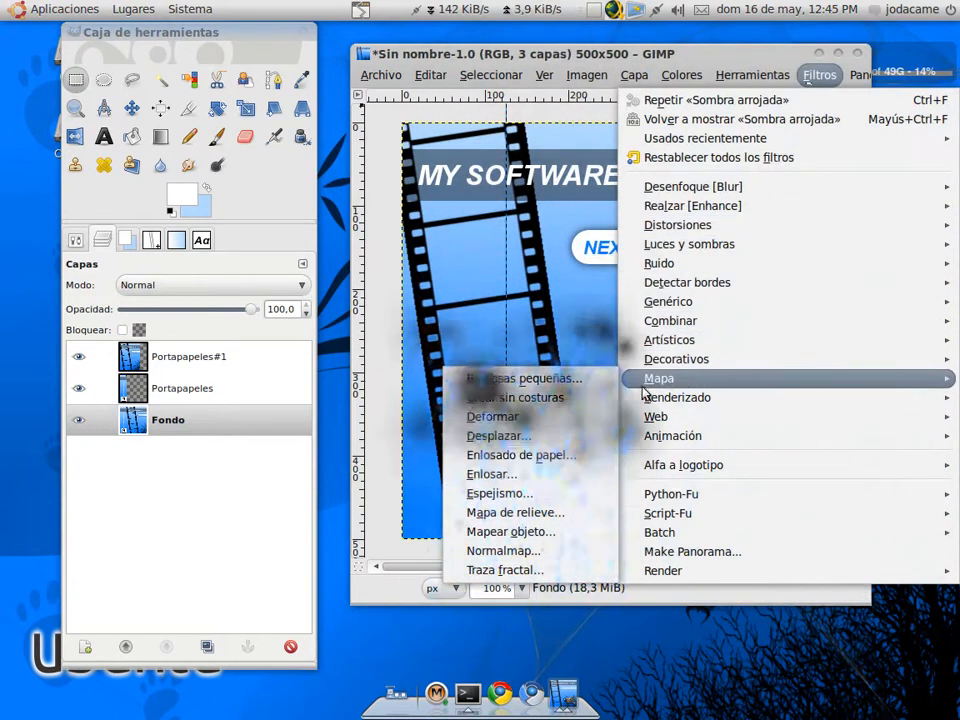
left_click(510, 532)
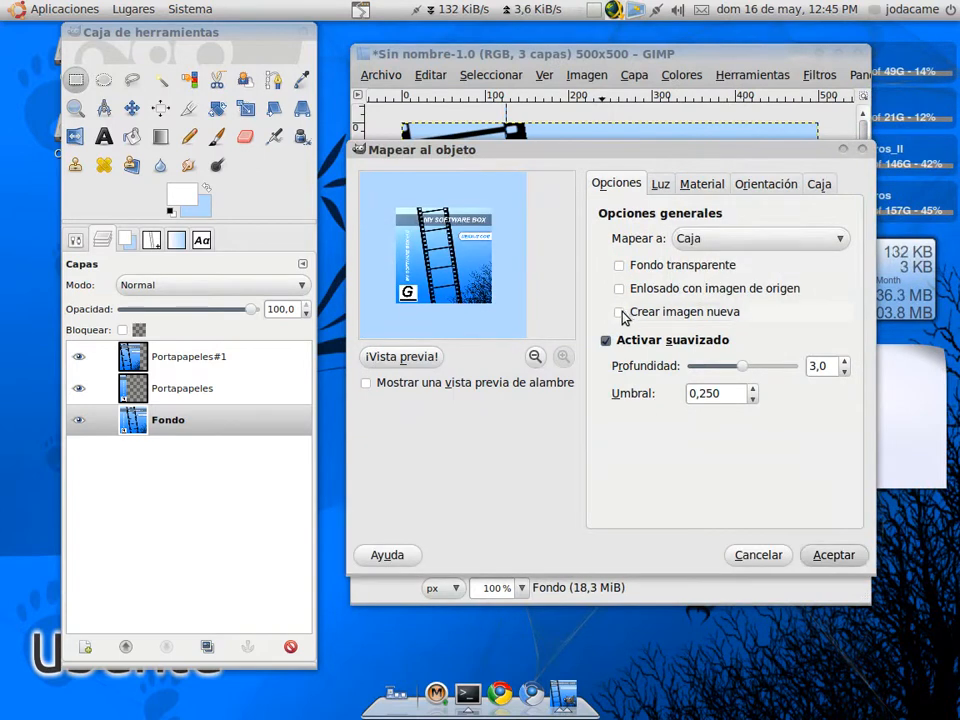
left_click(620, 264)
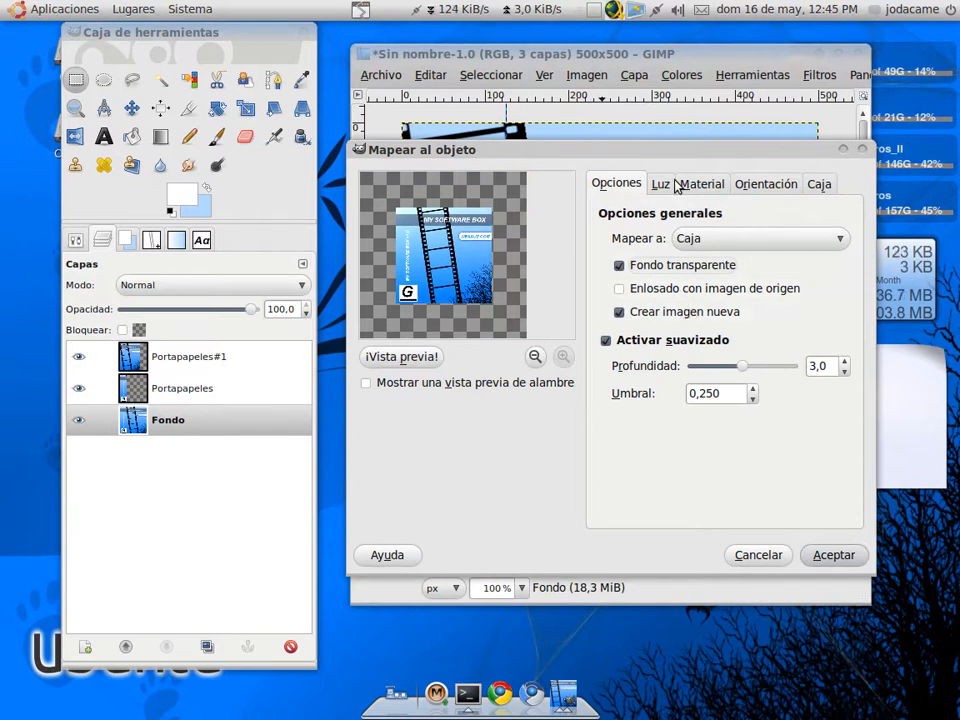
left_click(764, 184)
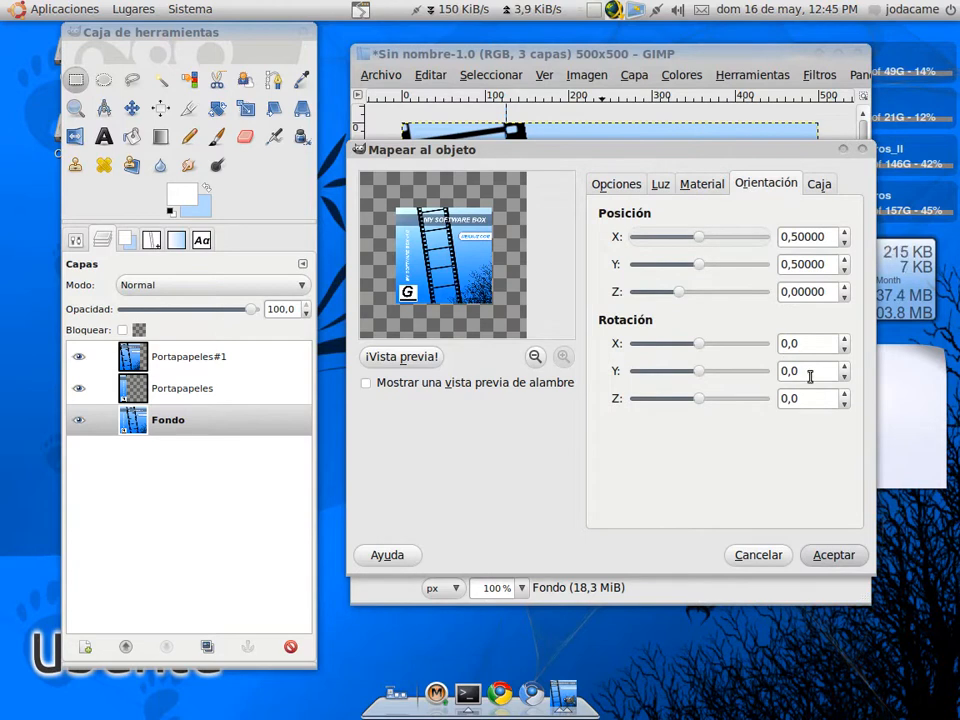
left_click(804, 370)
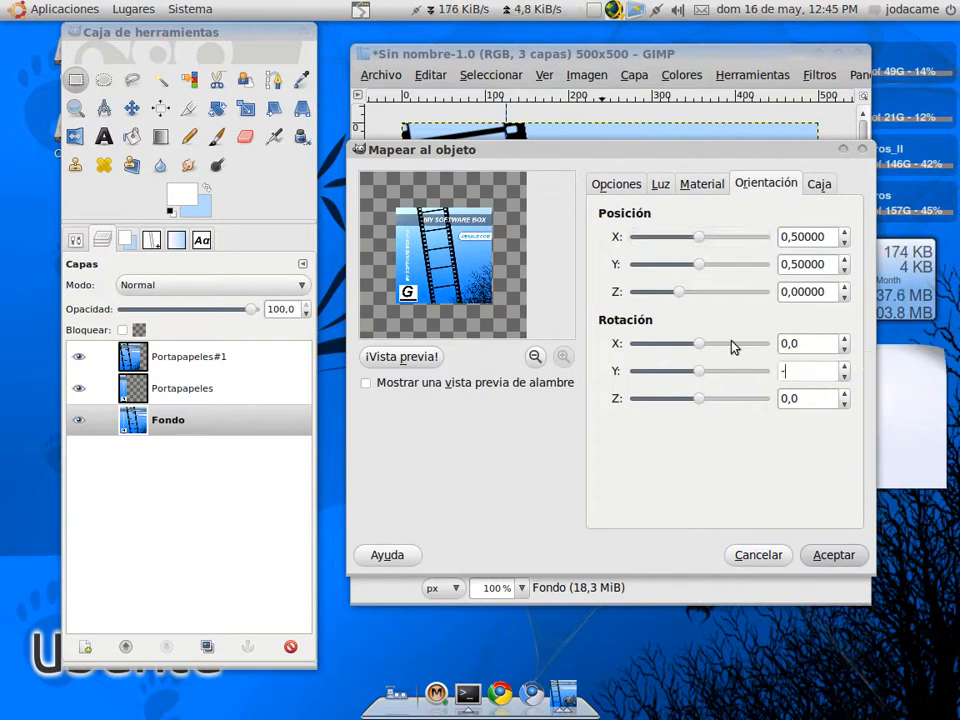
type("40")
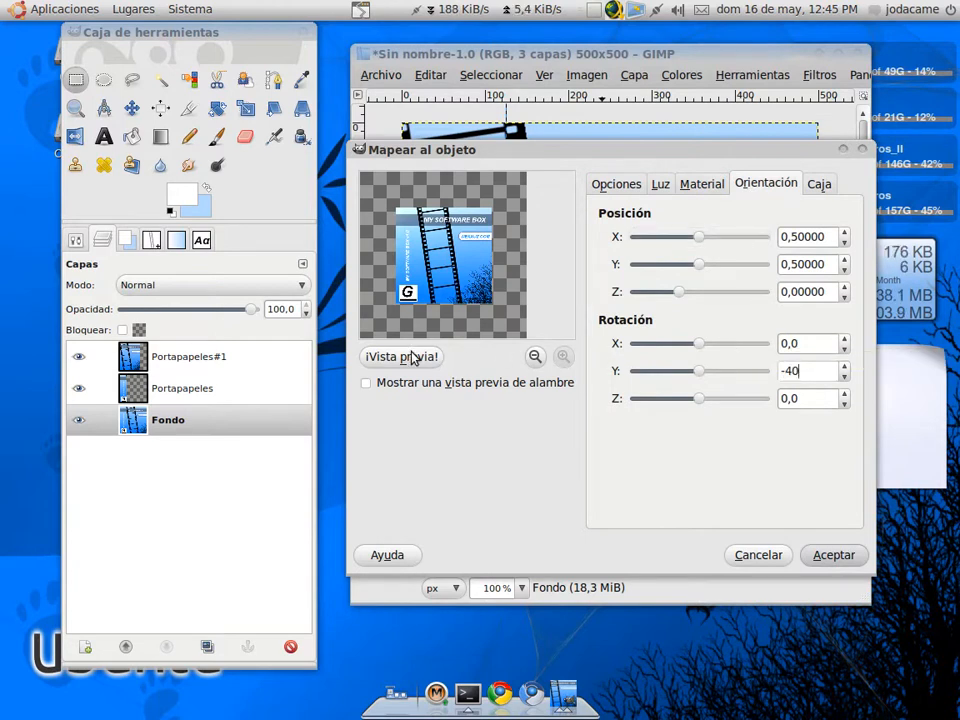
left_click(400, 356)
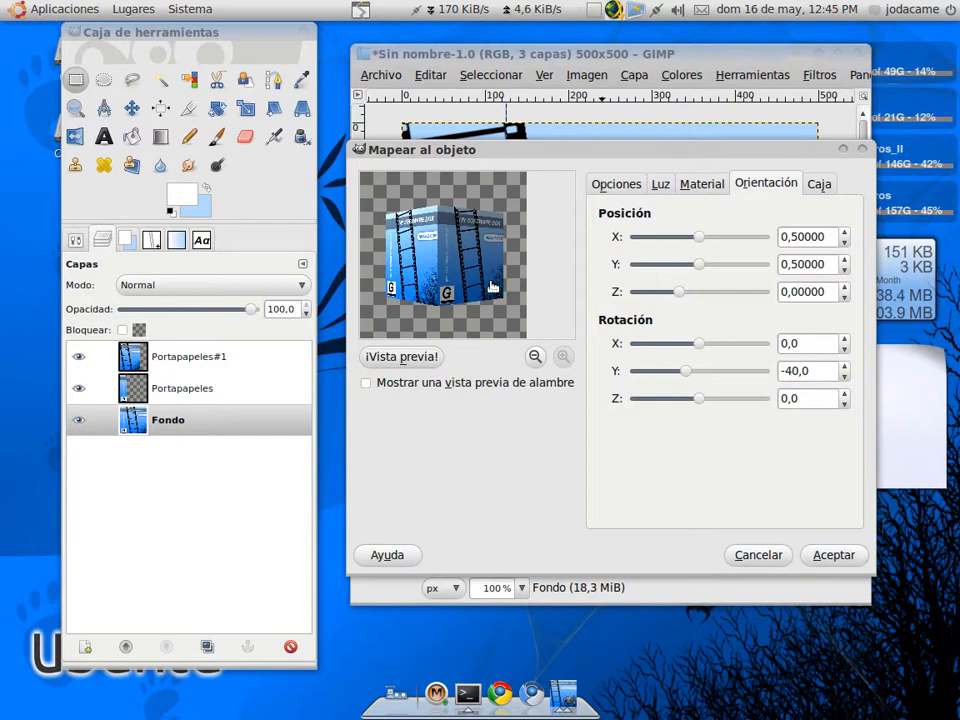
left_click(818, 184)
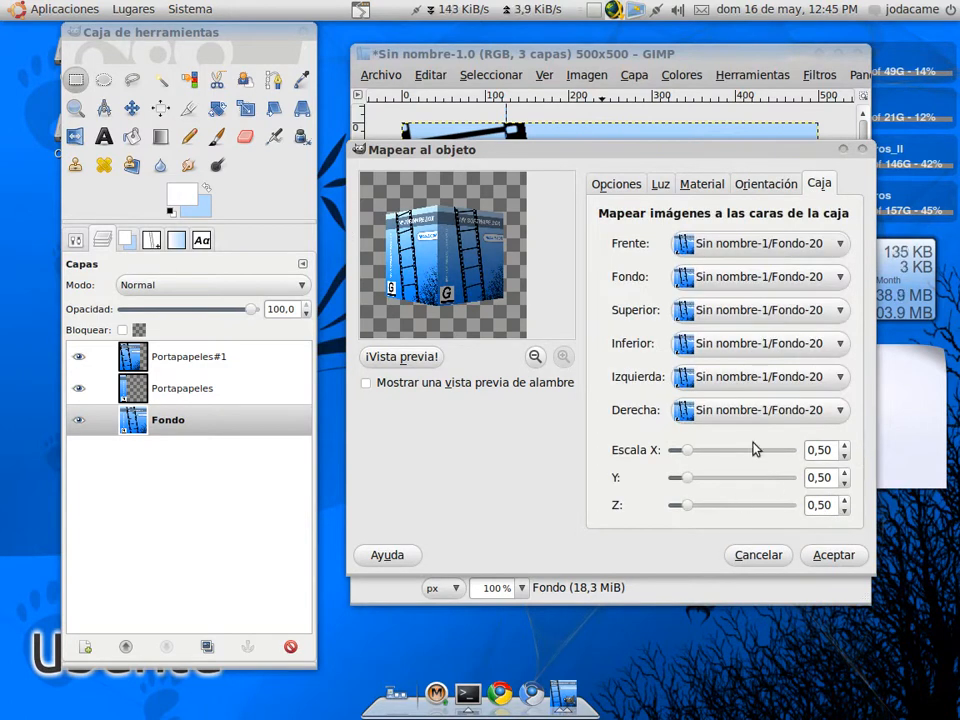
Assign the clipboard layers to the right and front faces, set Scale Z 0.05, and apply
left_click(758, 410)
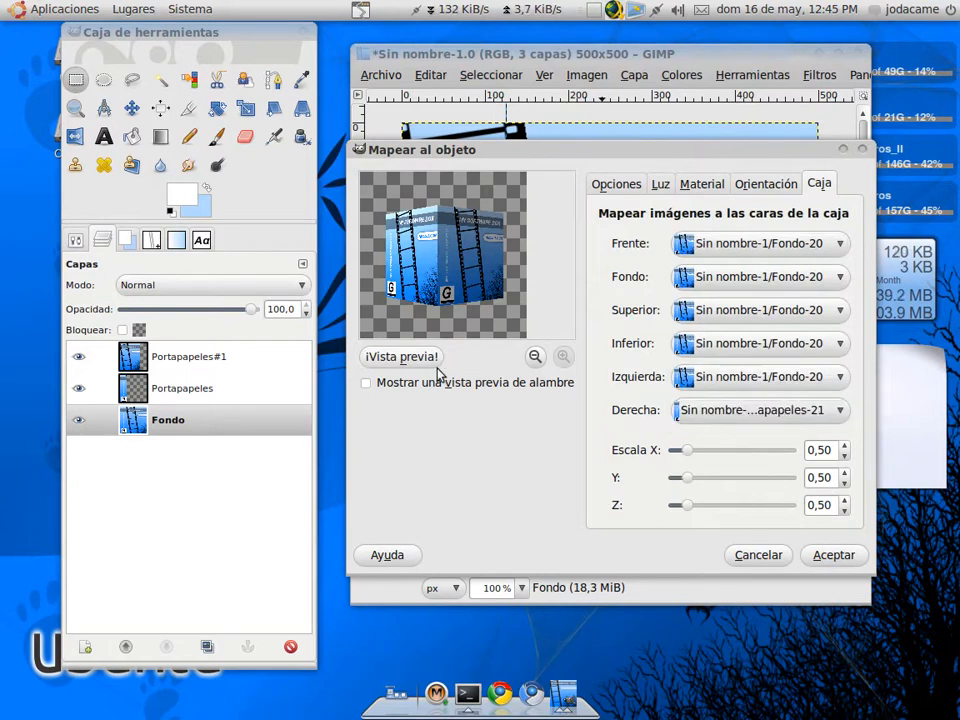
left_click(400, 356)
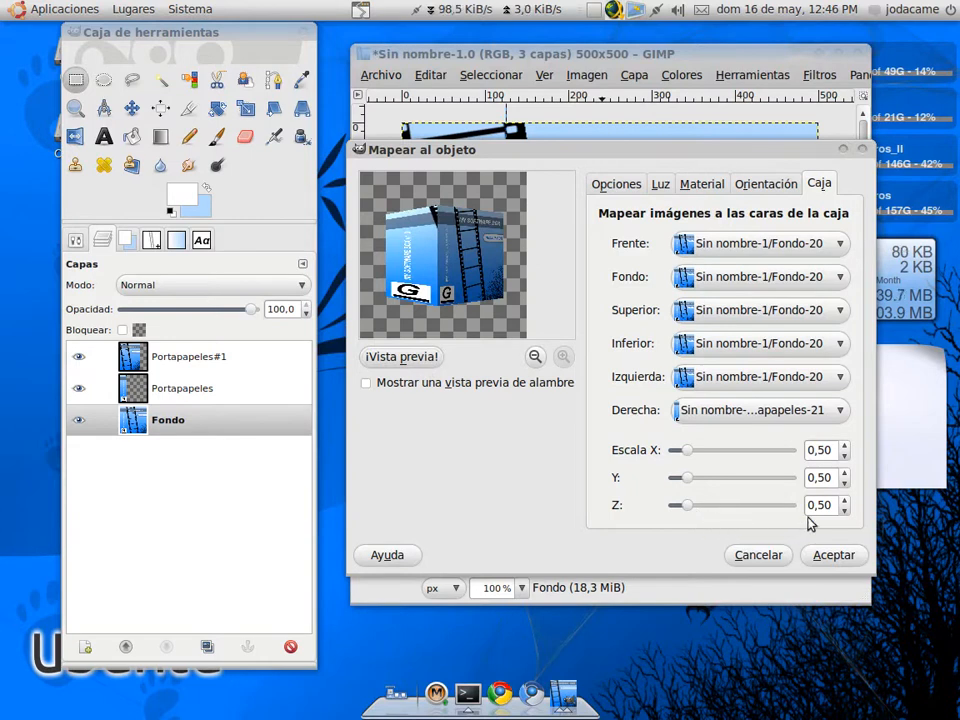
mouse_move(820, 504)
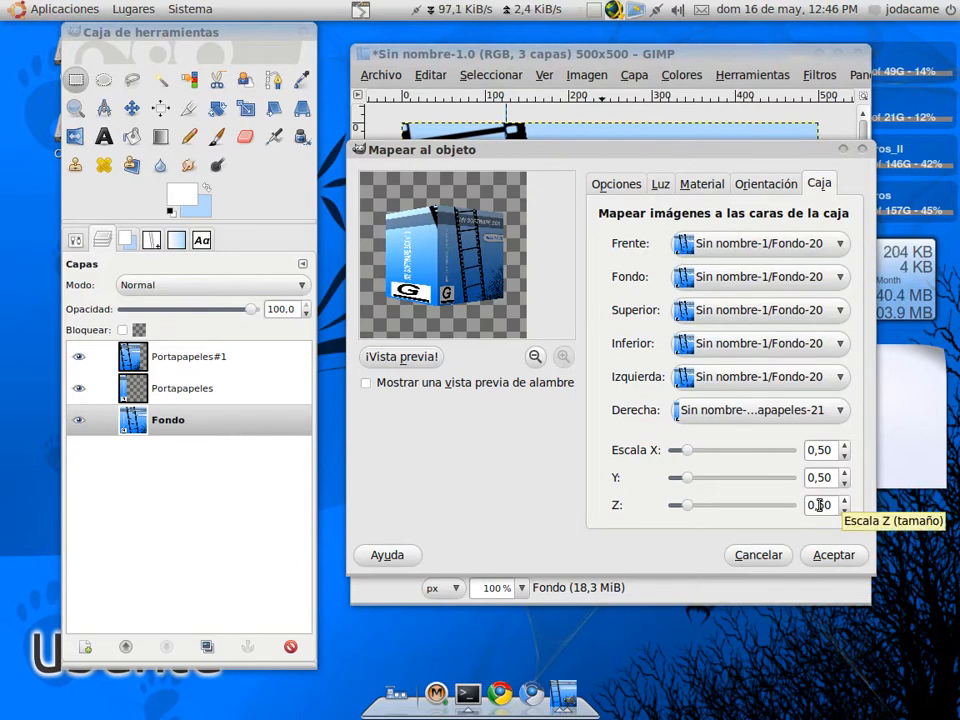
left_click(844, 510)
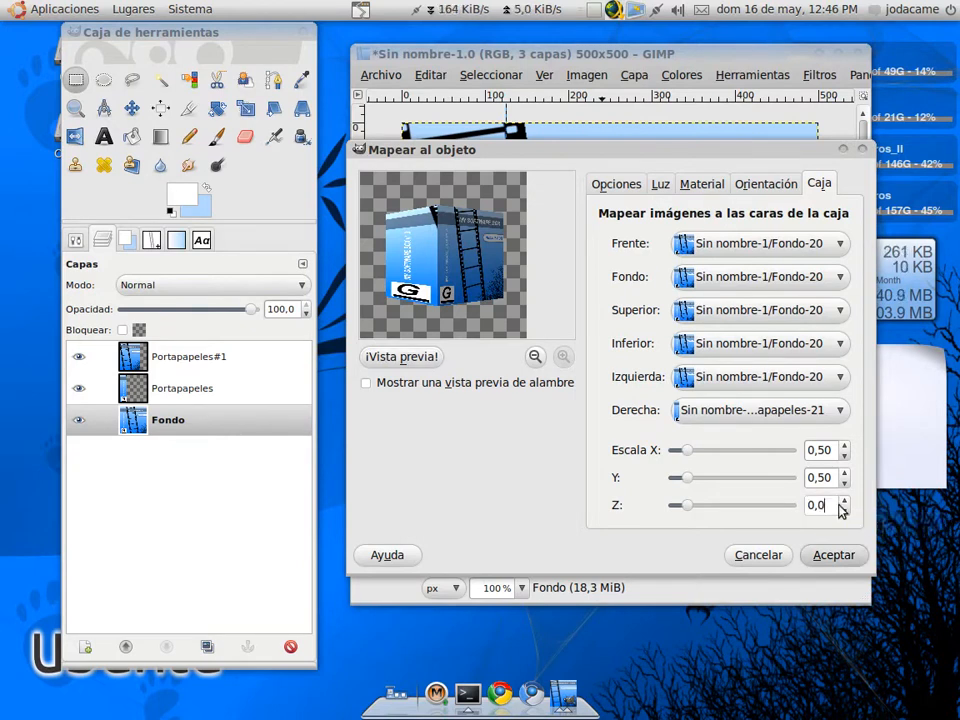
left_click(844, 500)
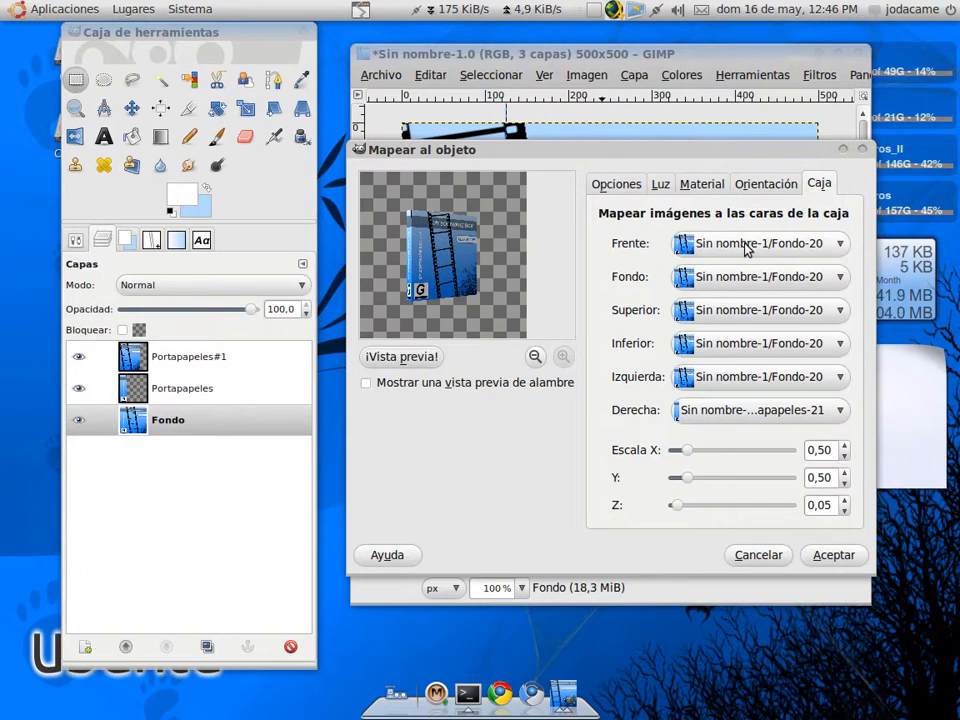
left_click(758, 244)
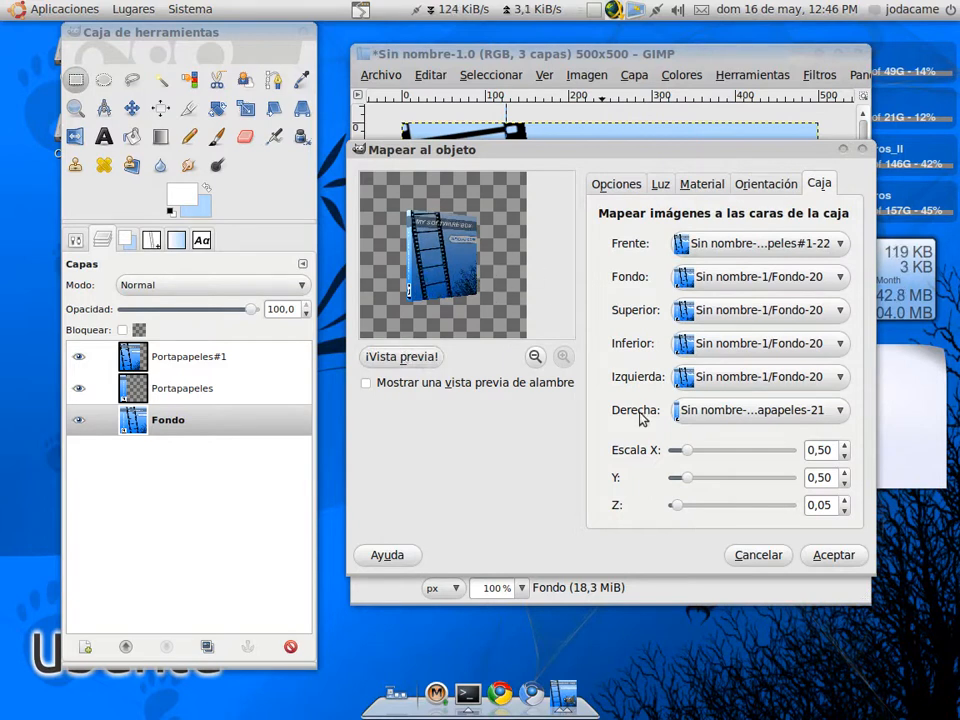
left_click(832, 556)
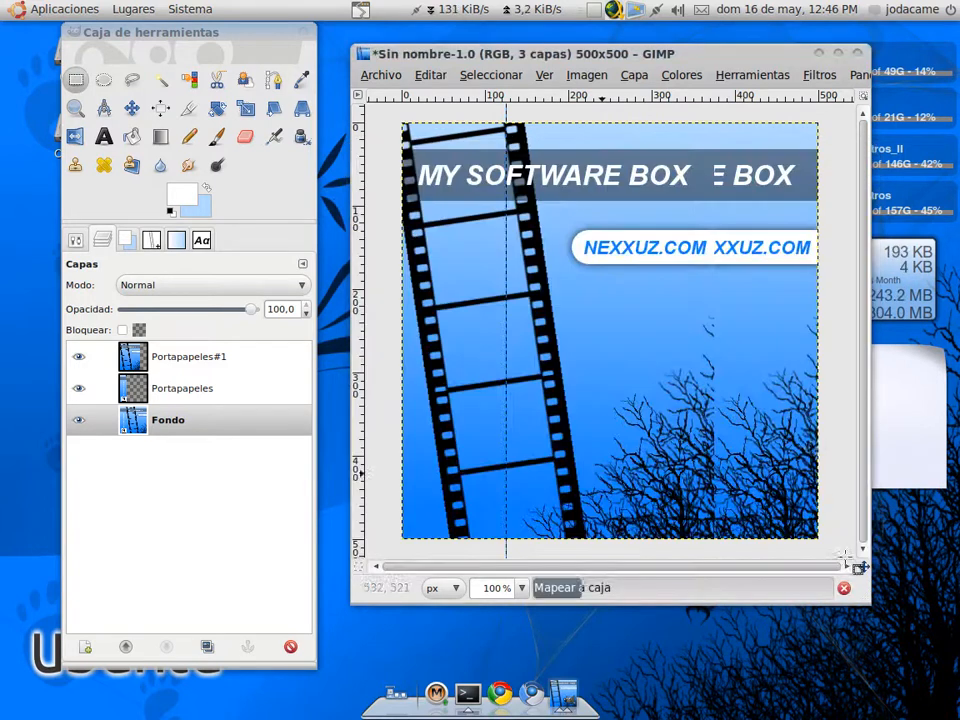